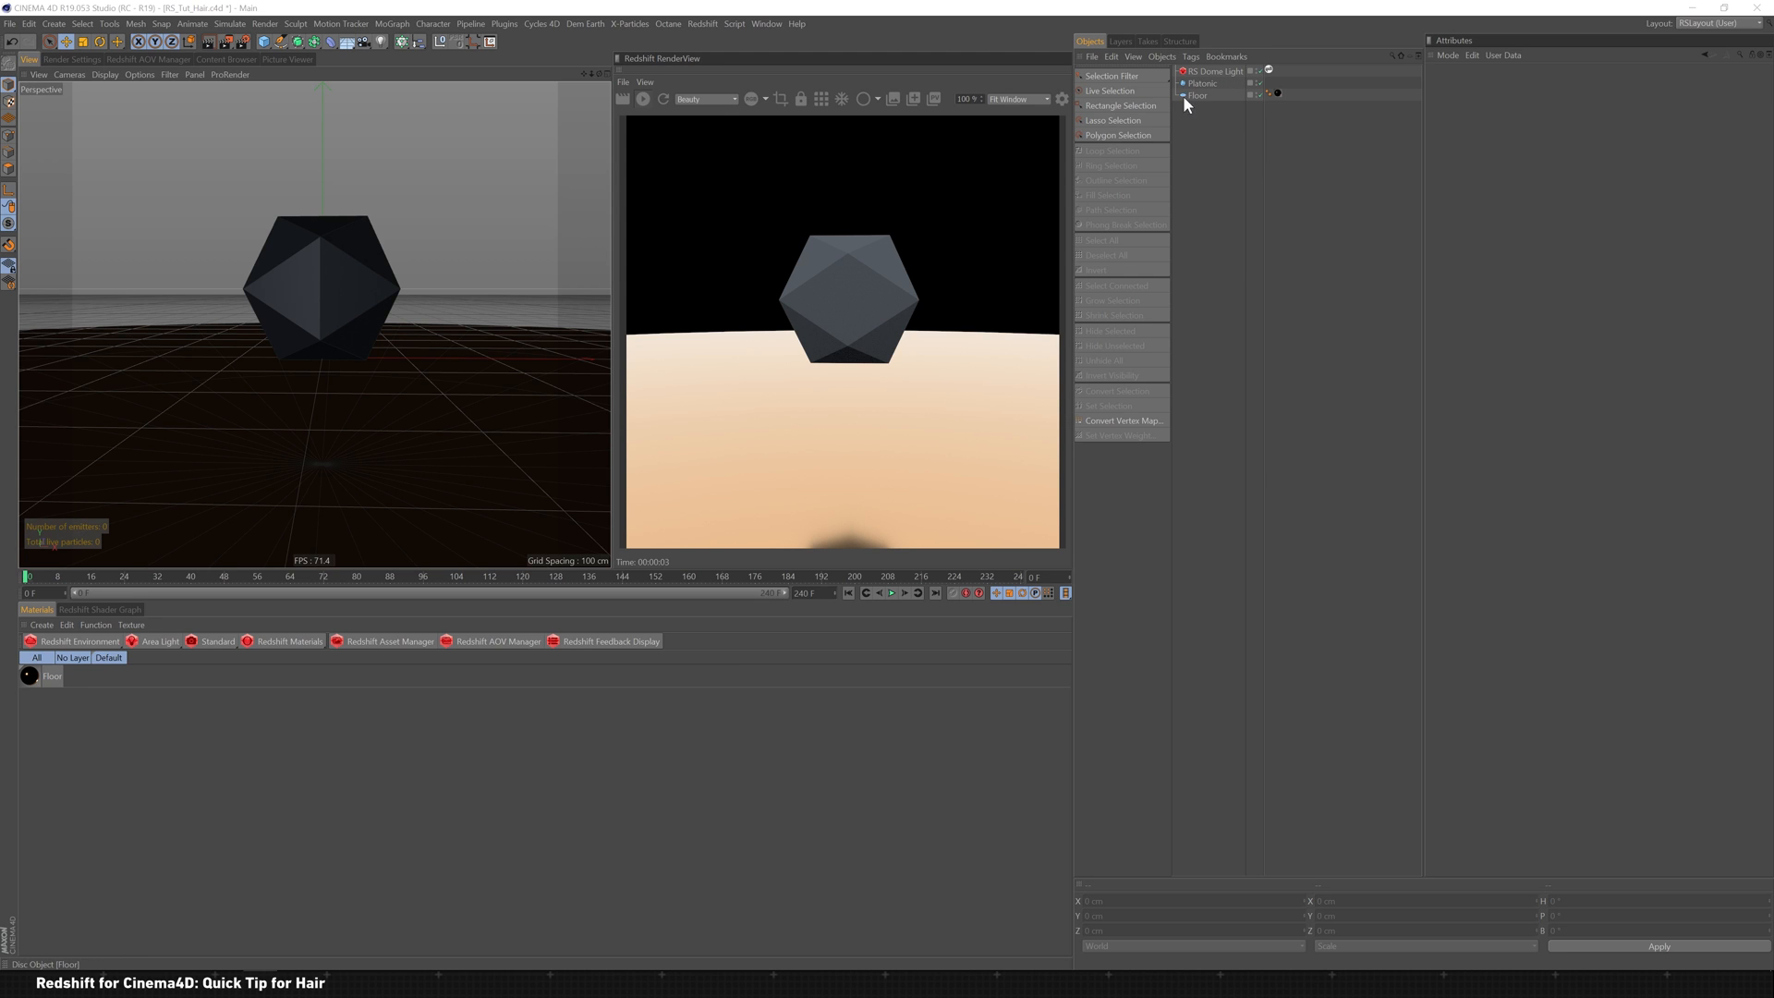
Step: Add a Hair object growing from the selected Platonic solid via Simulate > Hair Objects
click(1201, 83)
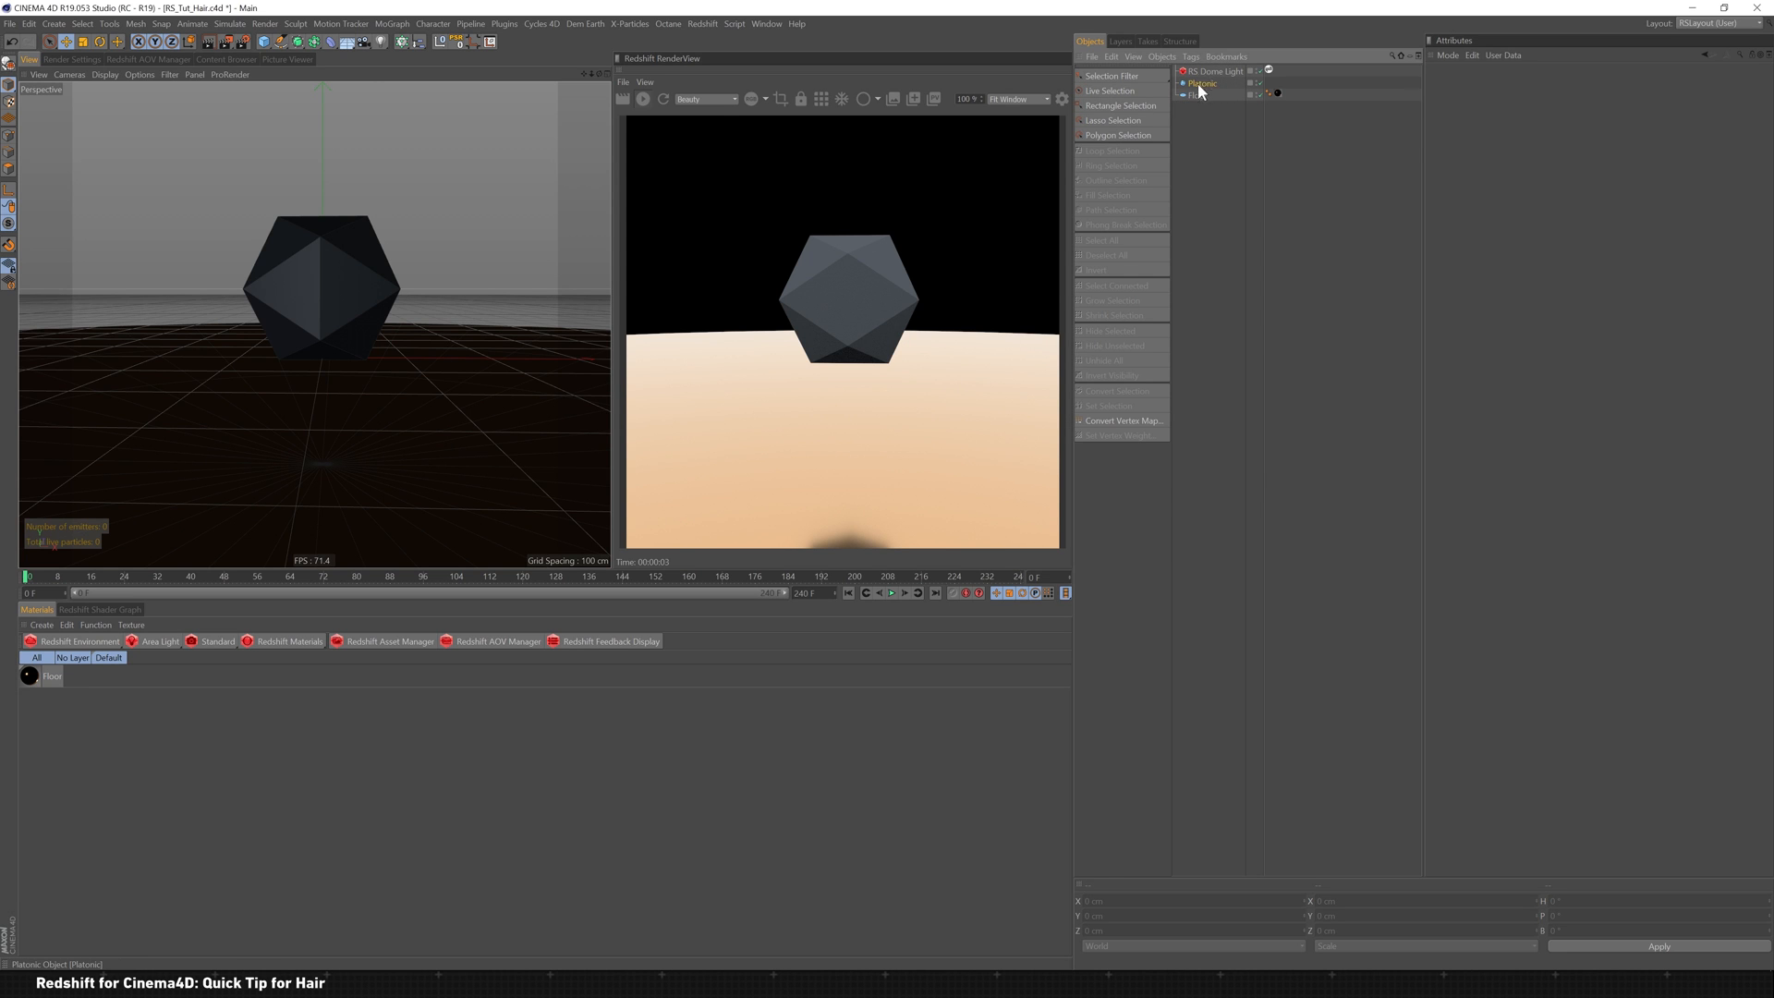
click(229, 22)
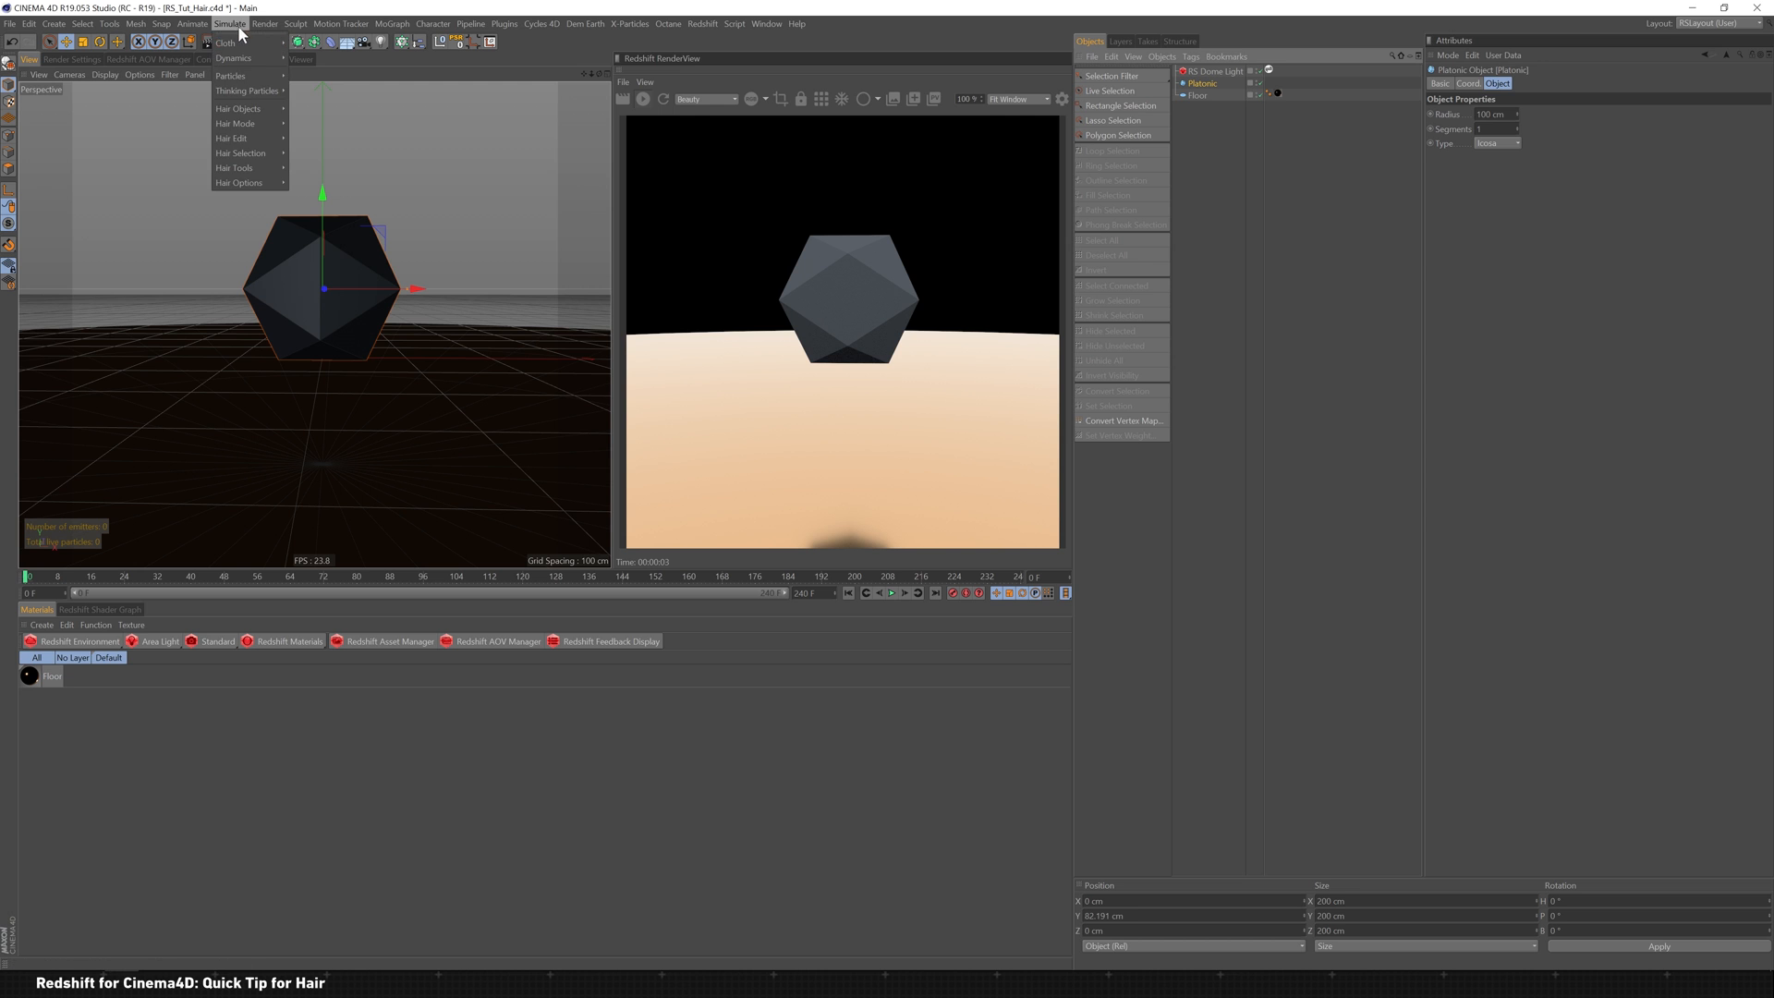
mouse_move(239, 109)
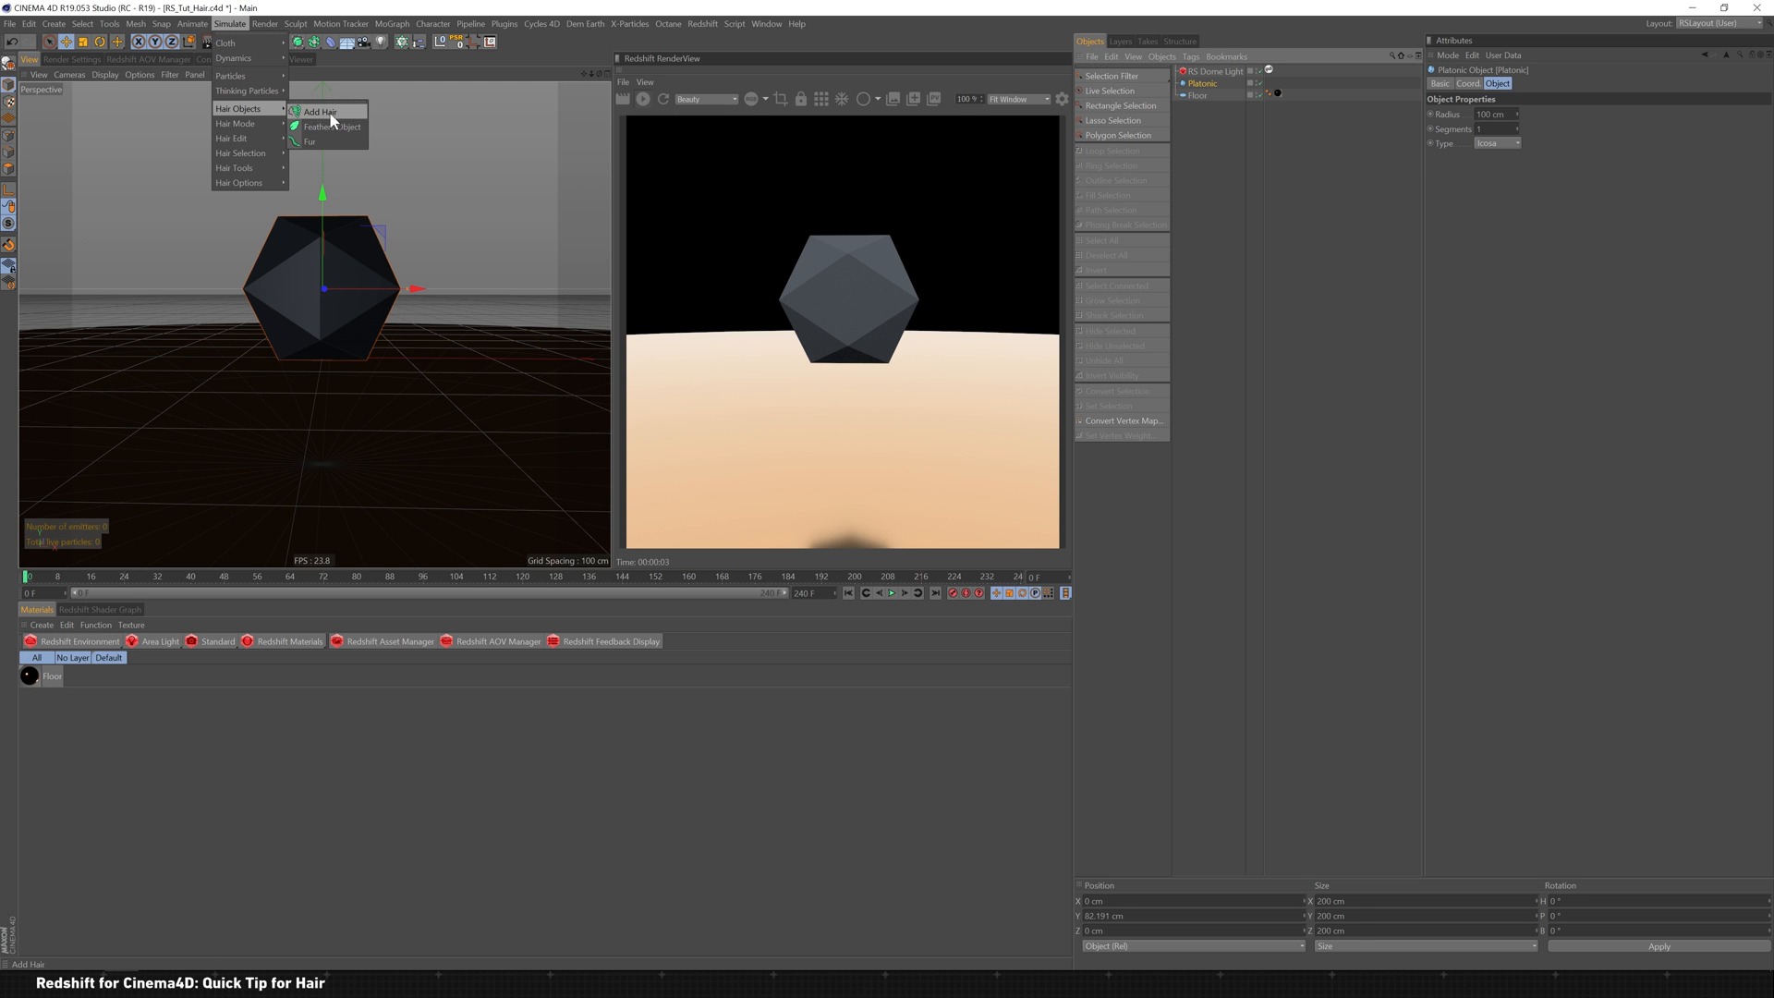
click(320, 111)
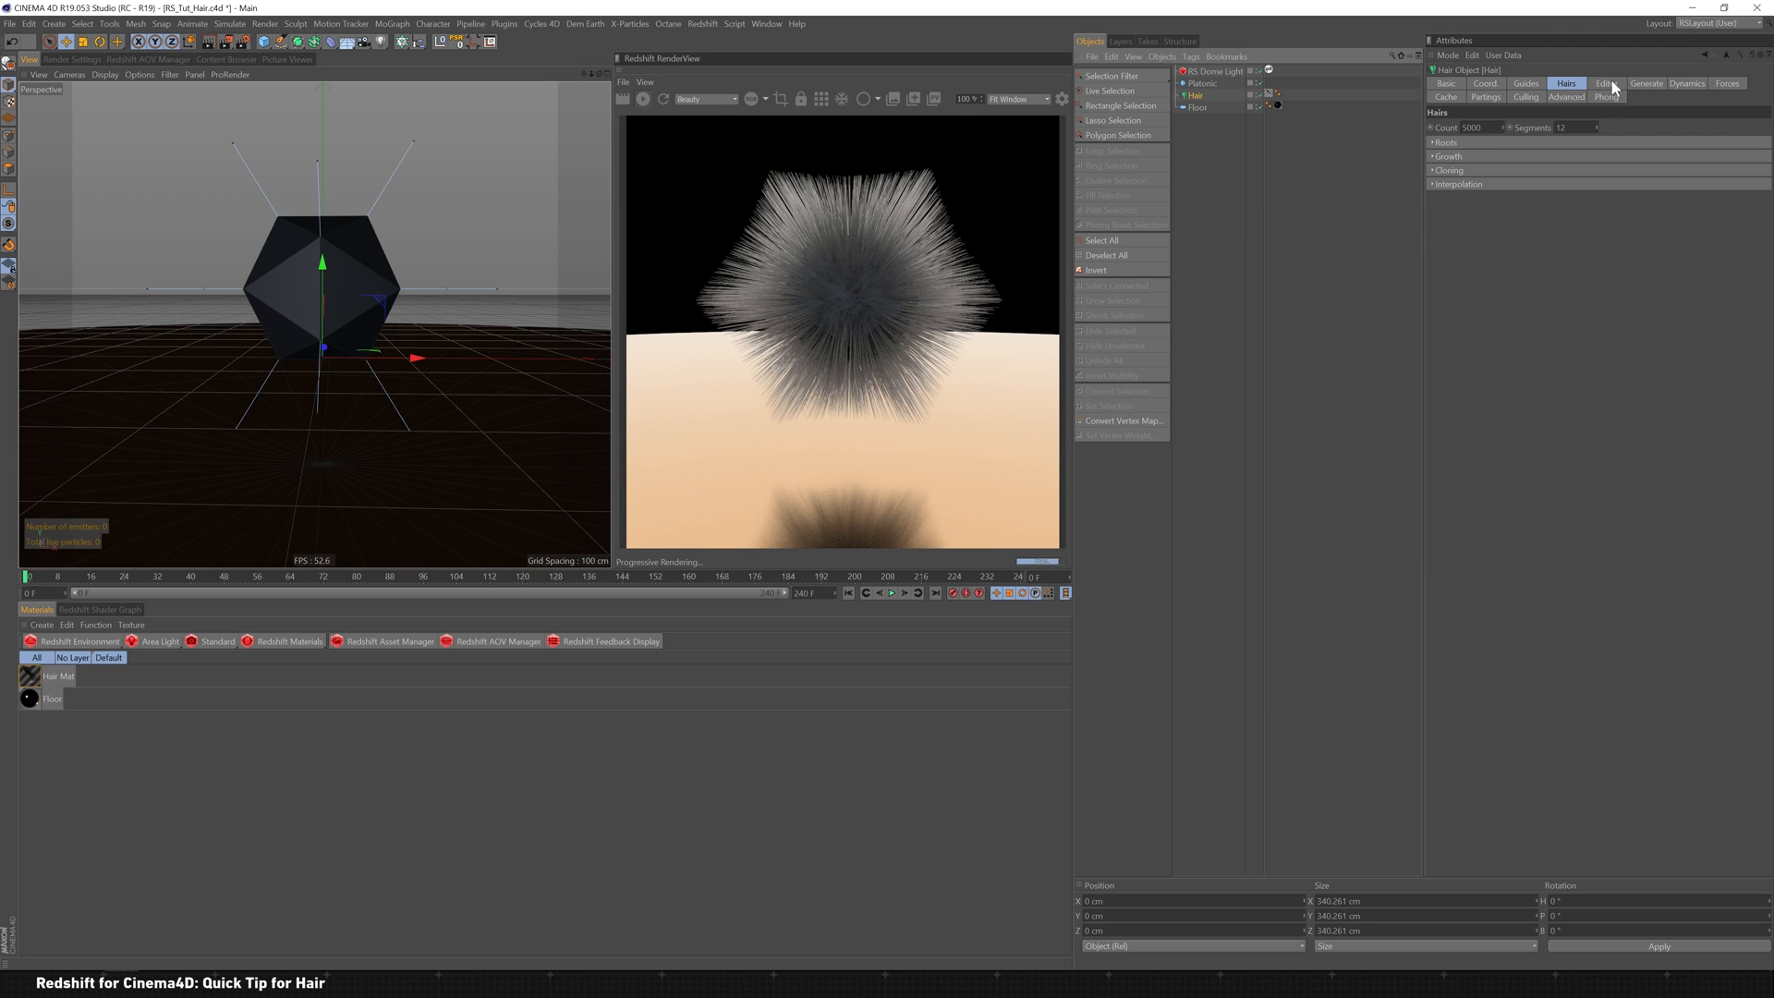
click(1526, 83)
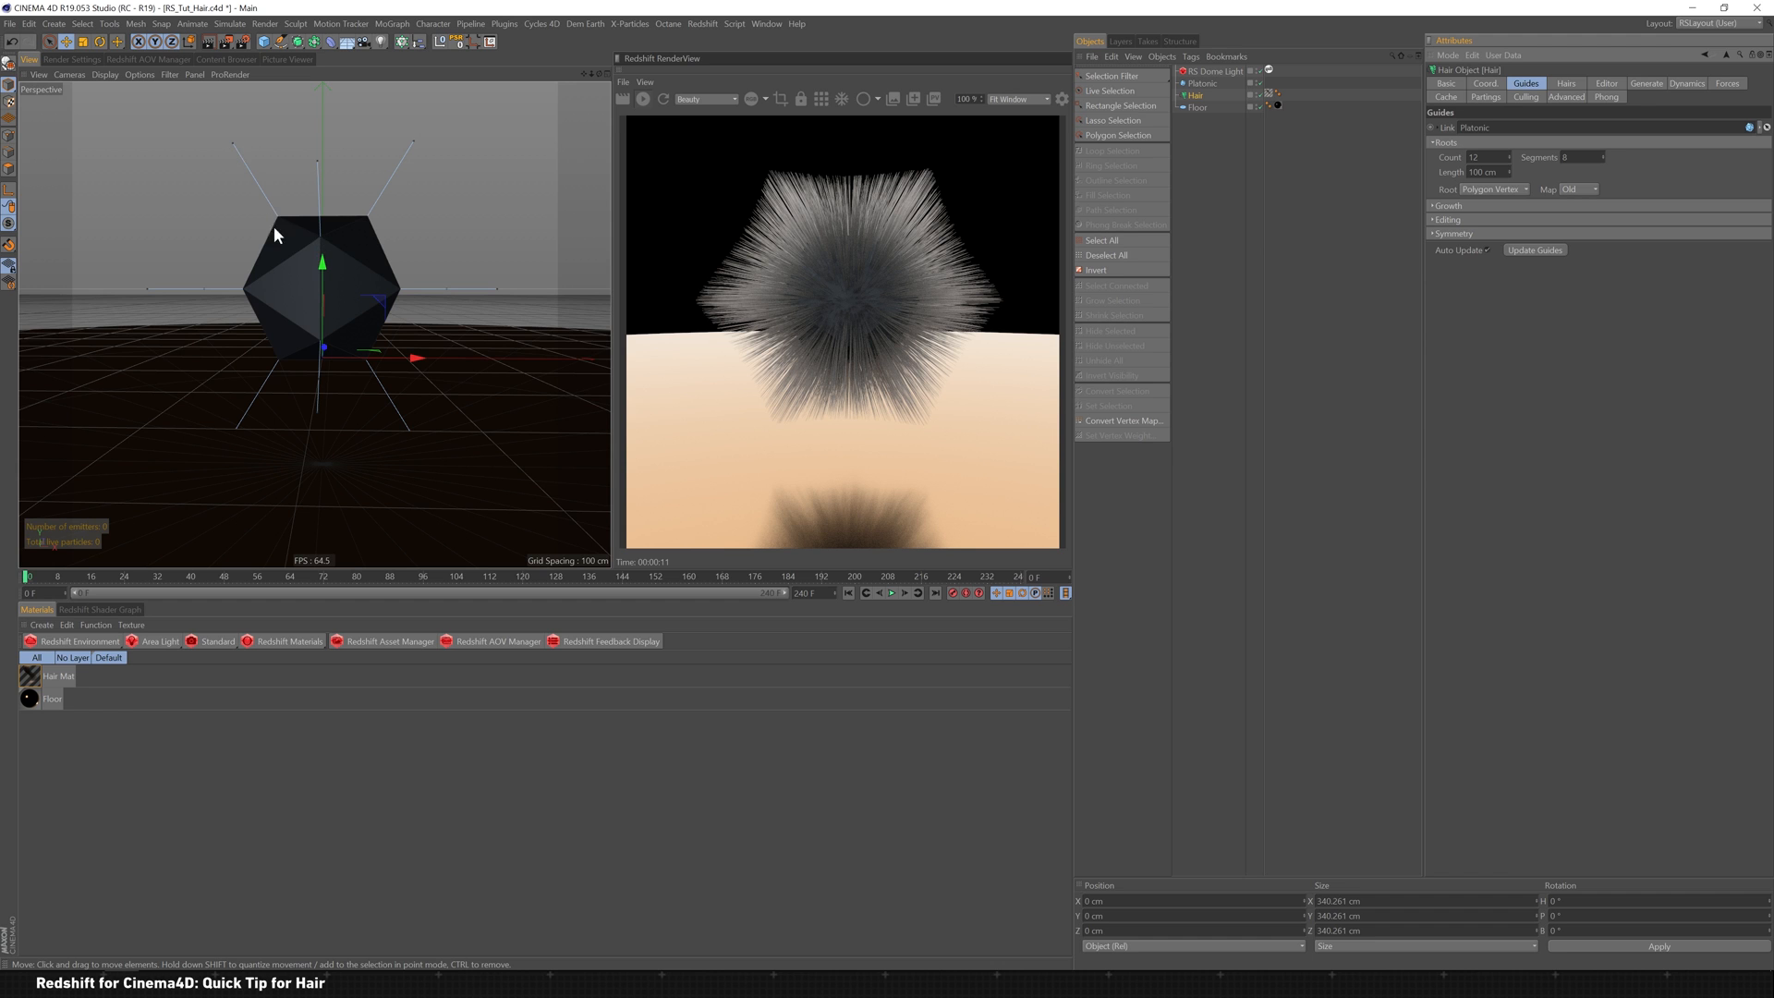
mouse_move(1540, 9)
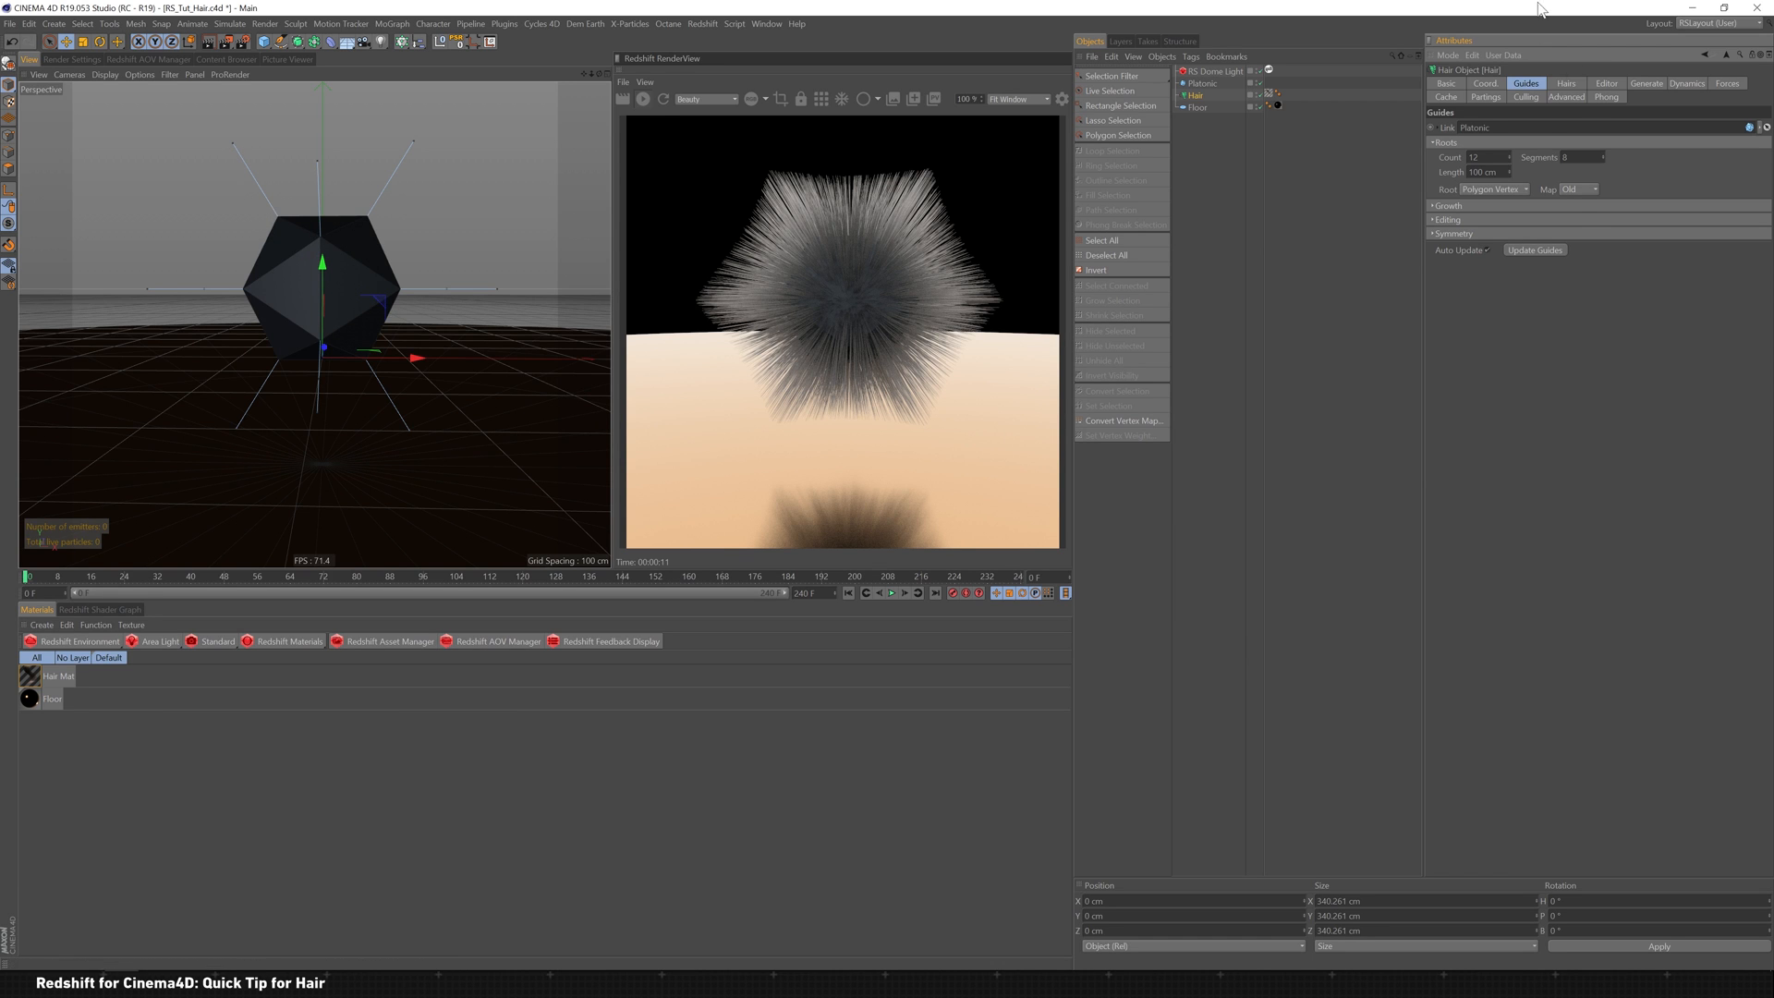
click(1565, 83)
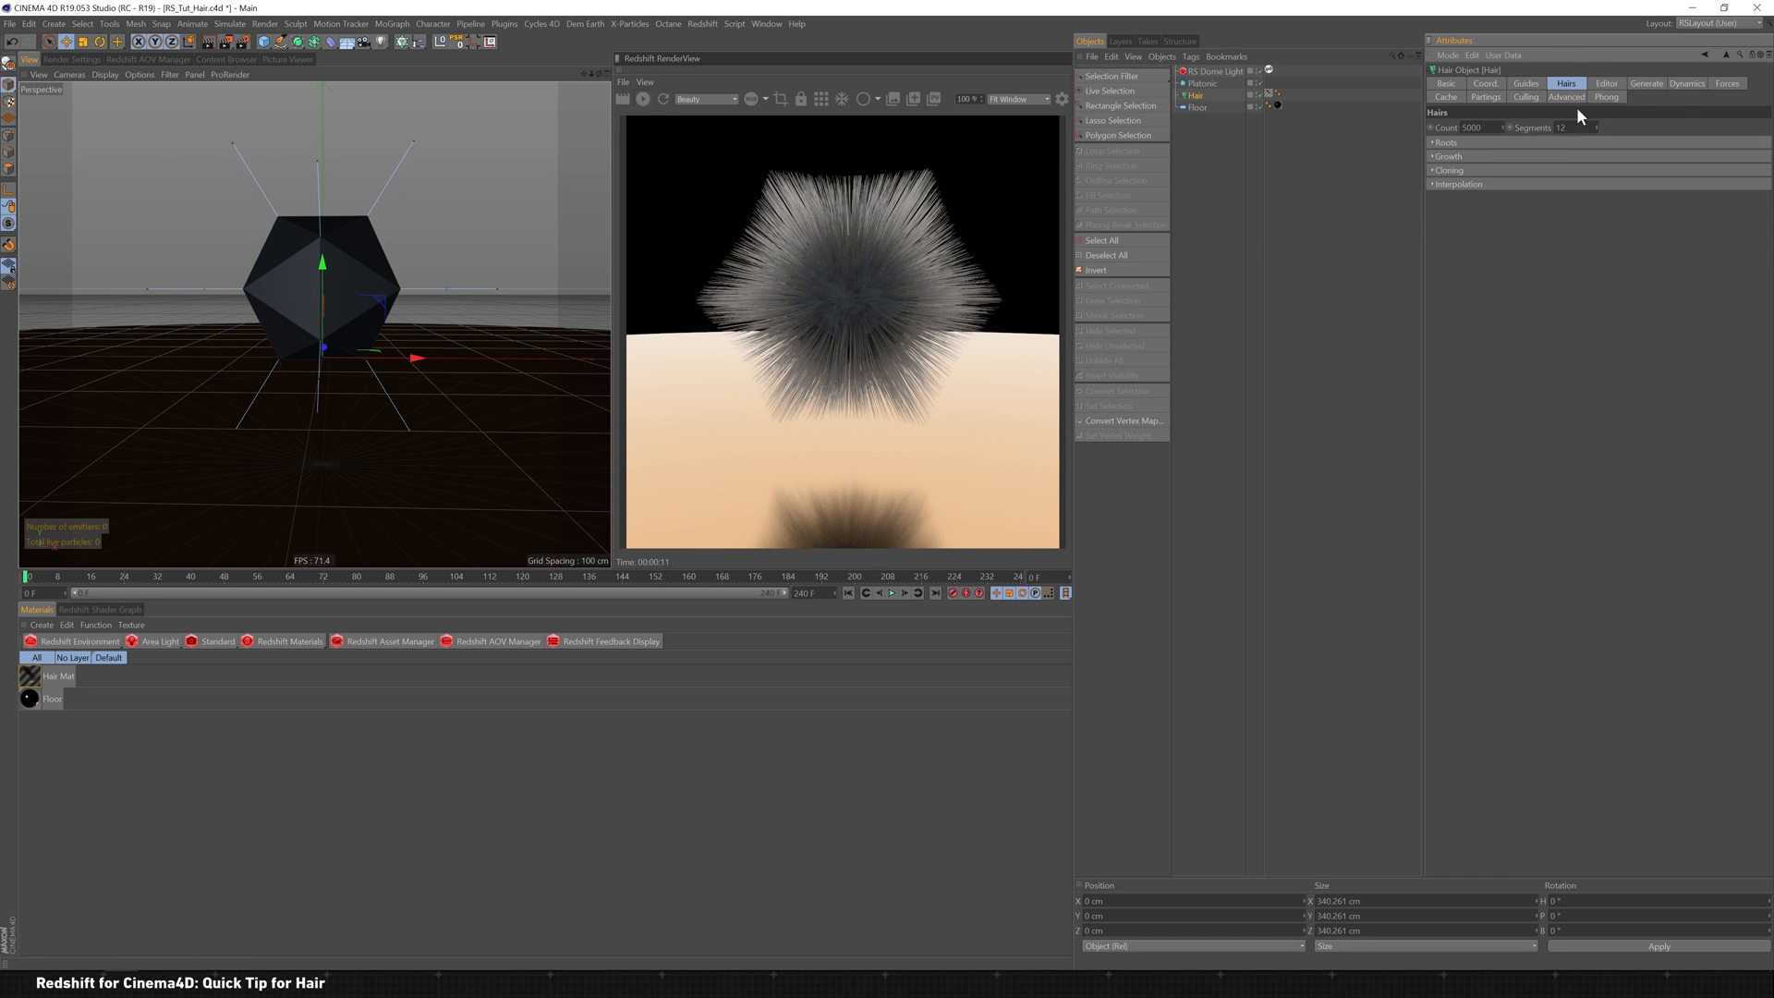
click(1685, 83)
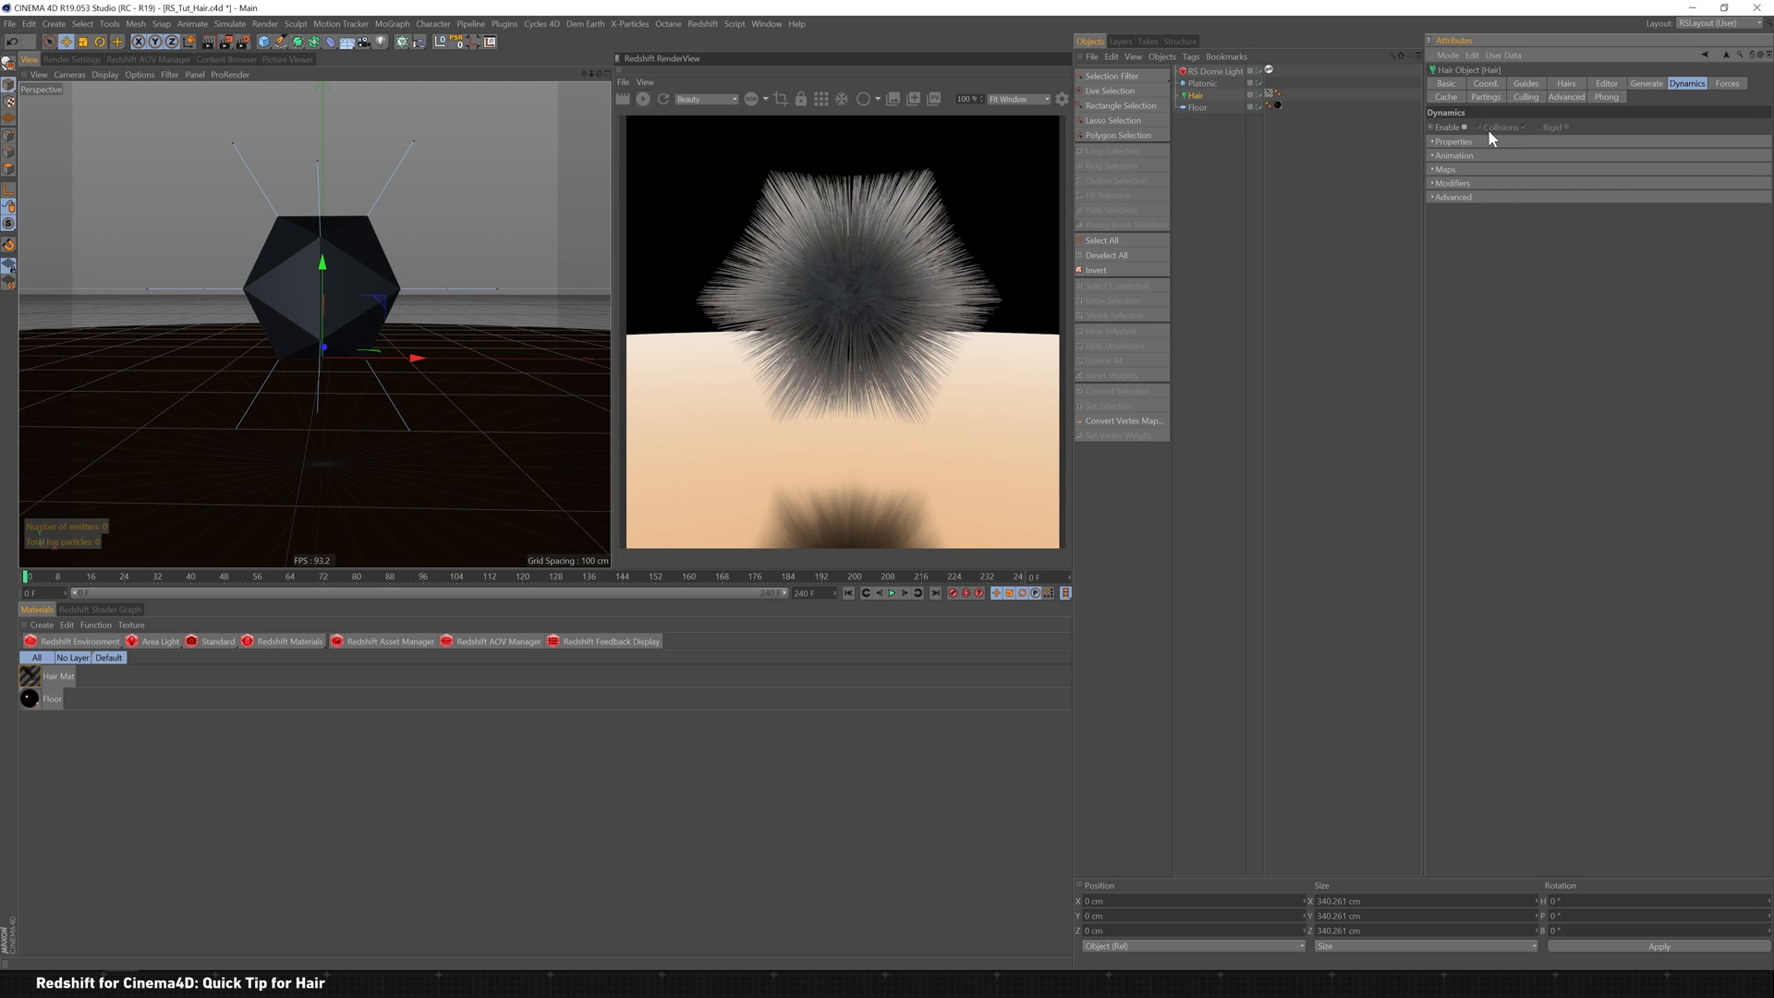
click(1728, 83)
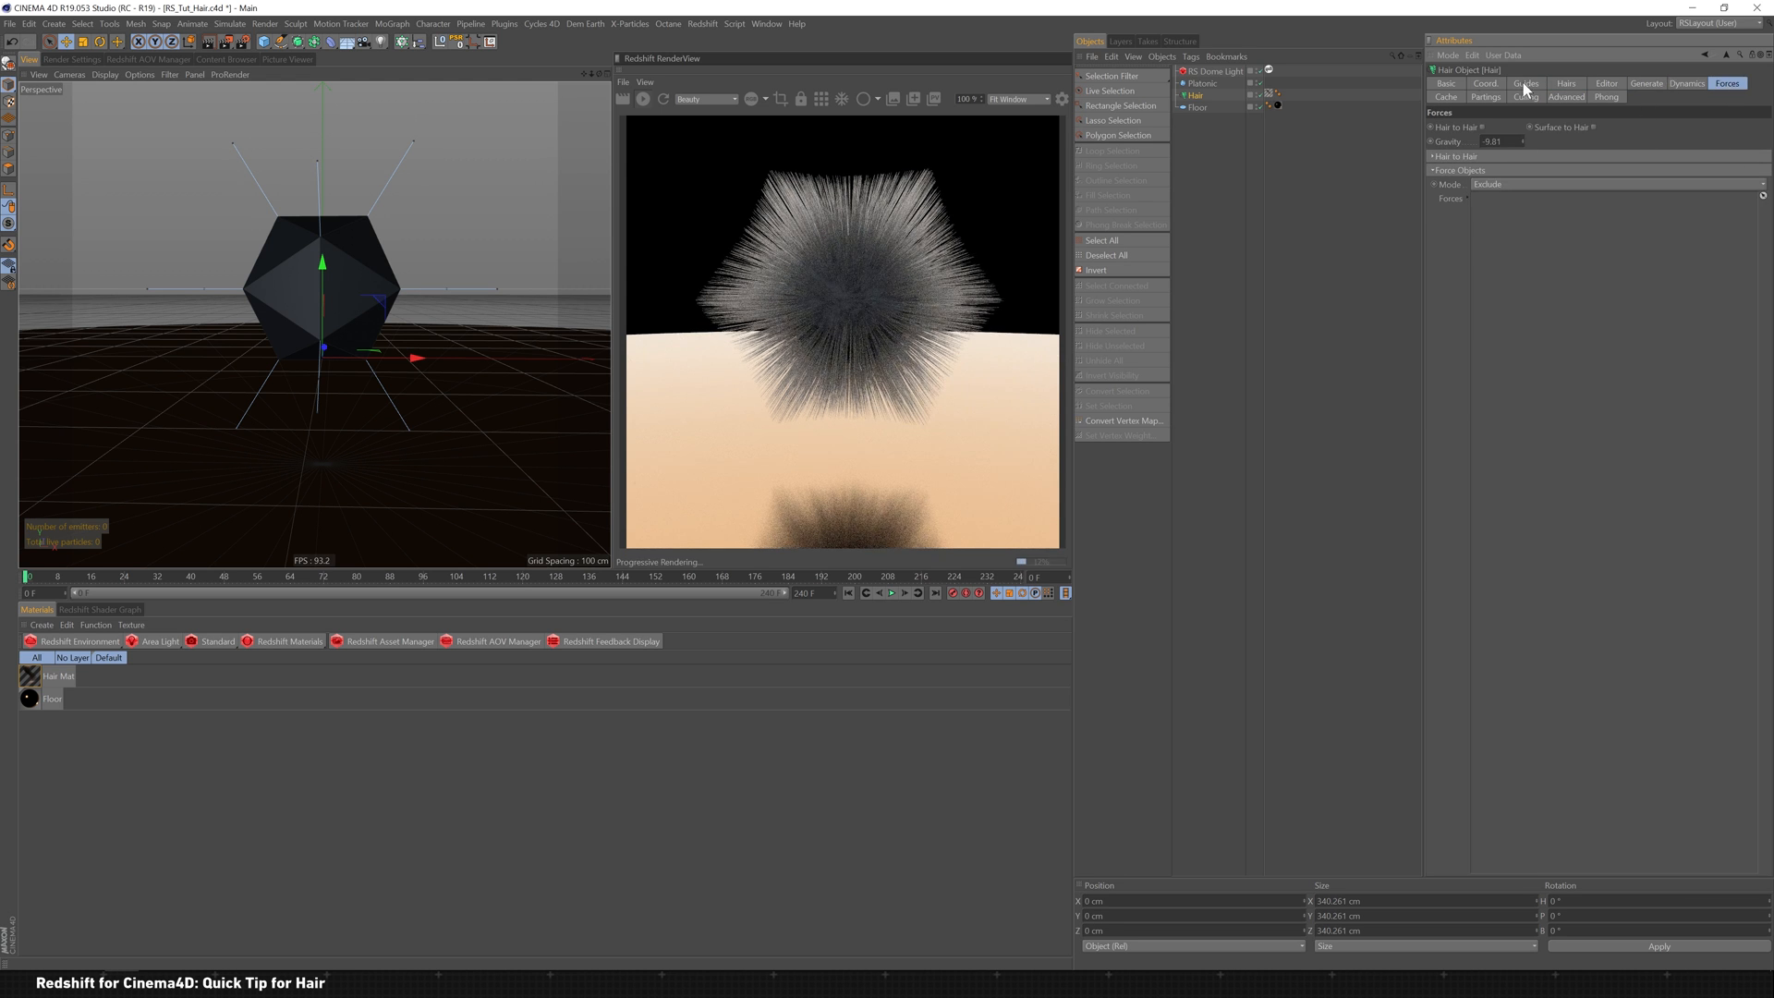
click(1604, 96)
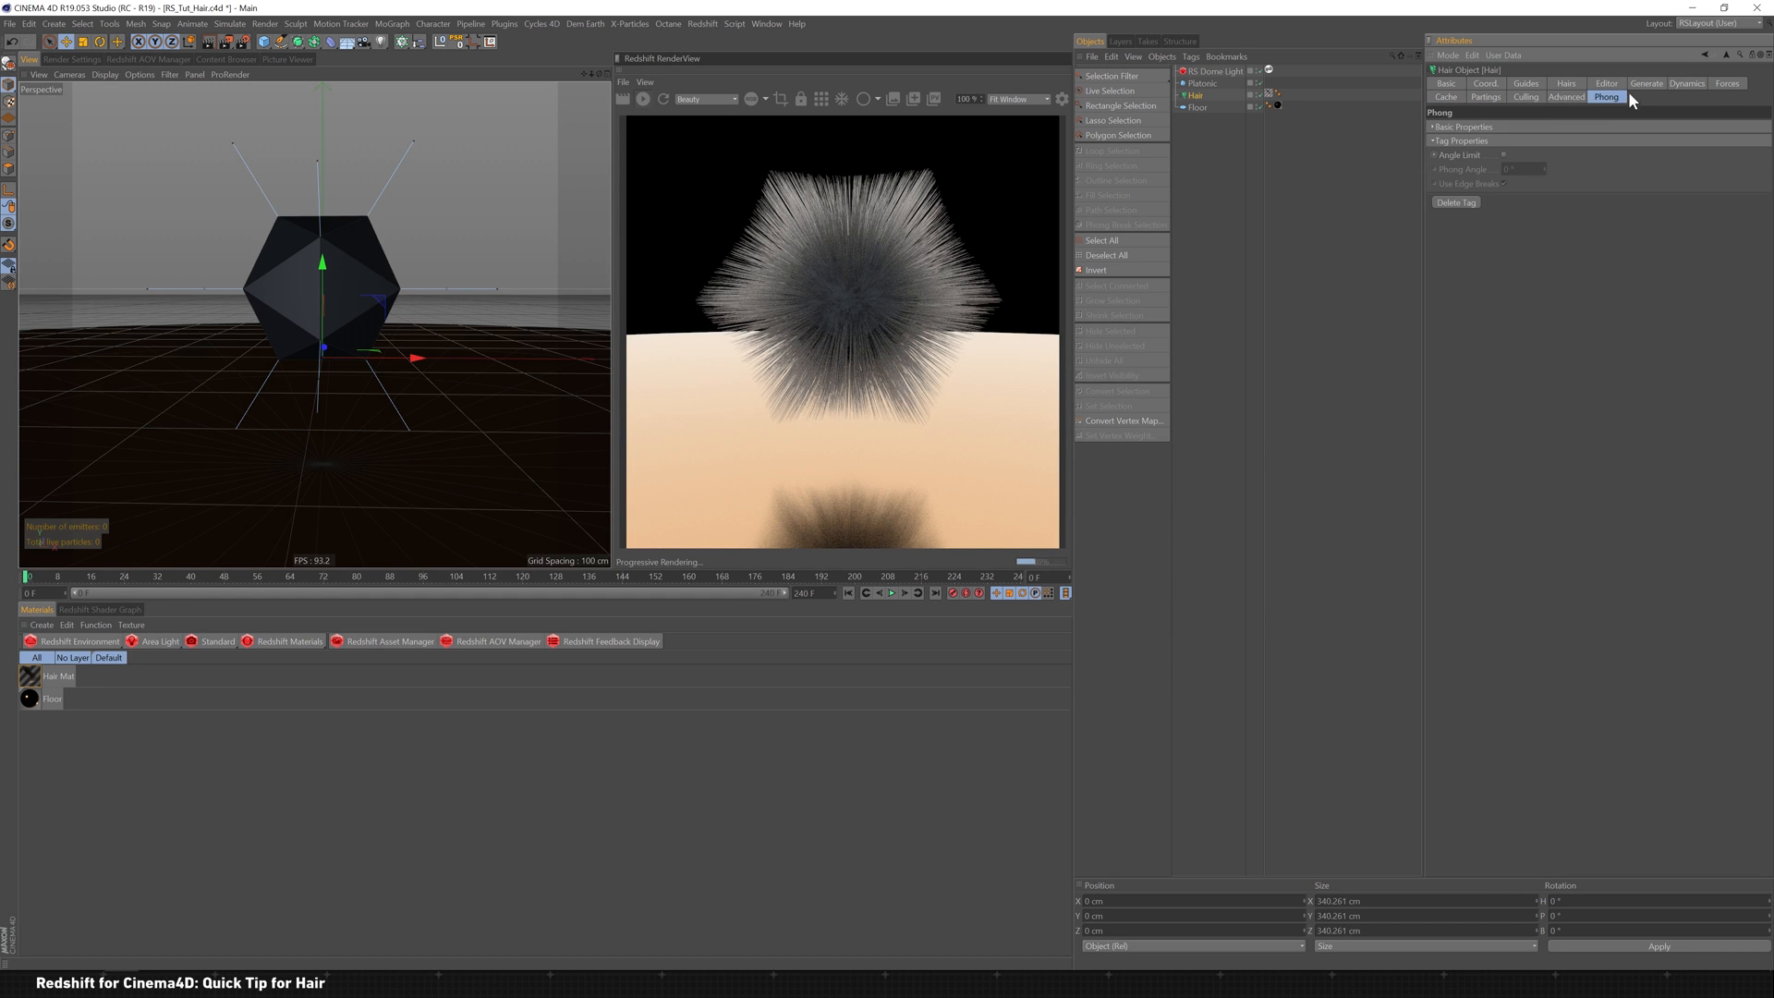
click(1604, 84)
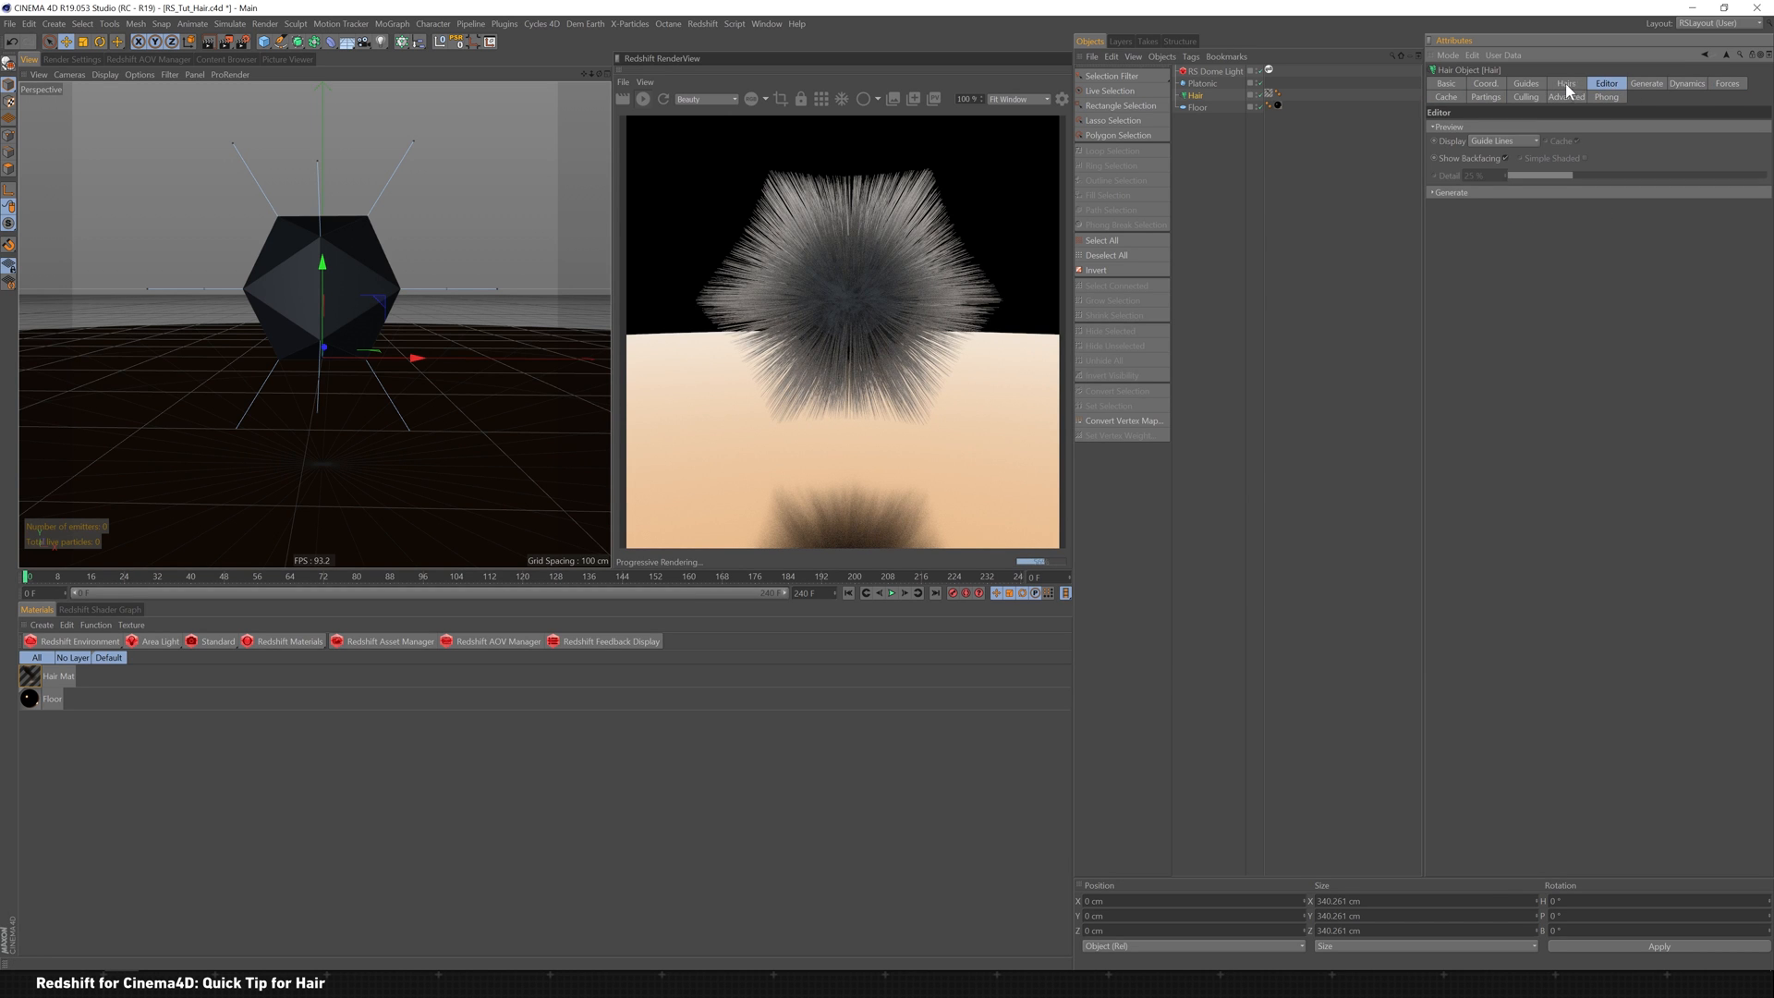
click(1565, 84)
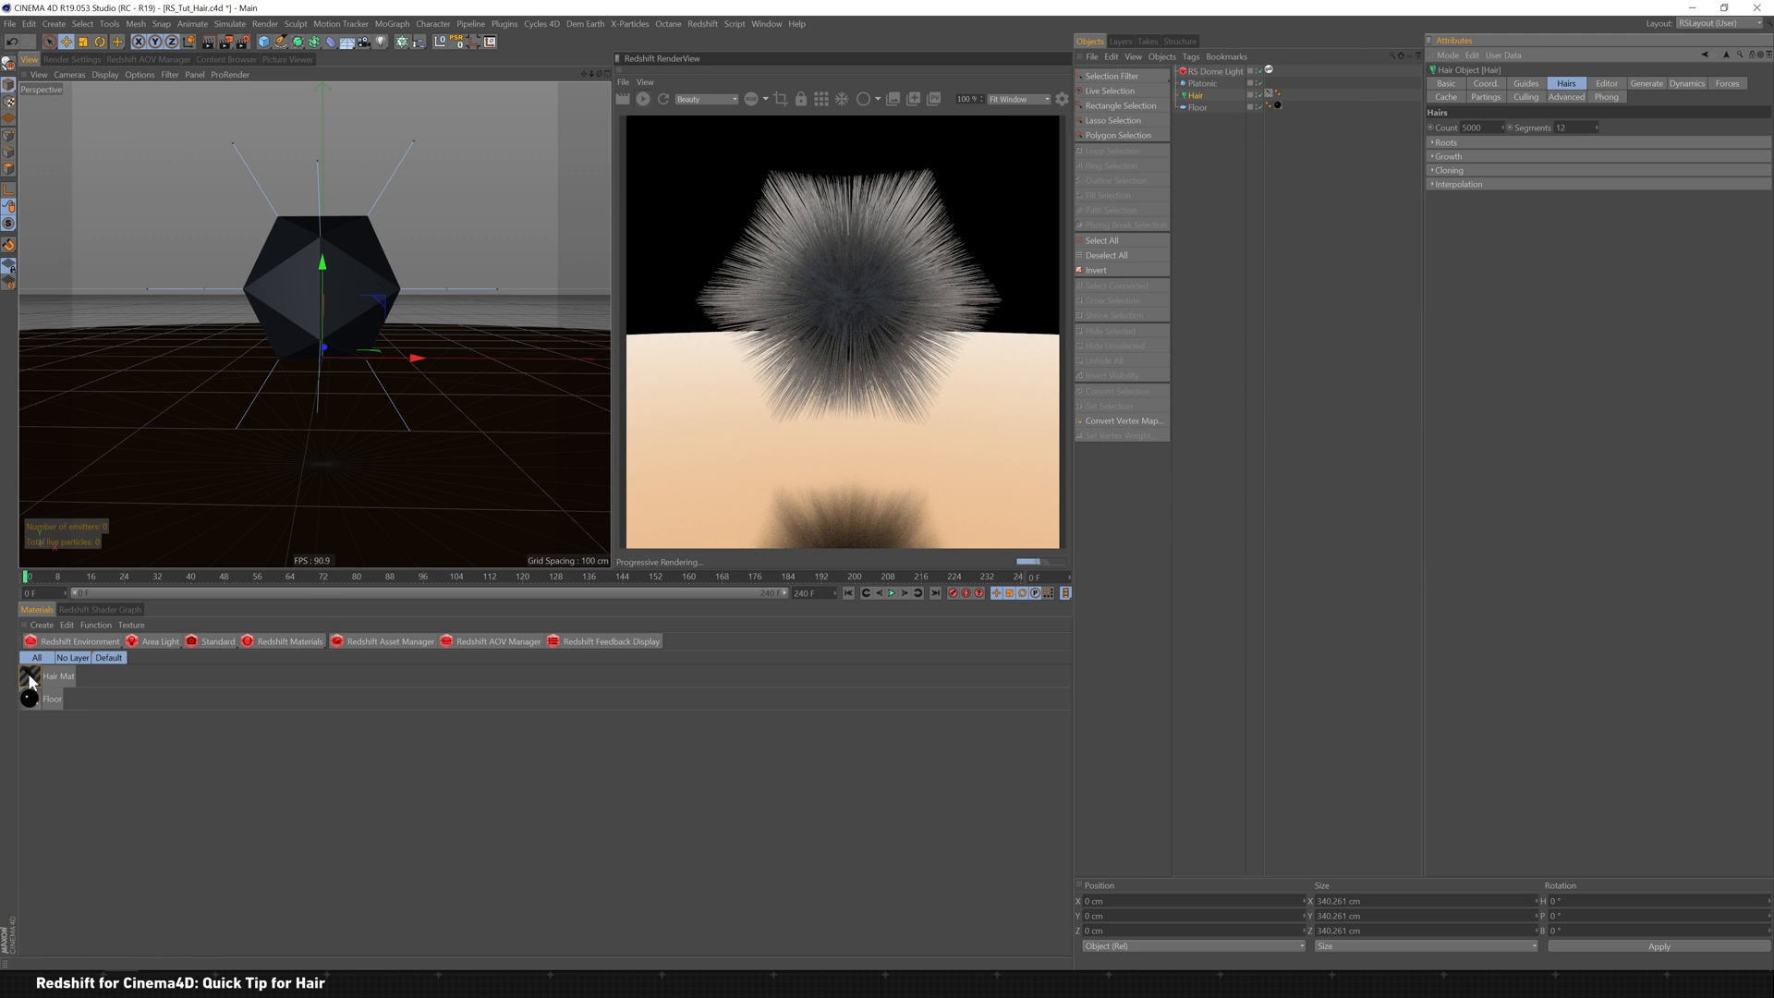
double_click(30, 676)
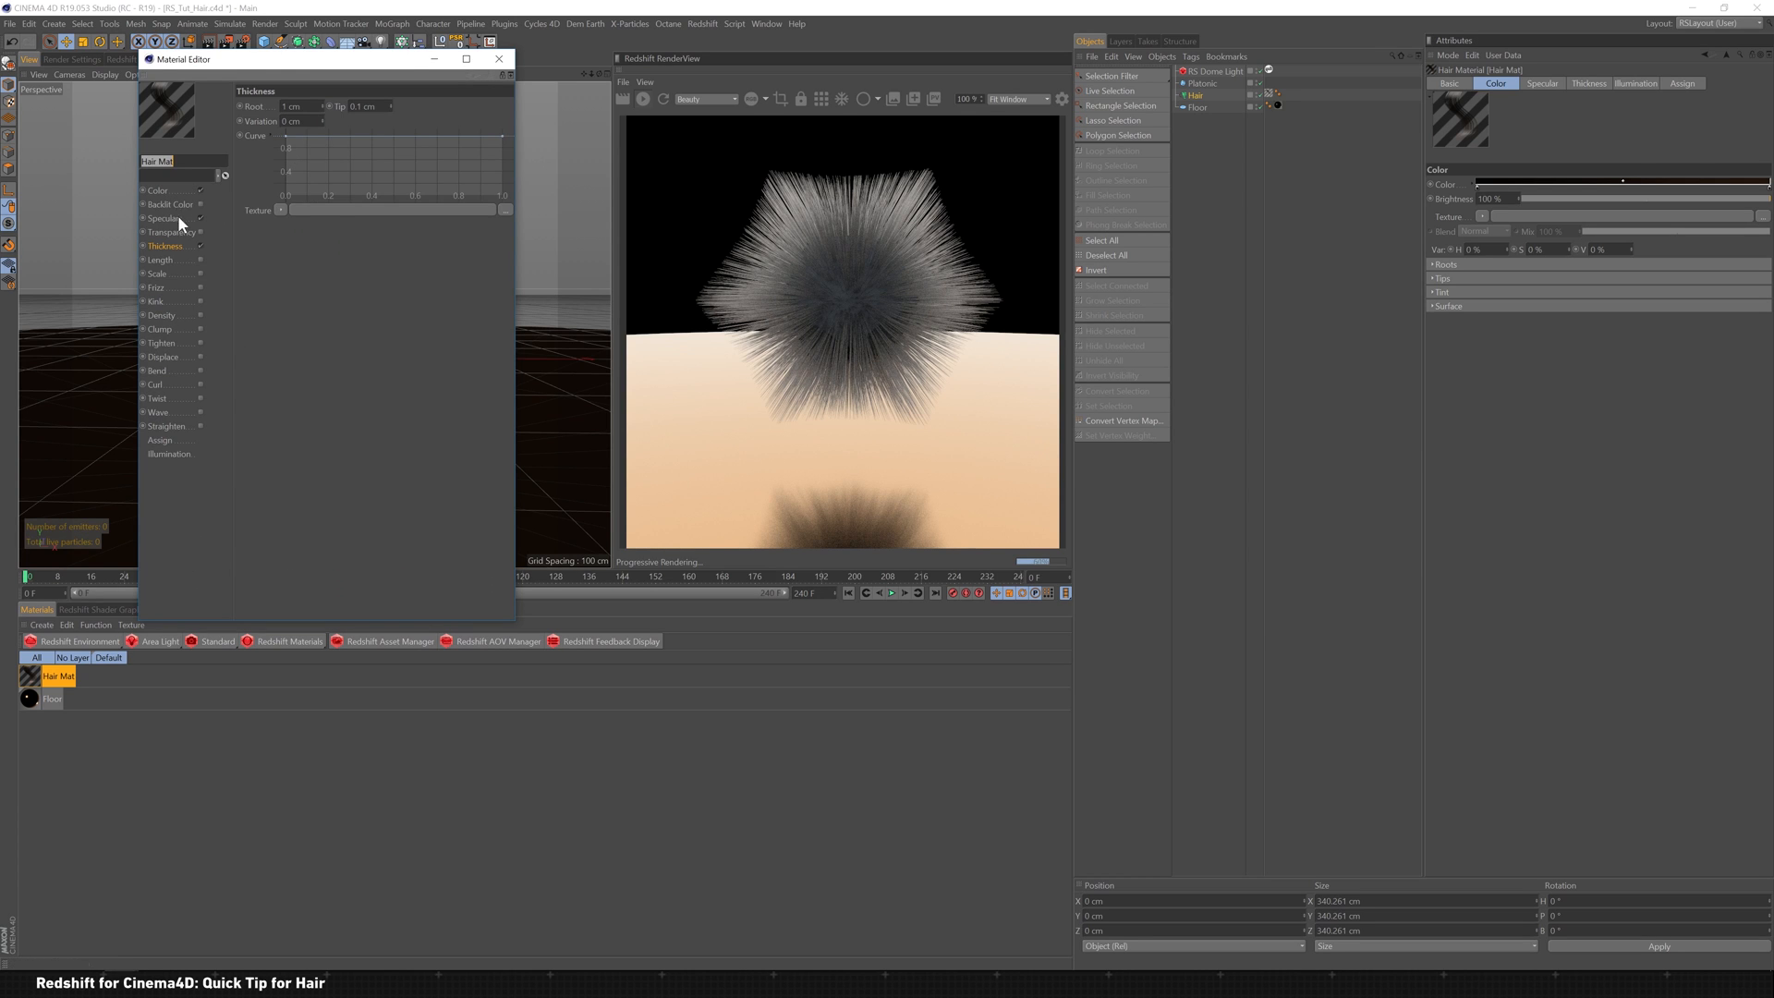
click(162, 218)
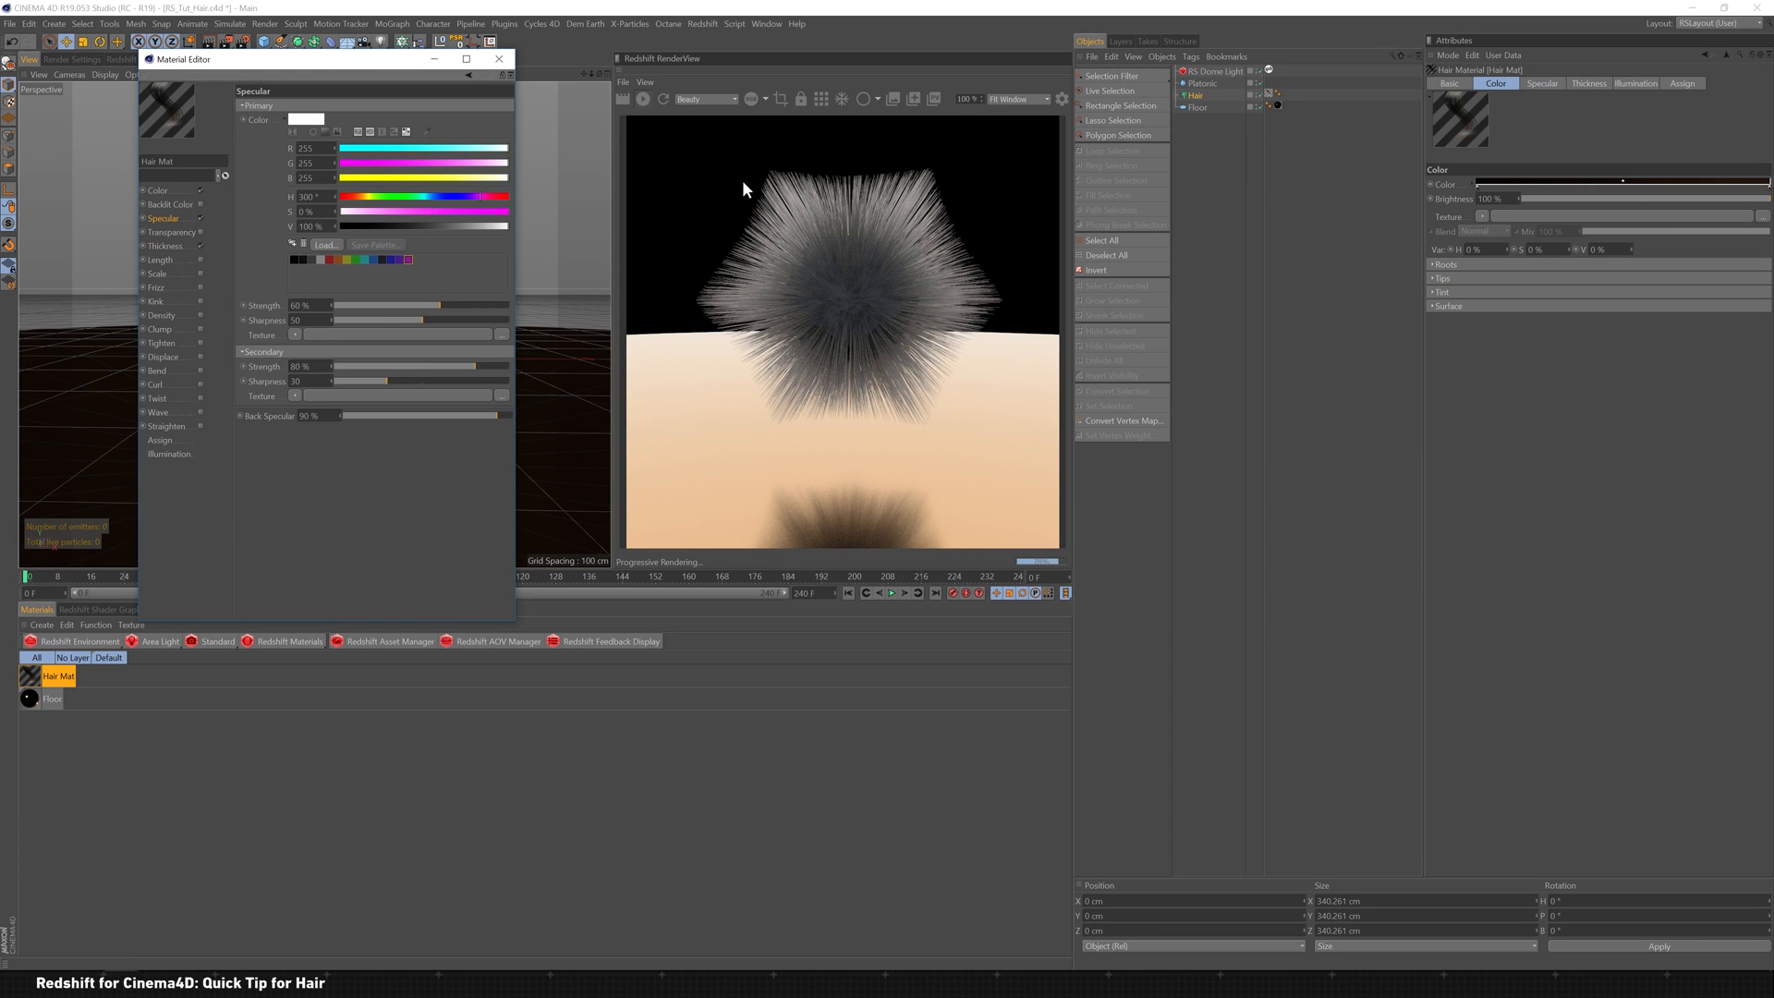
click(157, 190)
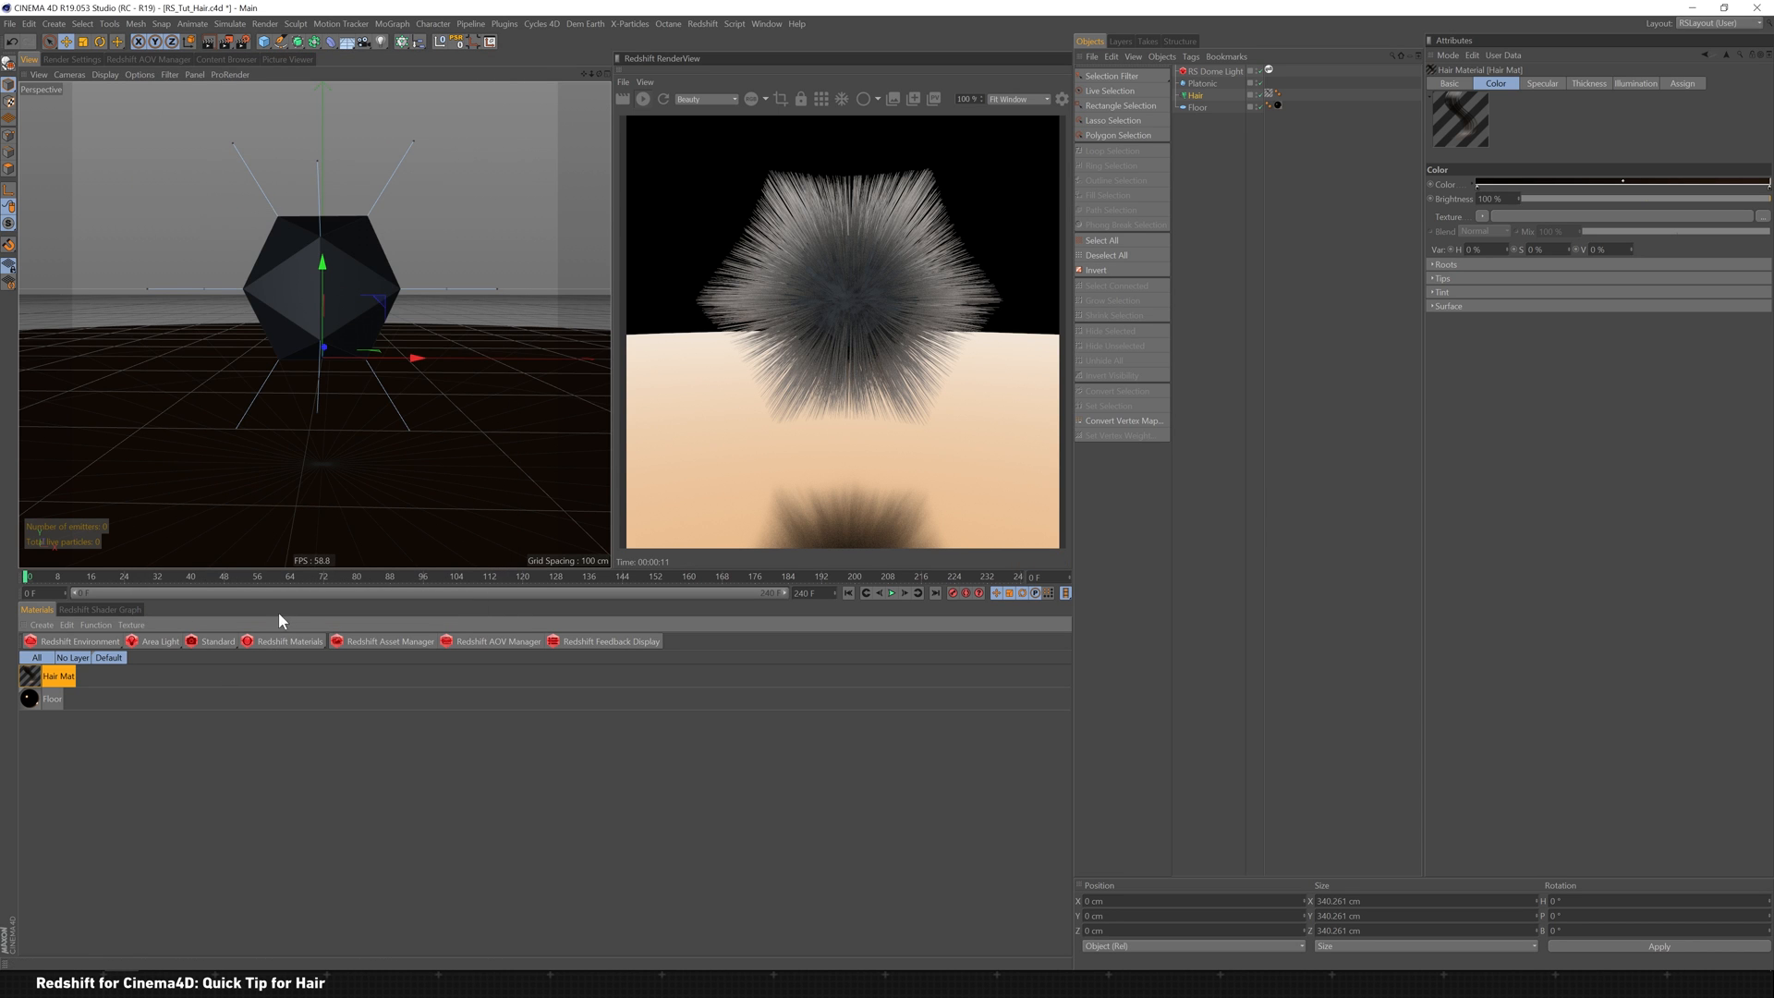
mouse_move(287, 641)
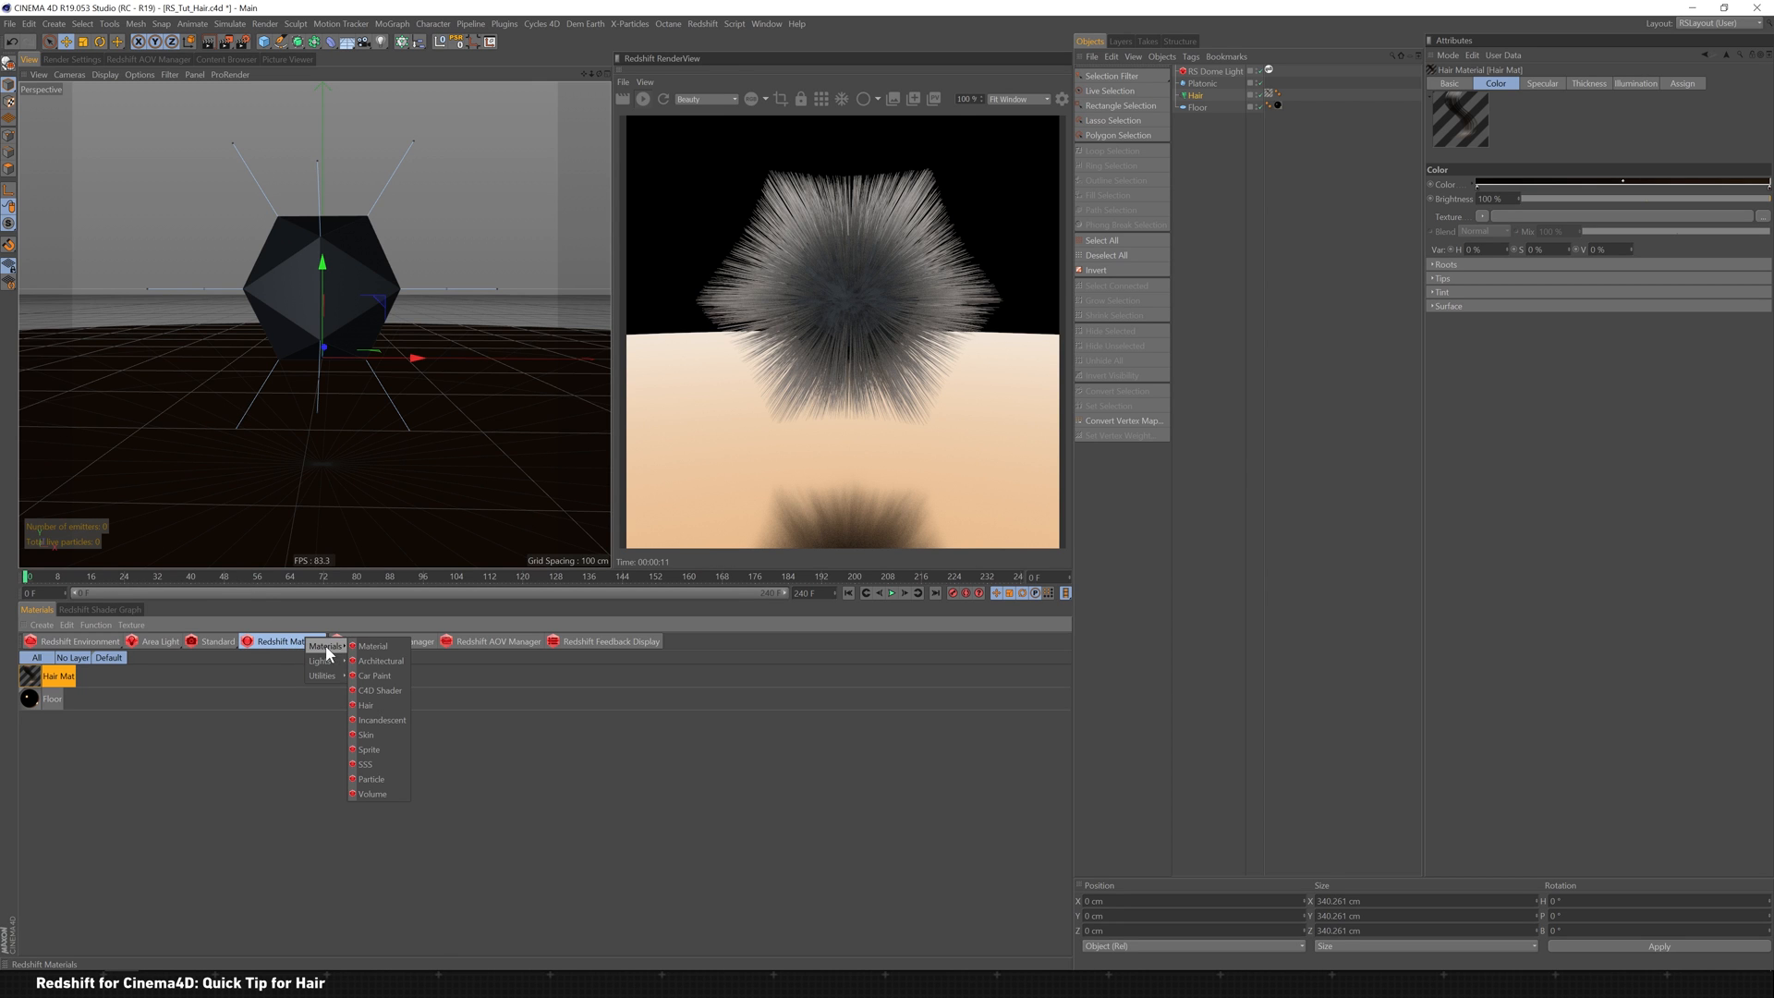
Step: Create a Redshift Hair material and inspect its RS Hair and C4D Hair Attributes nodes
click(366, 704)
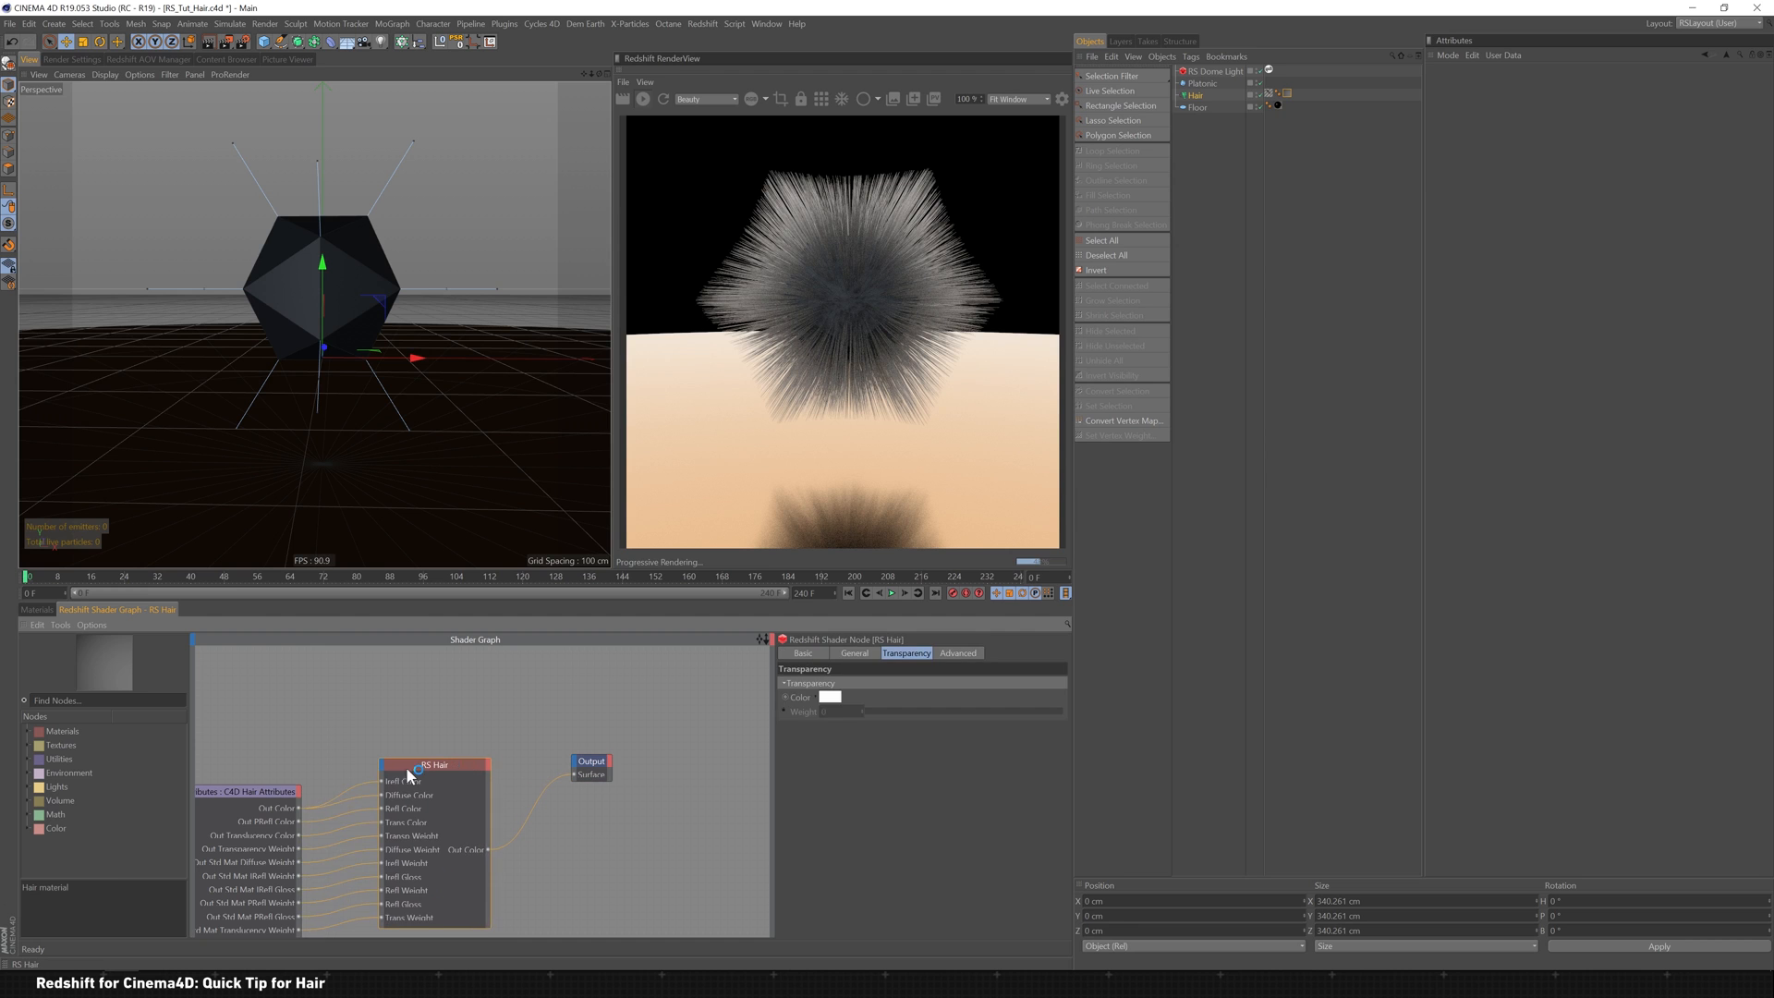
click(250, 748)
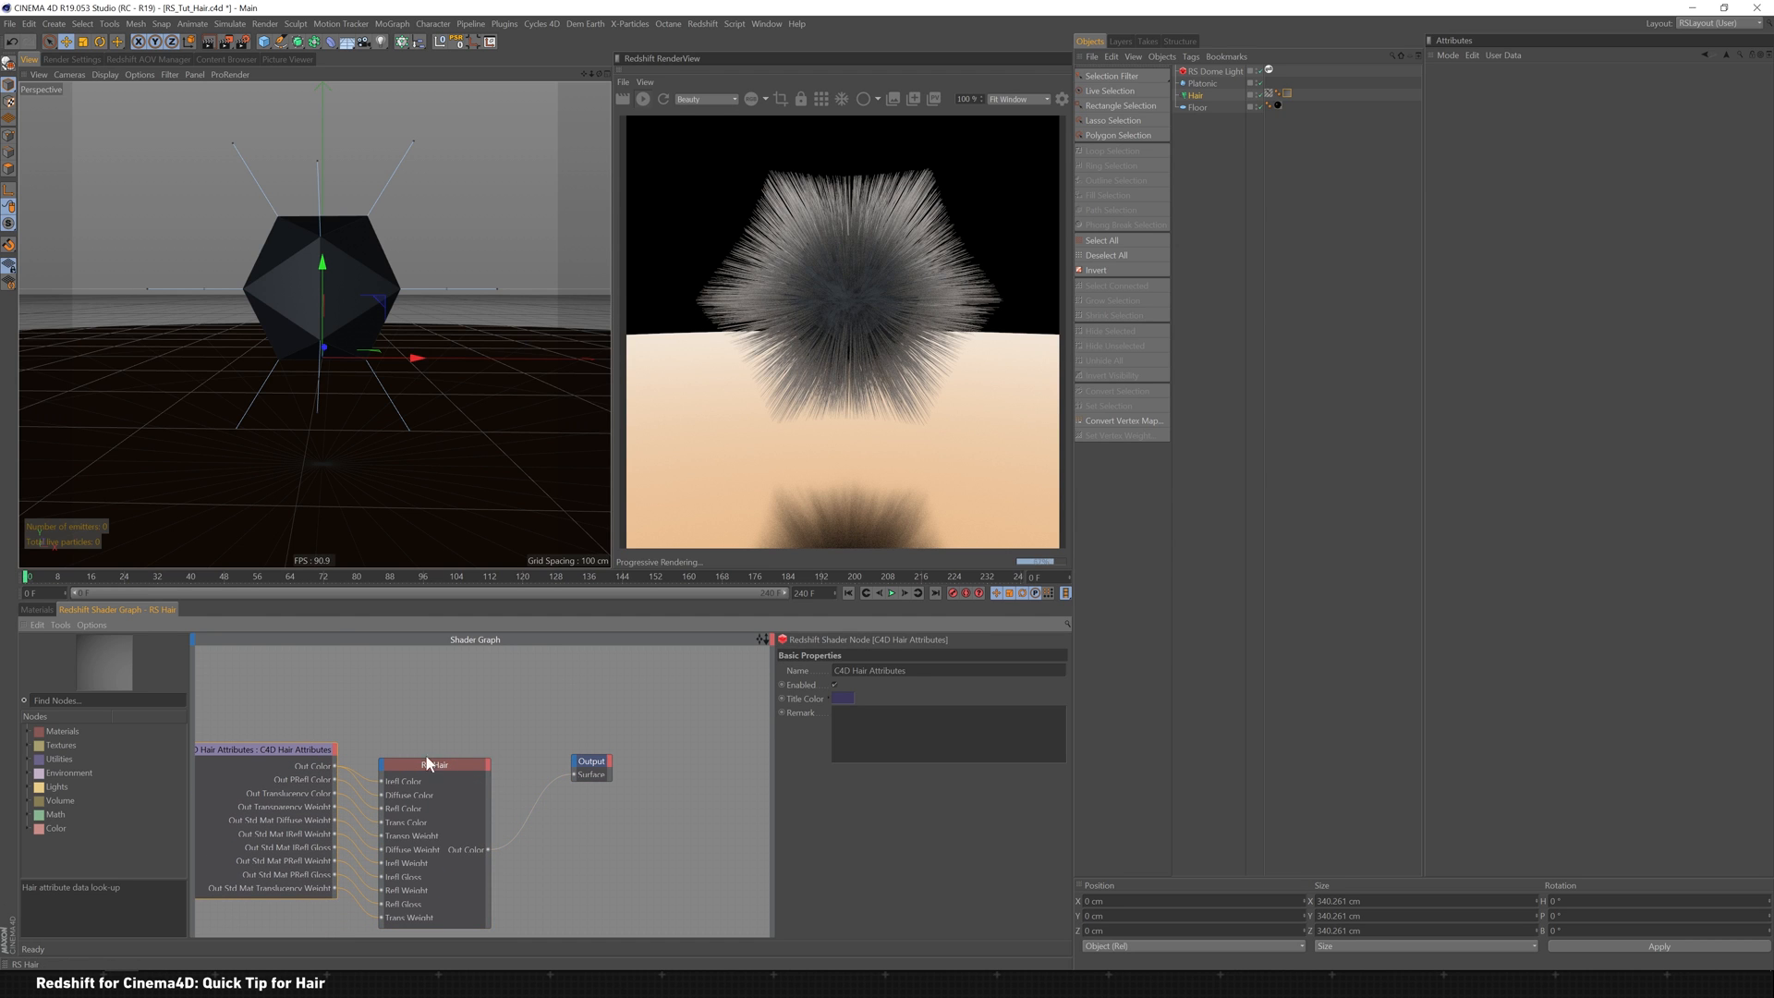
mouse_move(273, 760)
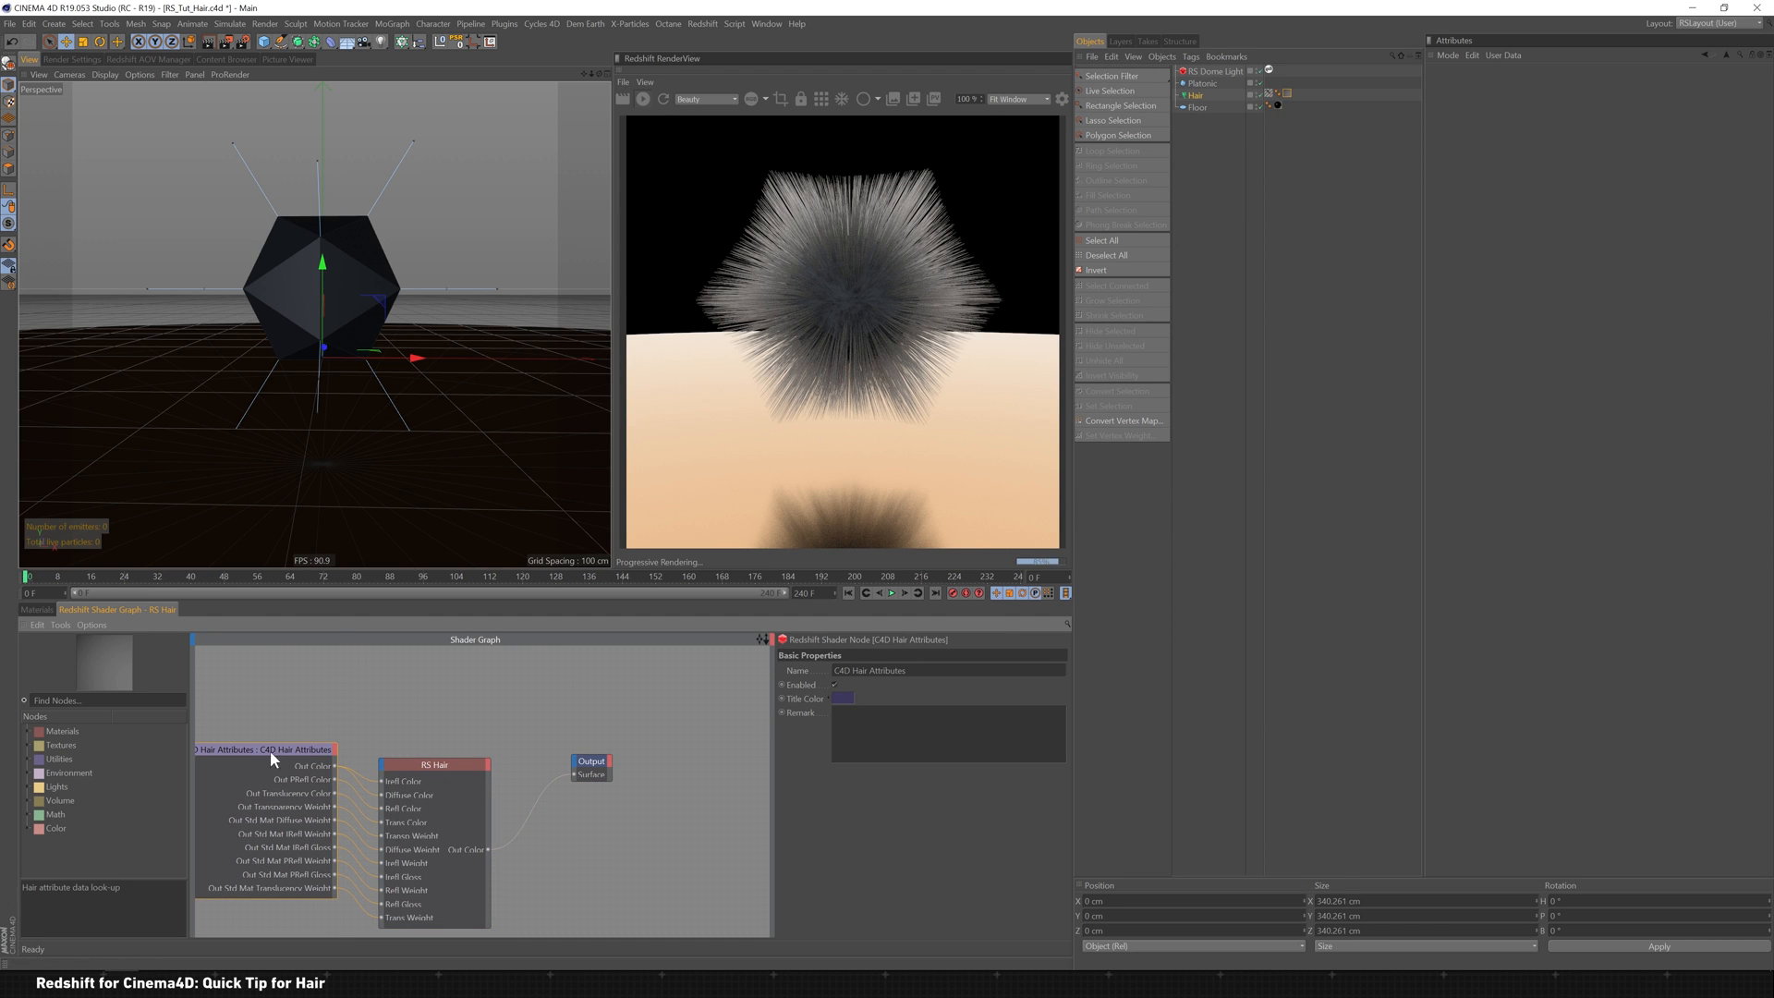
click(35, 608)
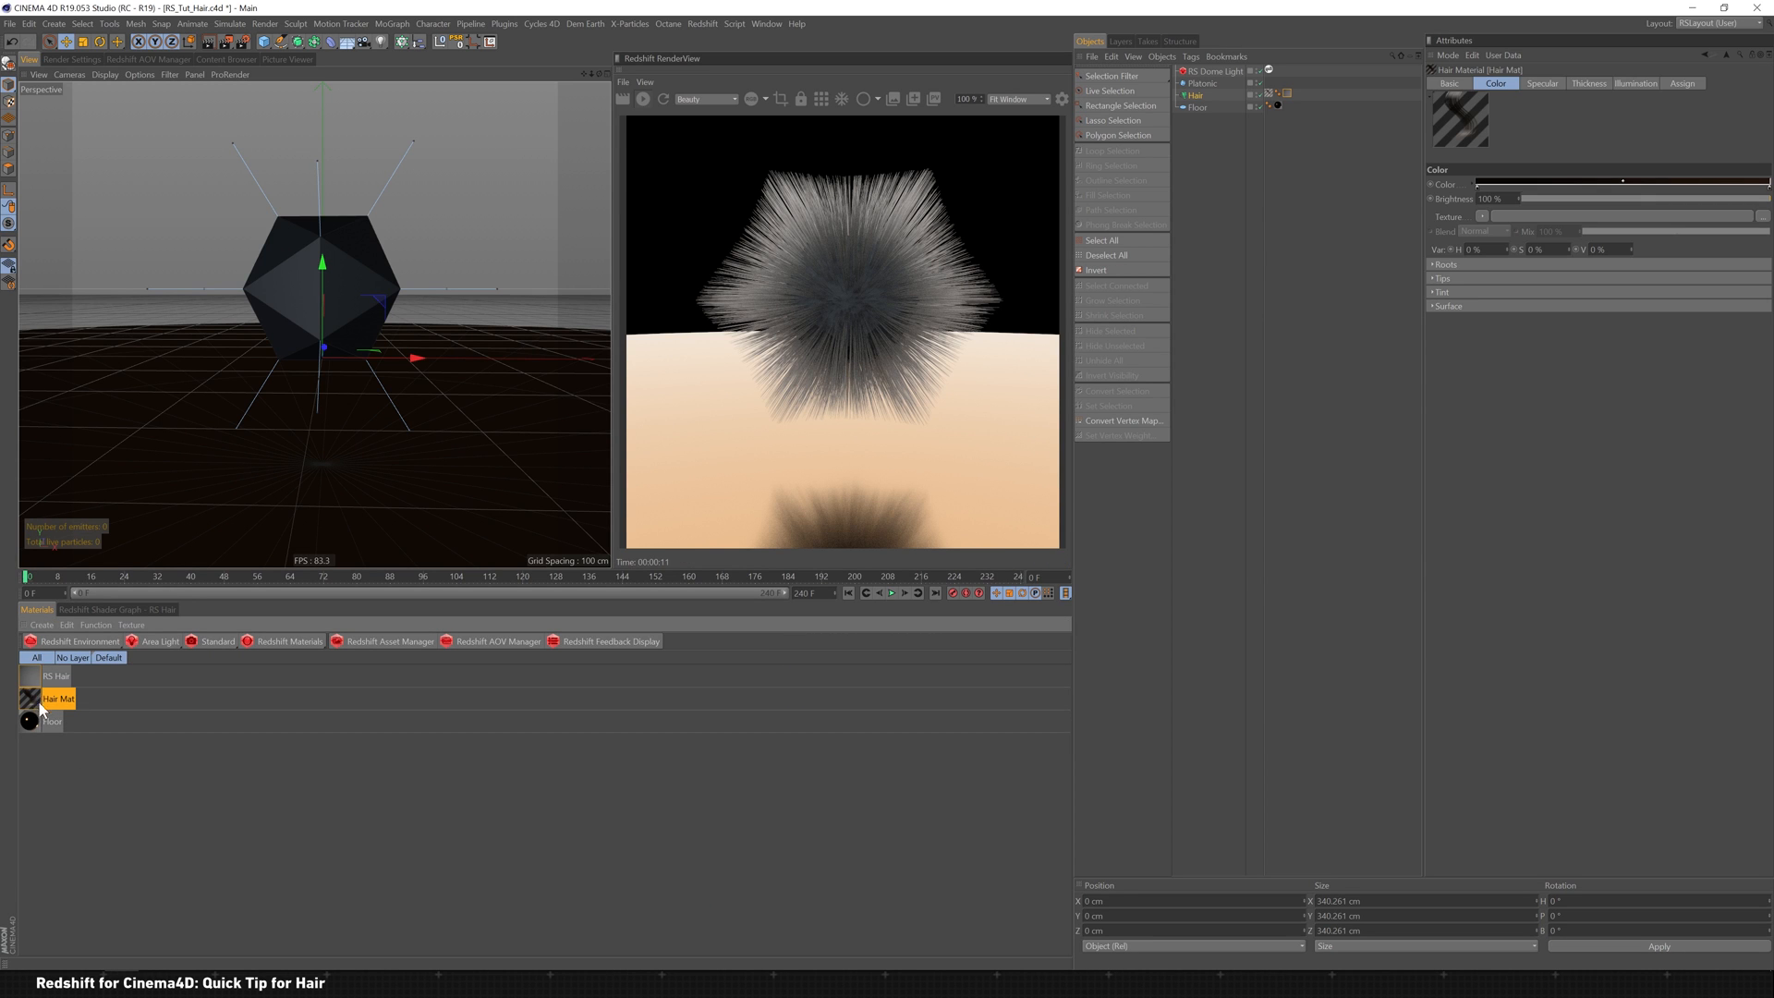
Step: Set the Hair Mat color gradient to purple at the roots and green at the tips
double_click(28, 699)
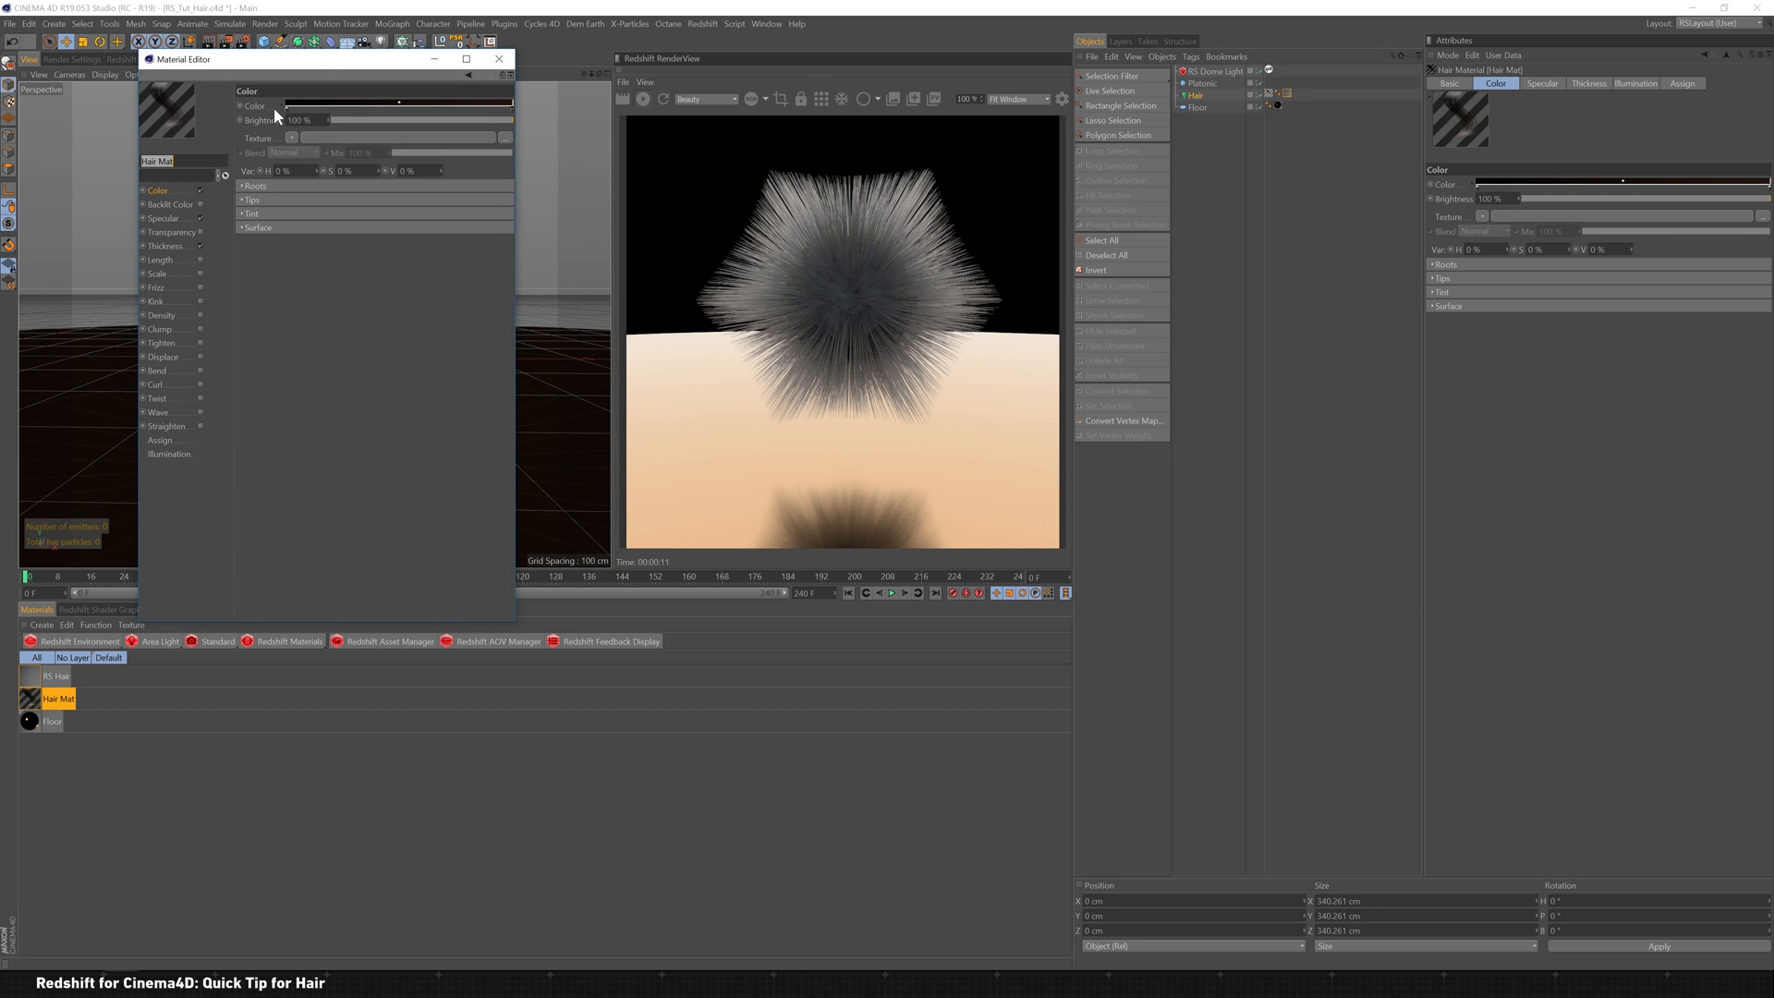
click(240, 105)
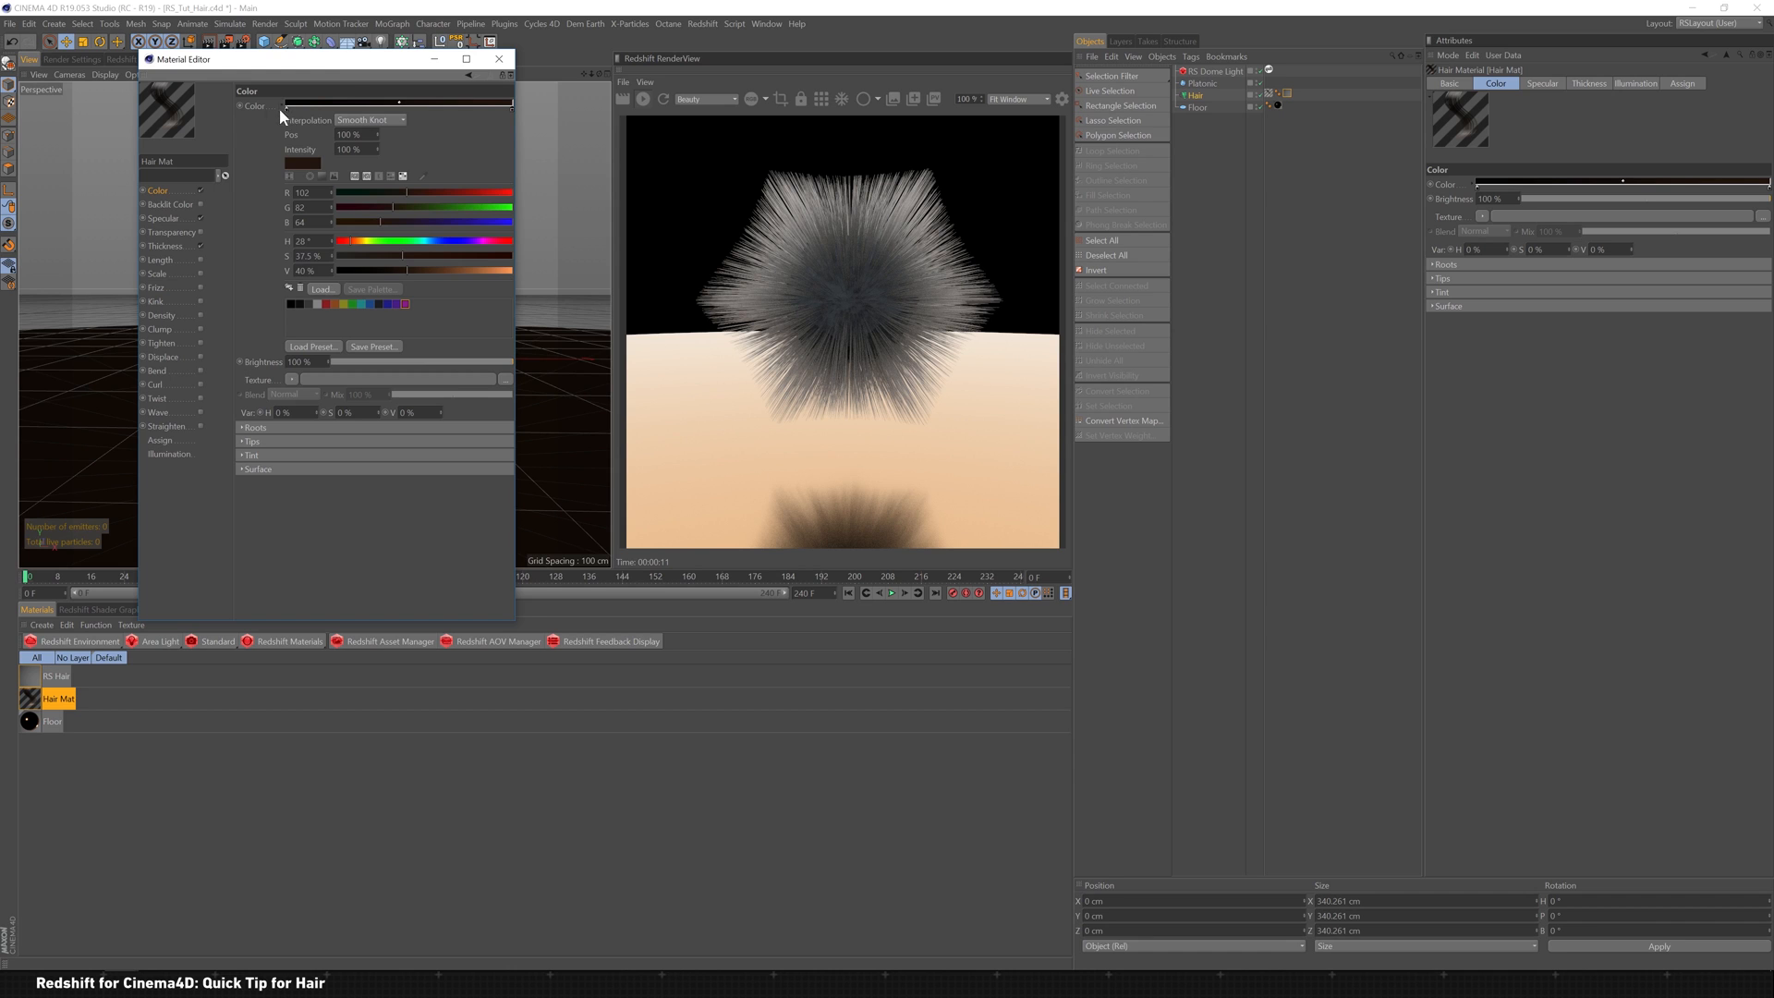
mouse_move(282, 124)
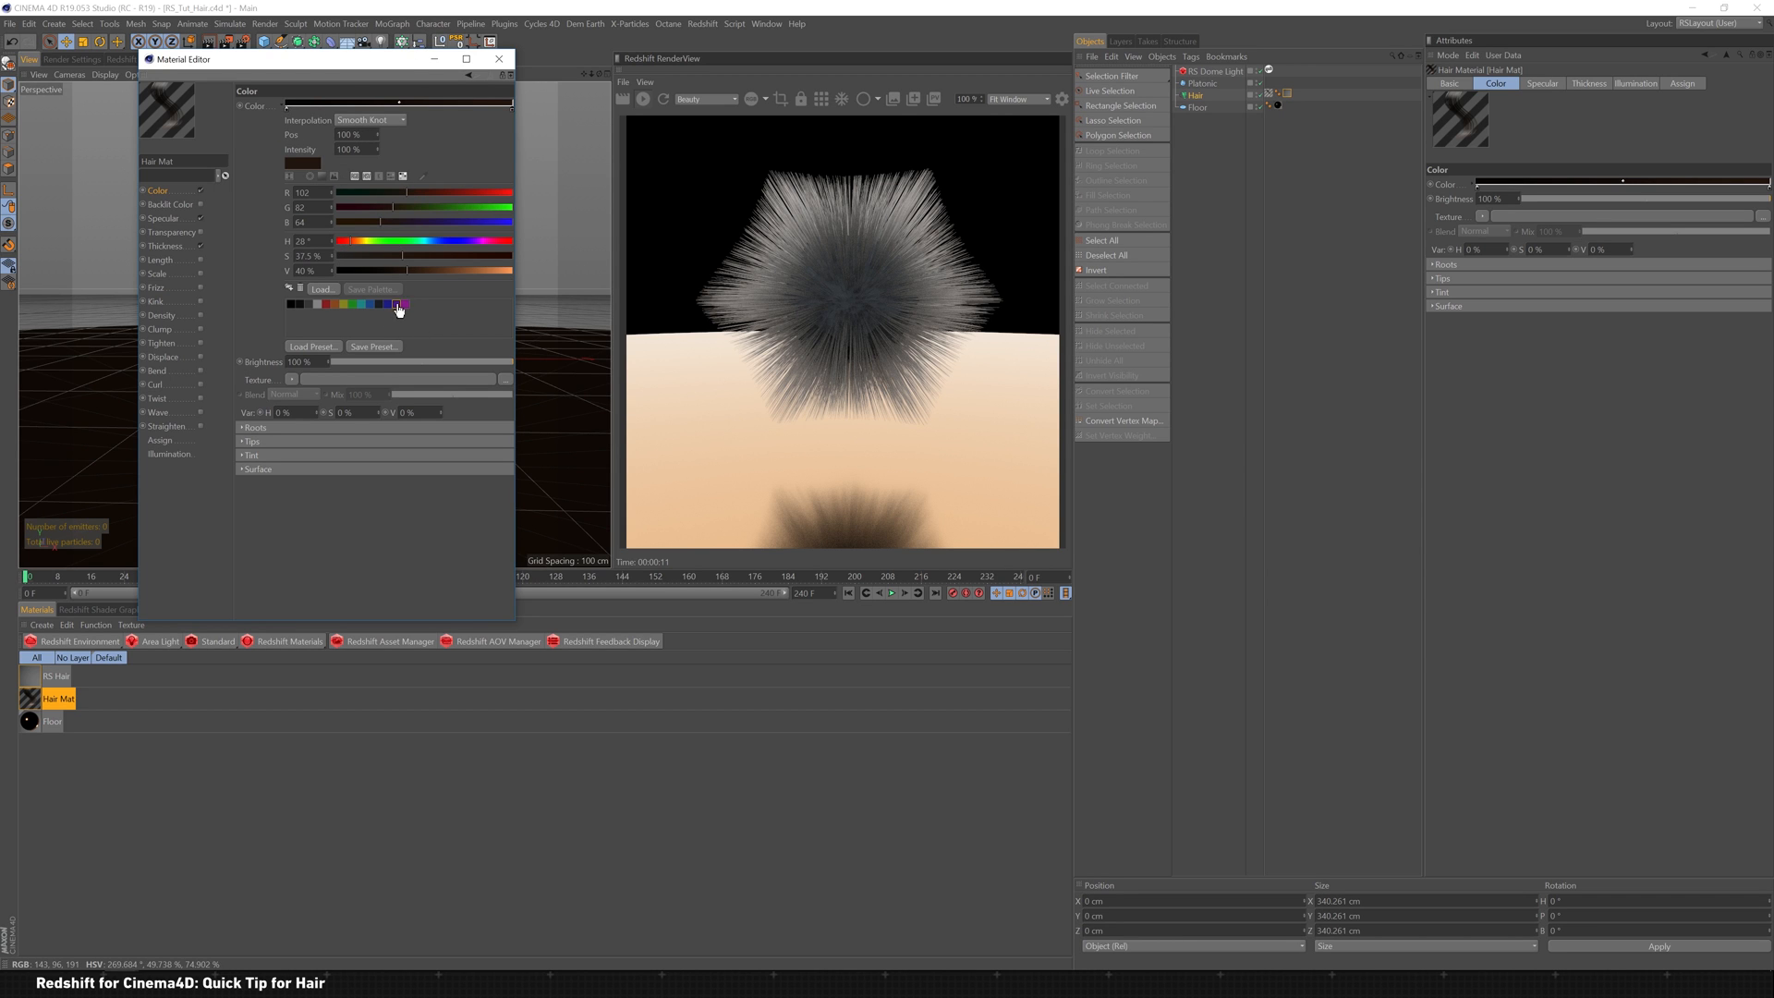
drag(510, 102, 286, 101)
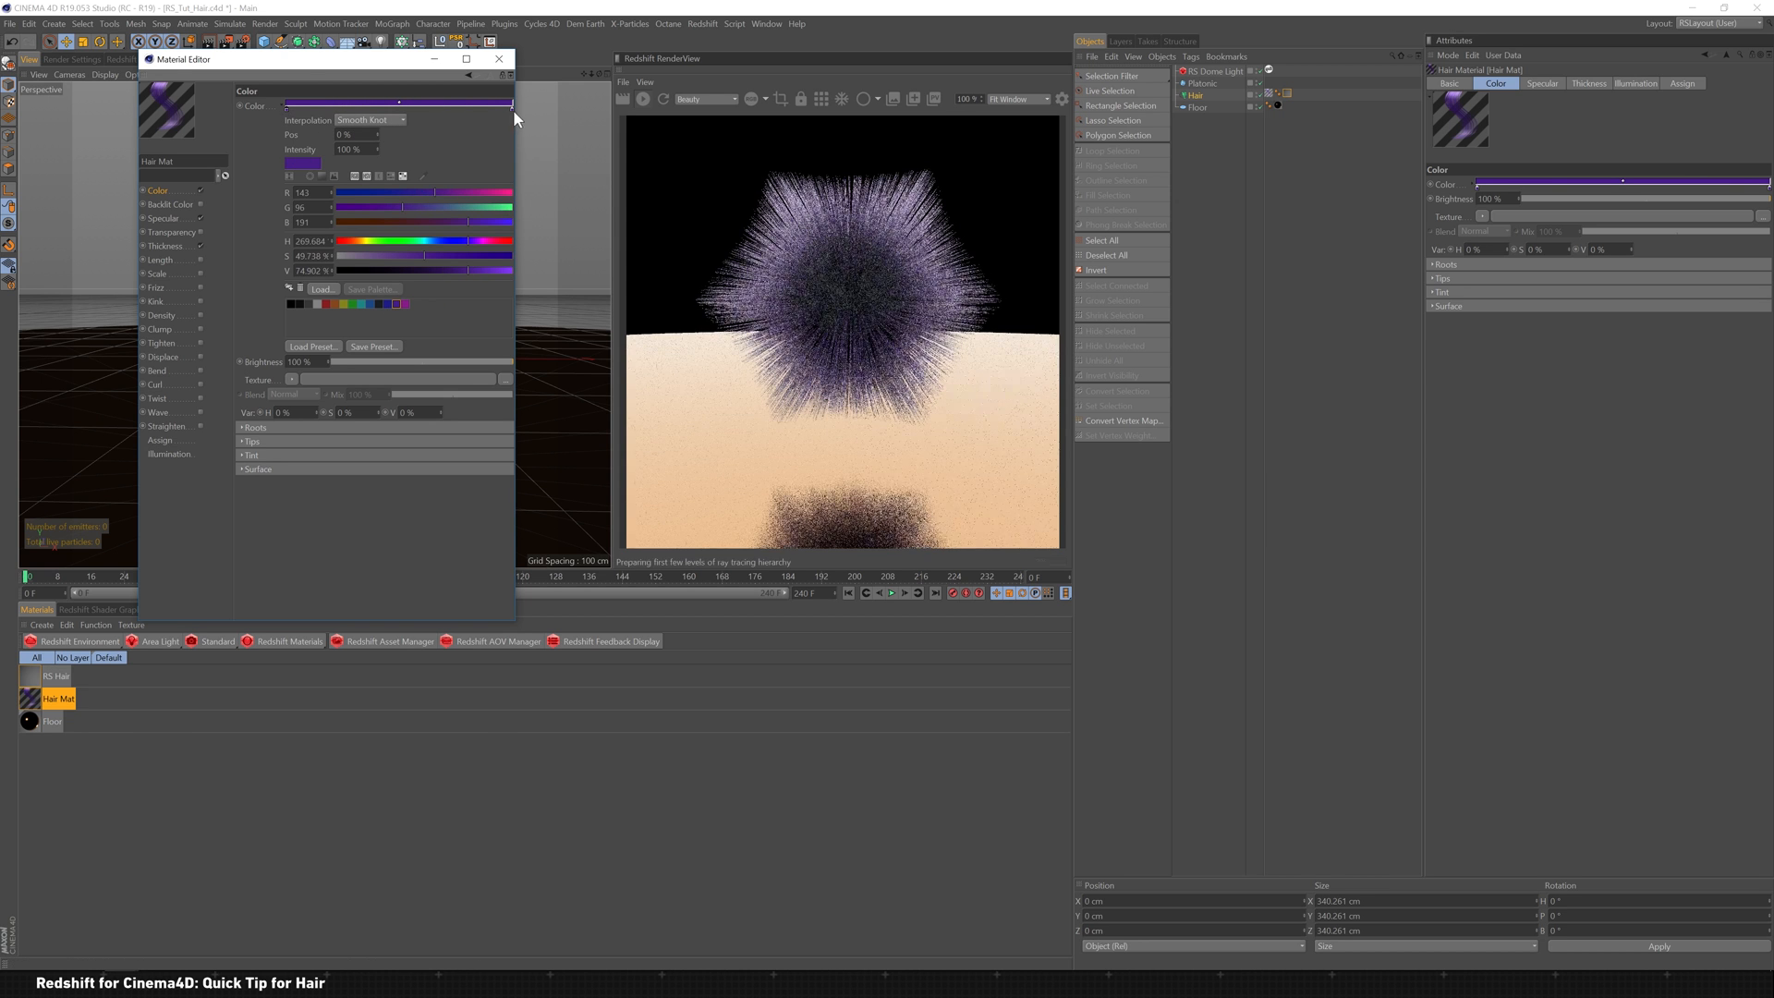
drag(283, 133, 512, 134)
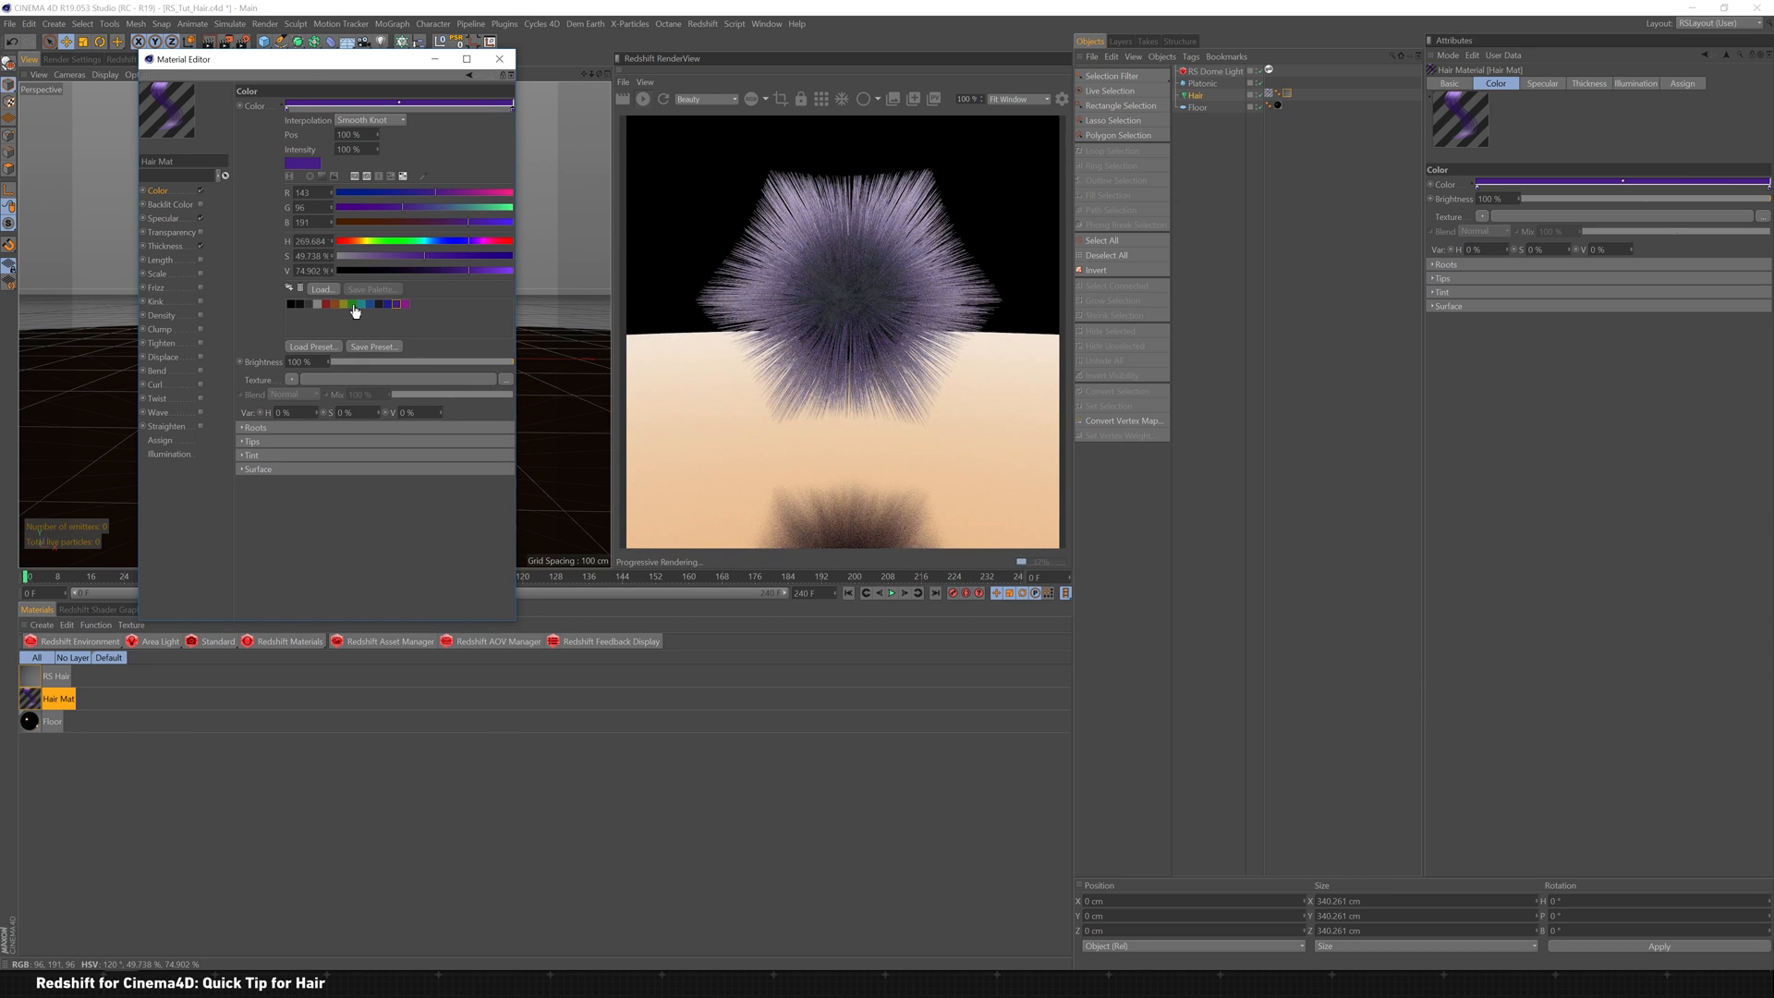
click(351, 303)
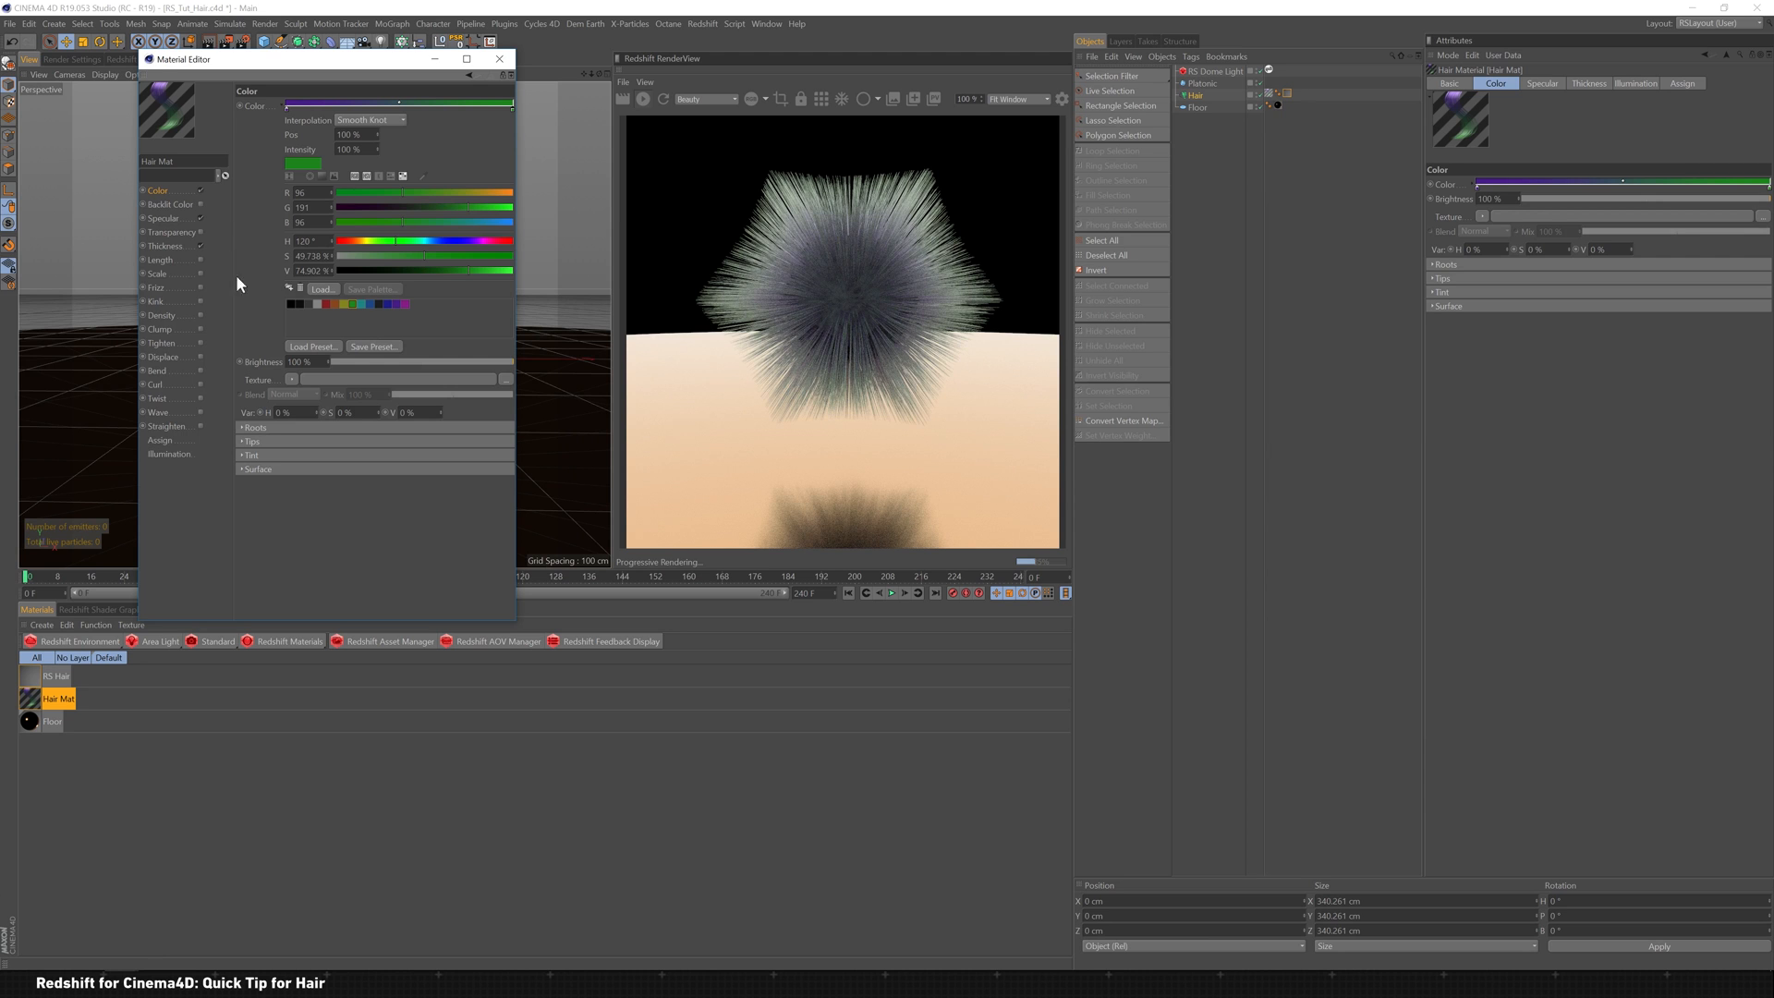
click(162, 218)
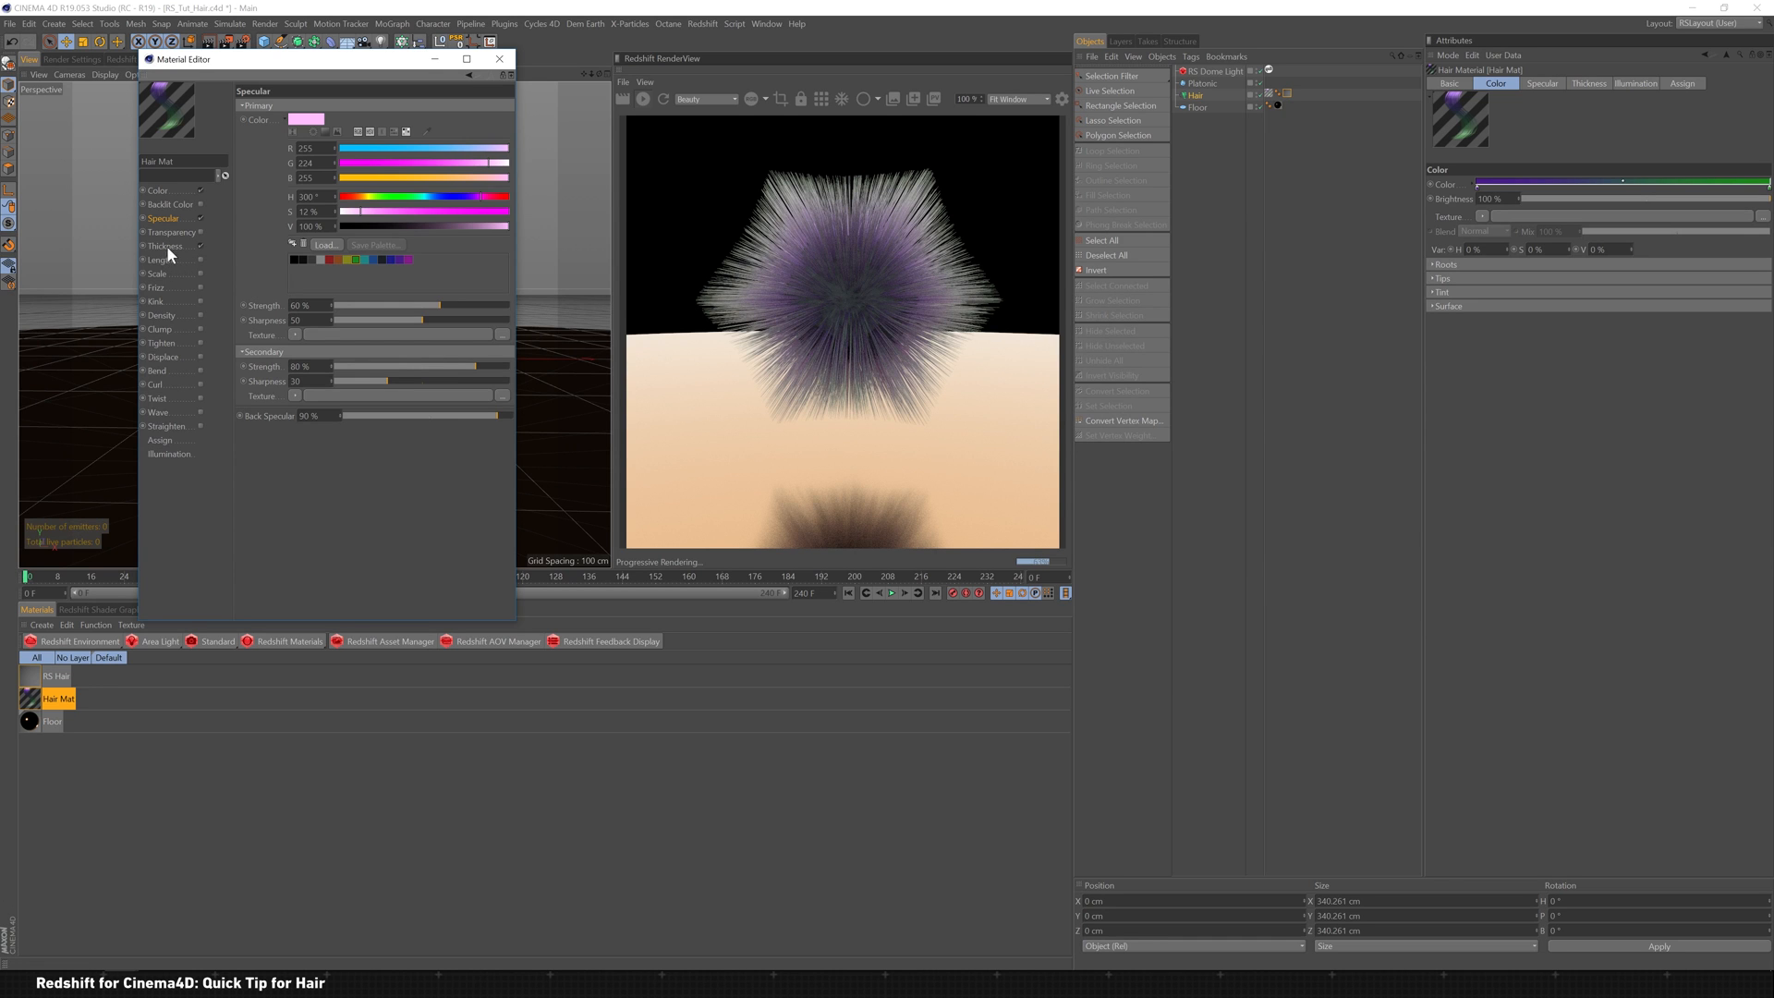
Step: Move to the hair material's Thickness channel after tinting the primary specular pink
click(165, 246)
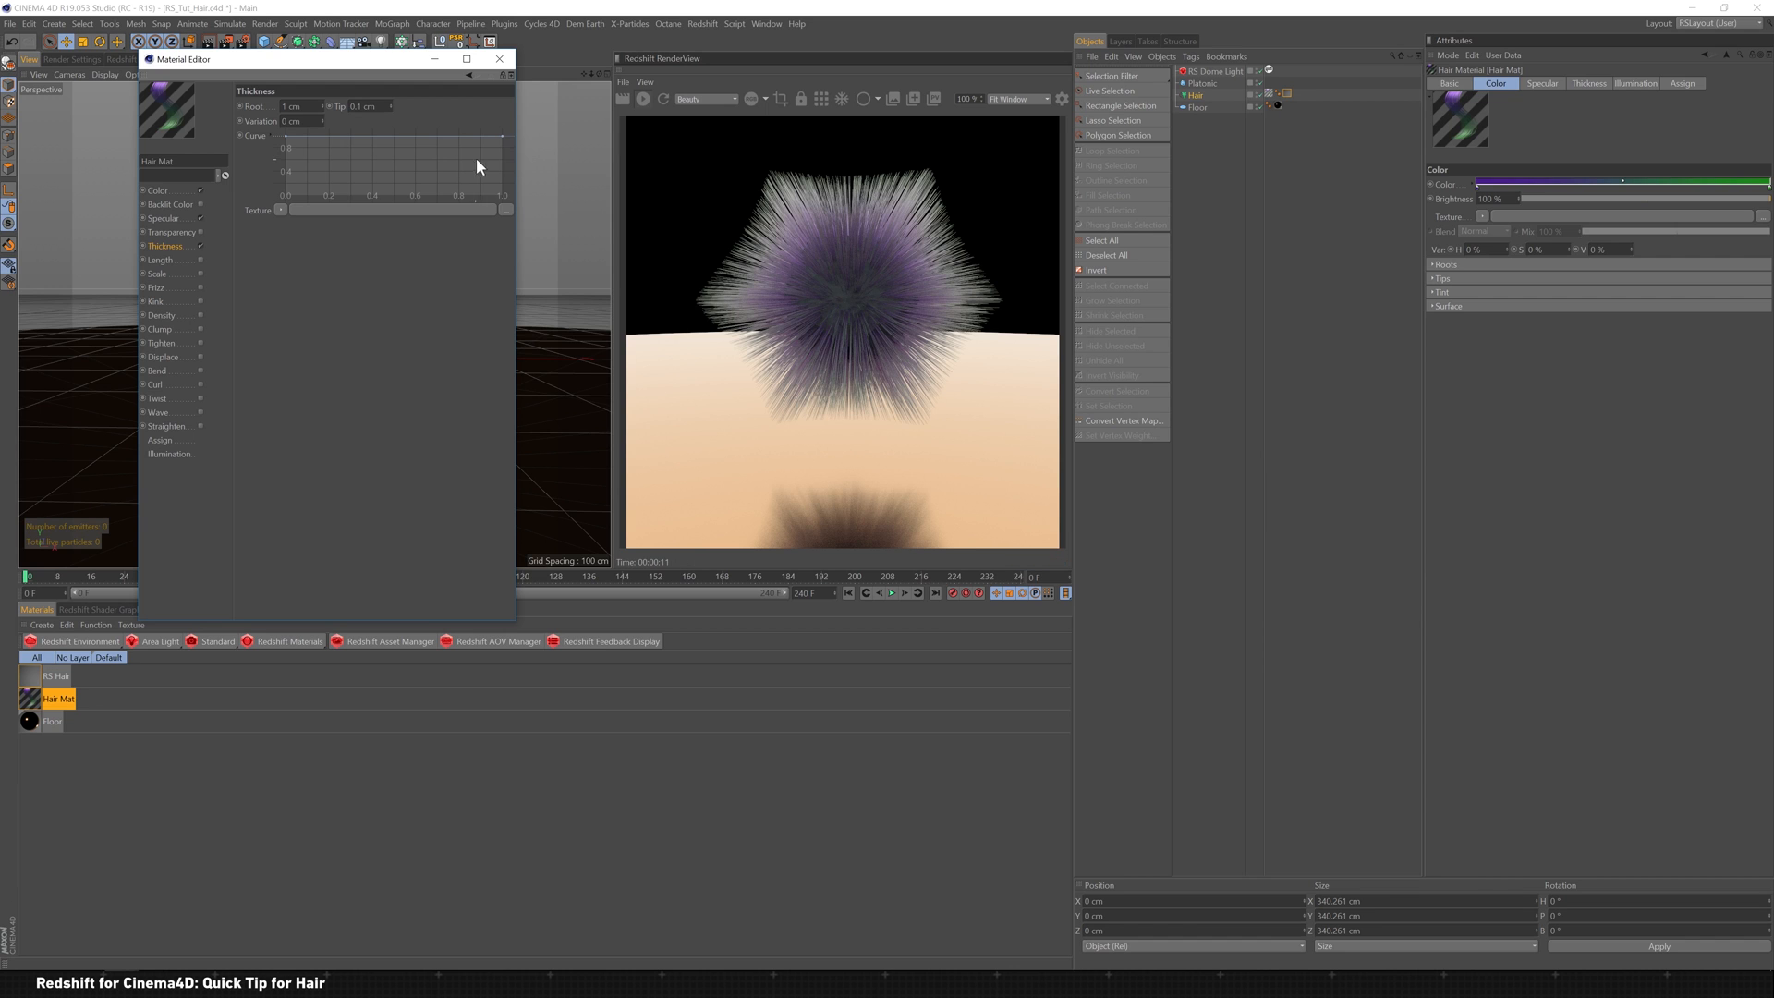
mouse_move(516, 156)
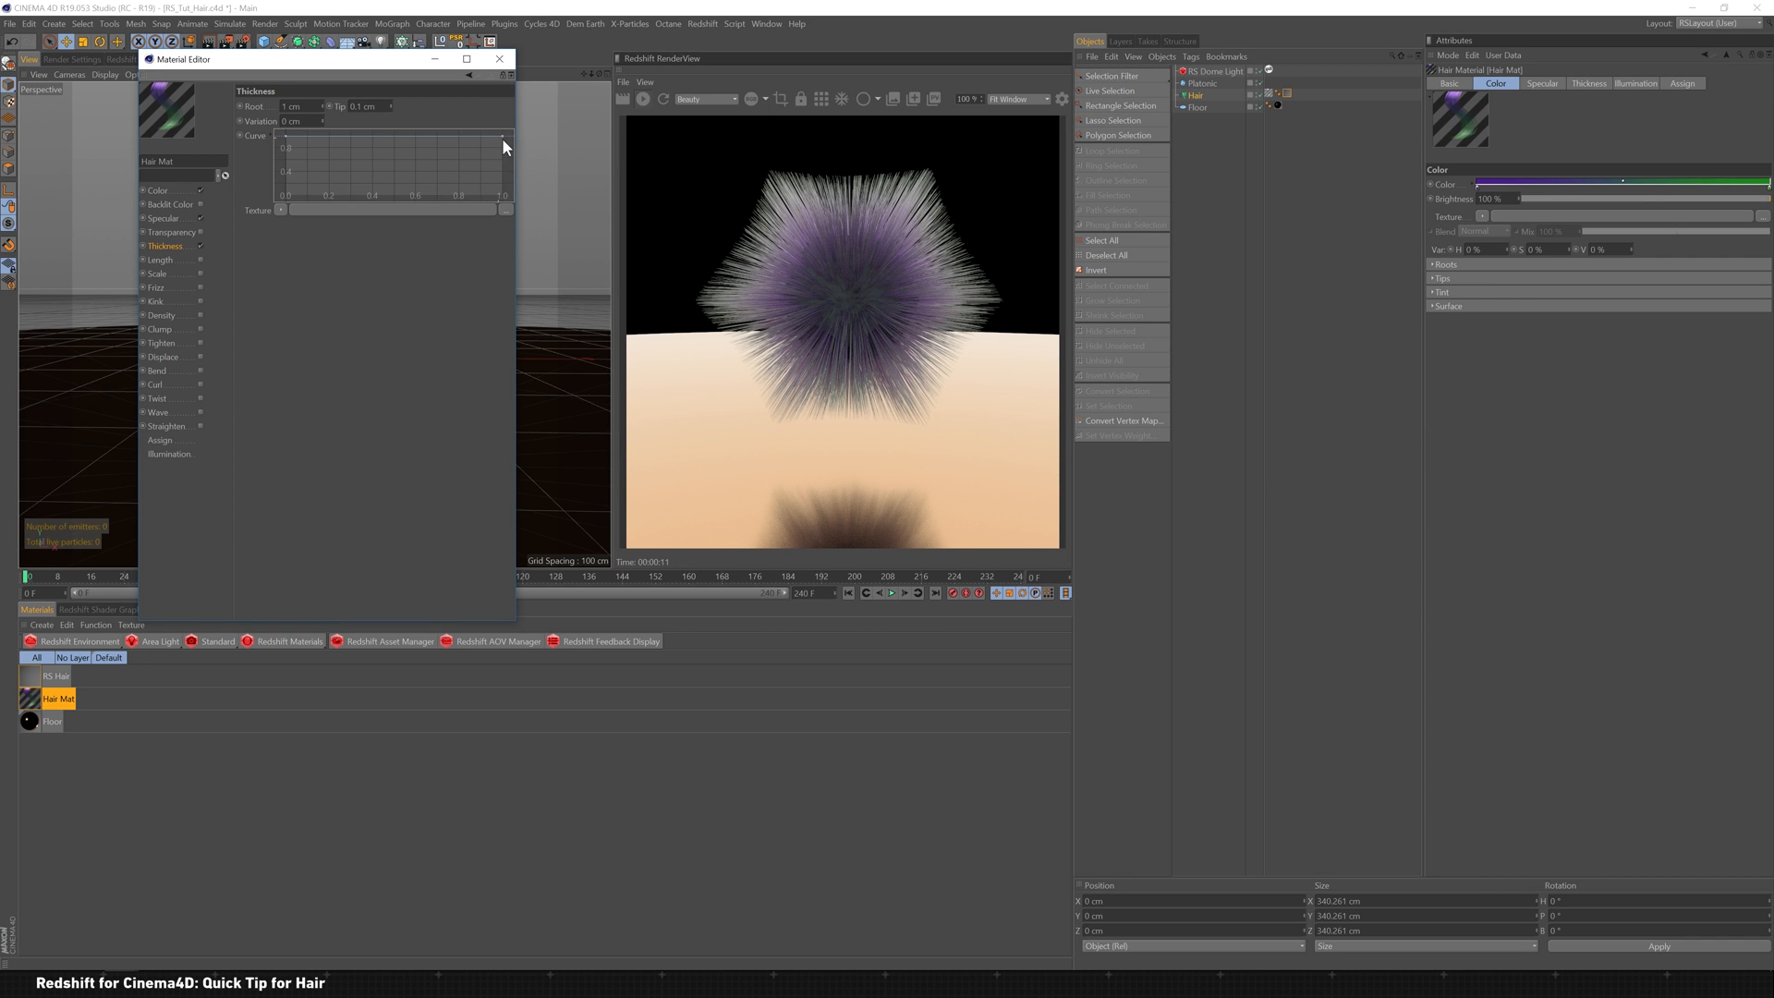
Step: Taper strand thickness along the curve and set Tip thickness to 5 cm
drag(503, 137, 502, 200)
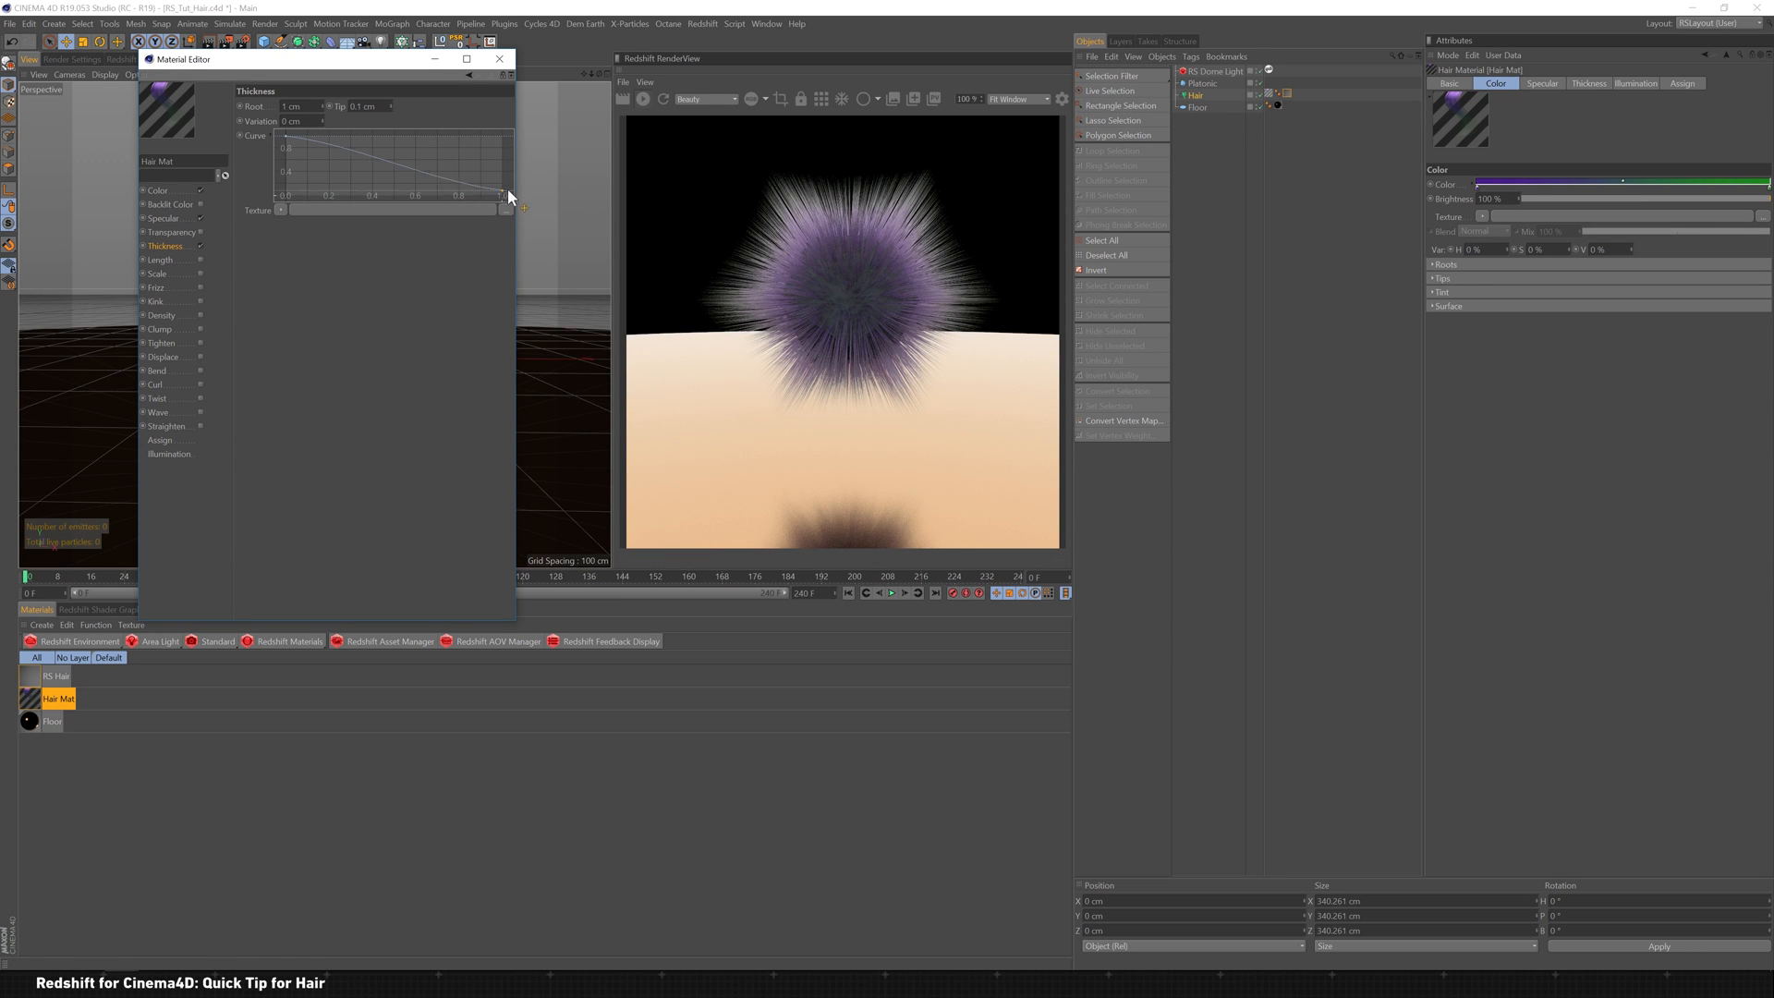
drag(507, 201, 507, 177)
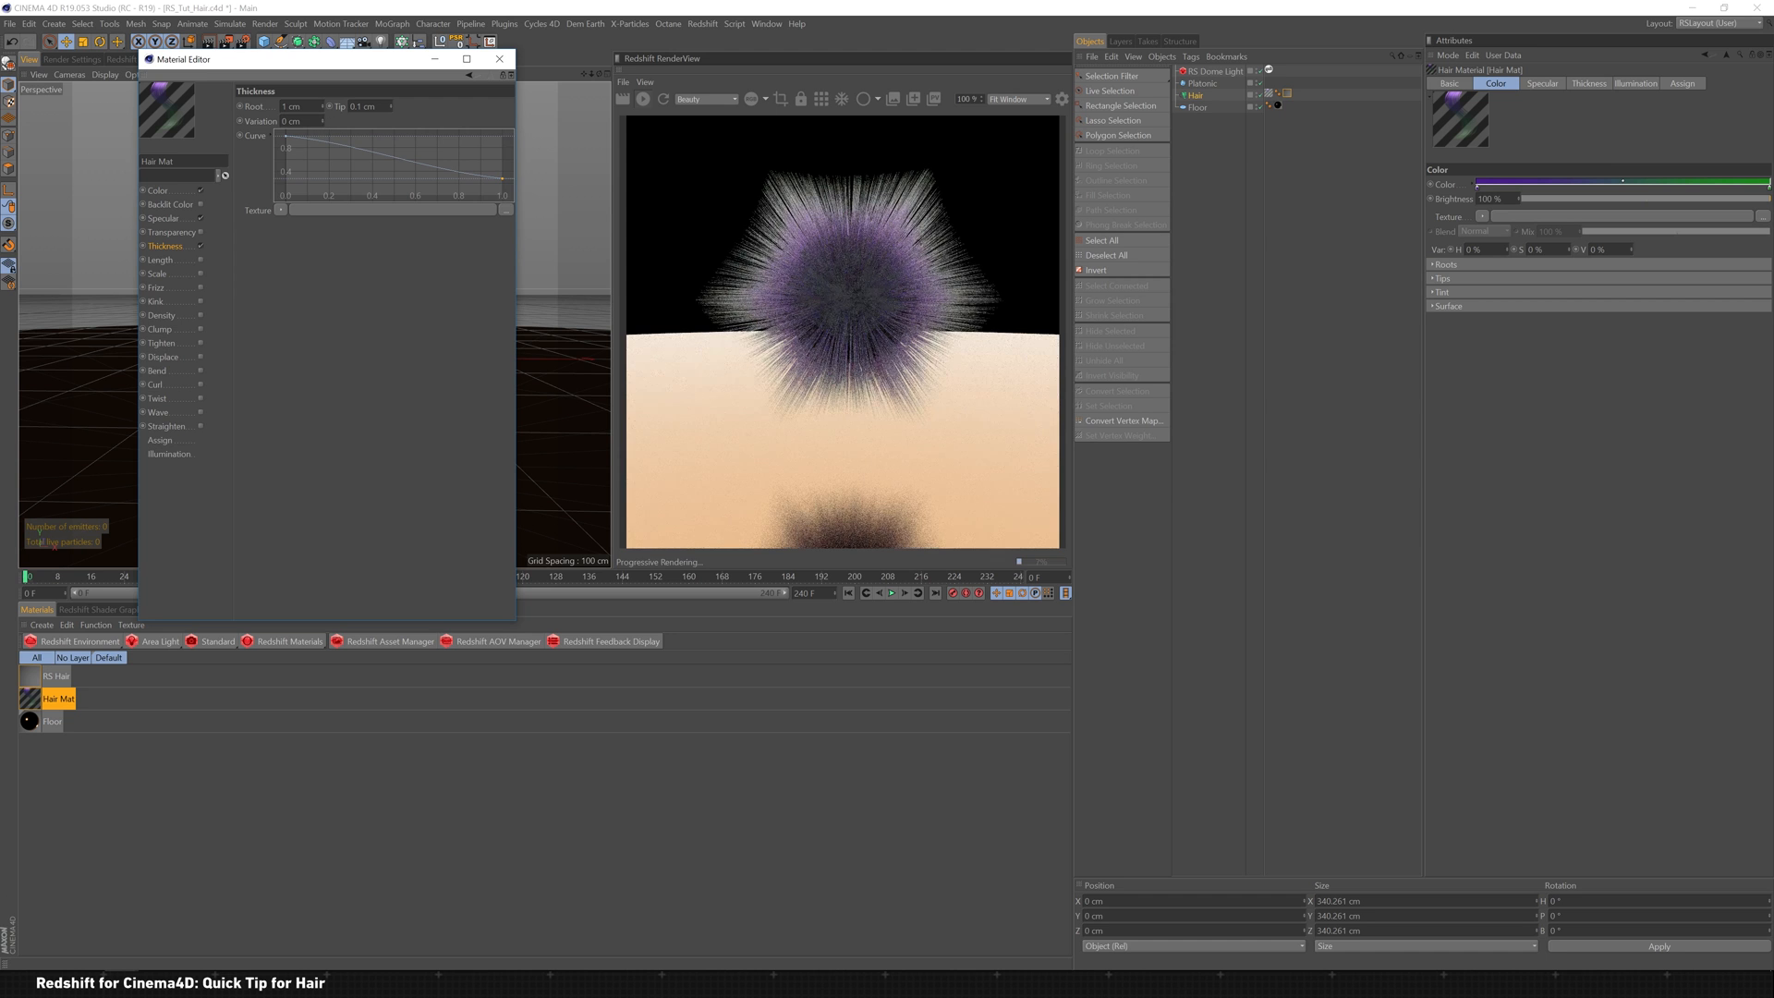
text(5 cm)
text(0.5)
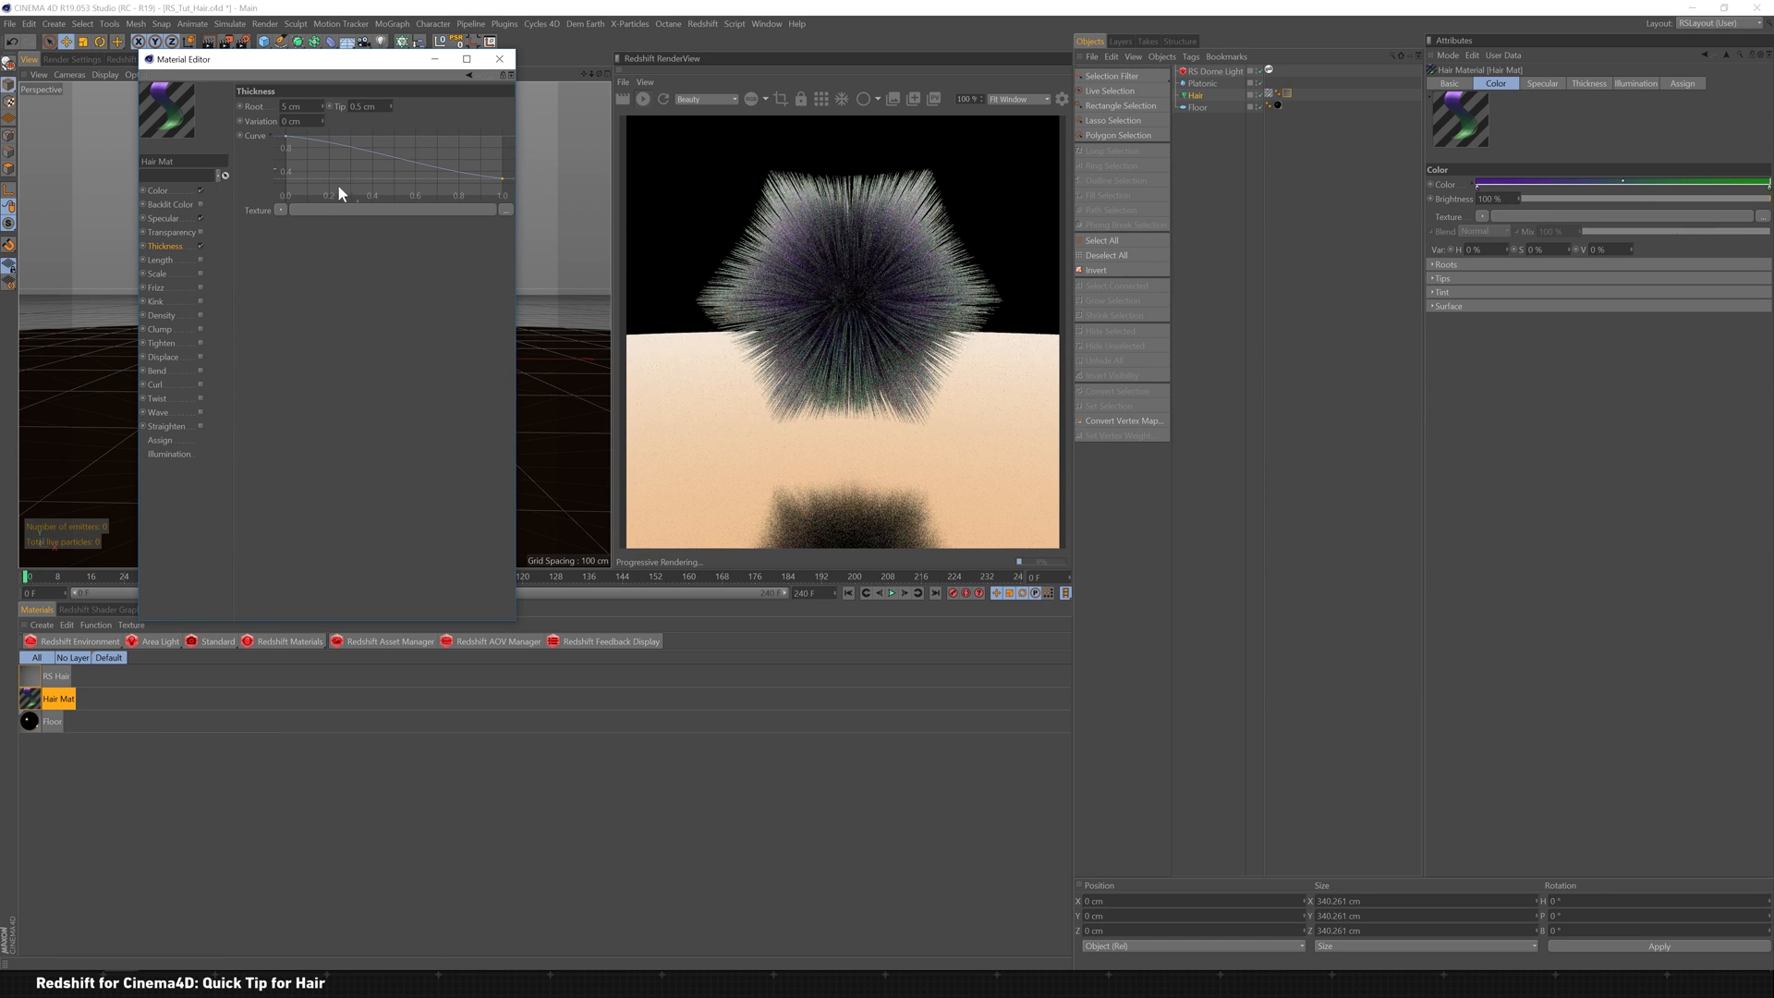
click(157, 289)
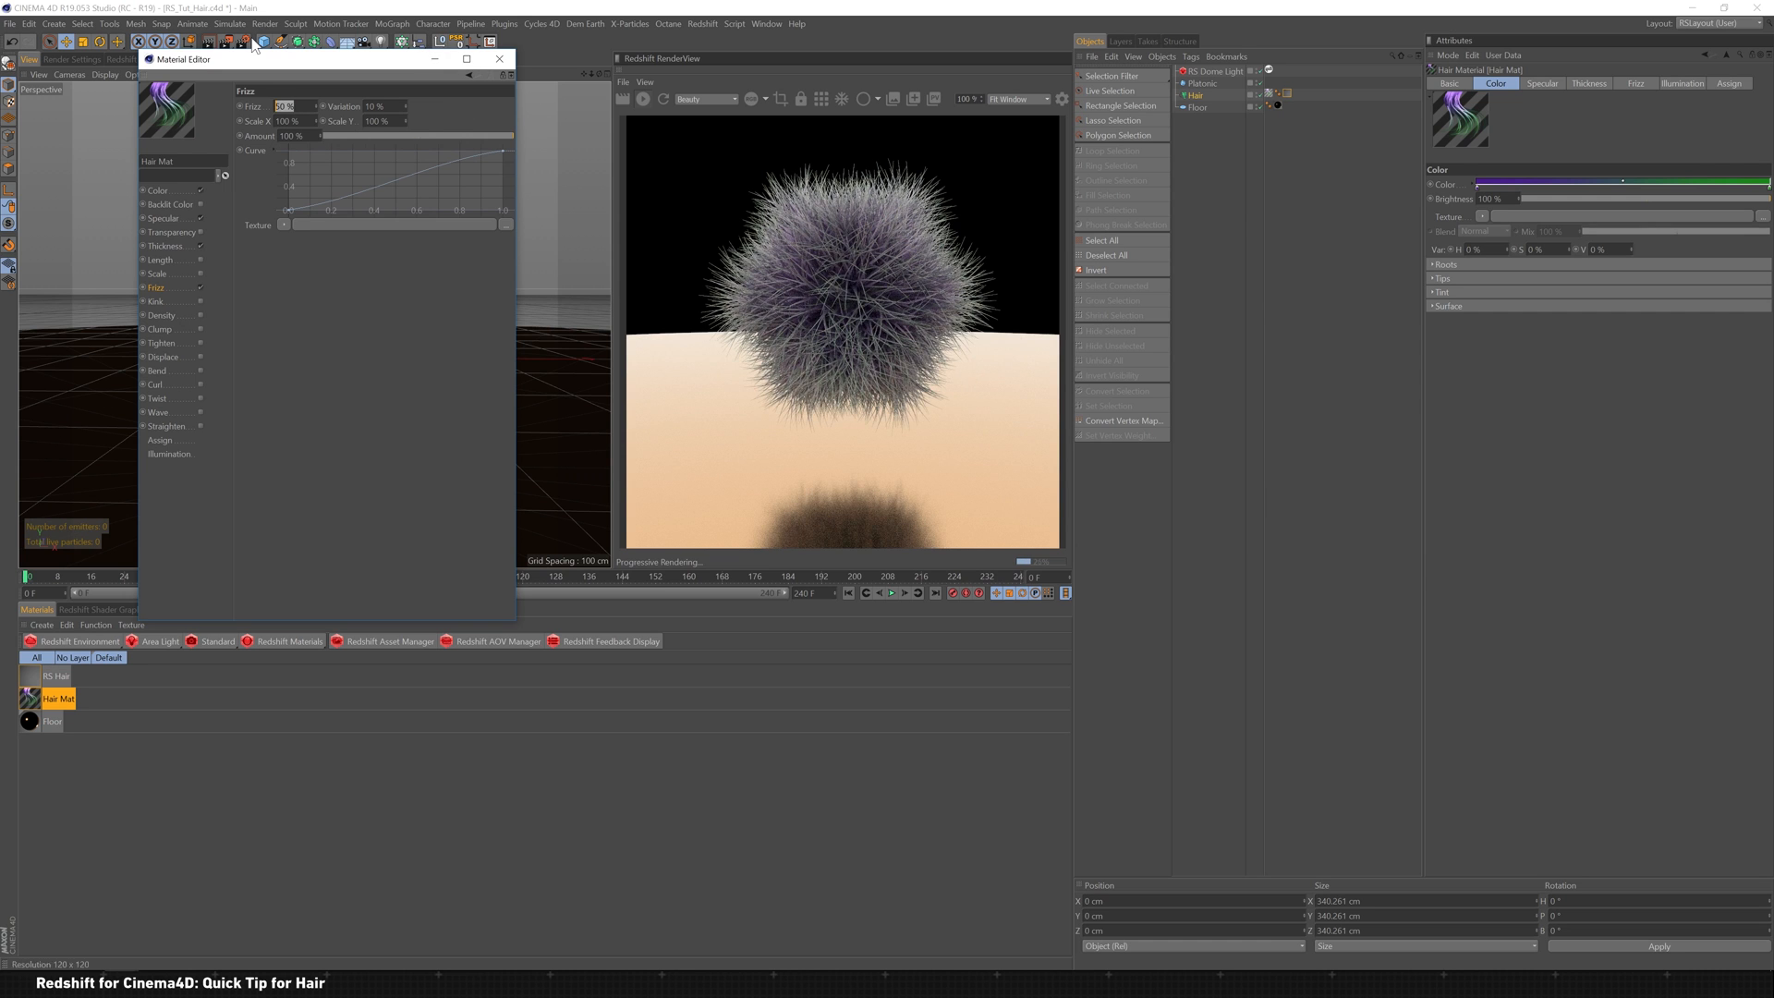
Step: Set Frizz to 15% and enable the Kink channel on the hair material
text(15)
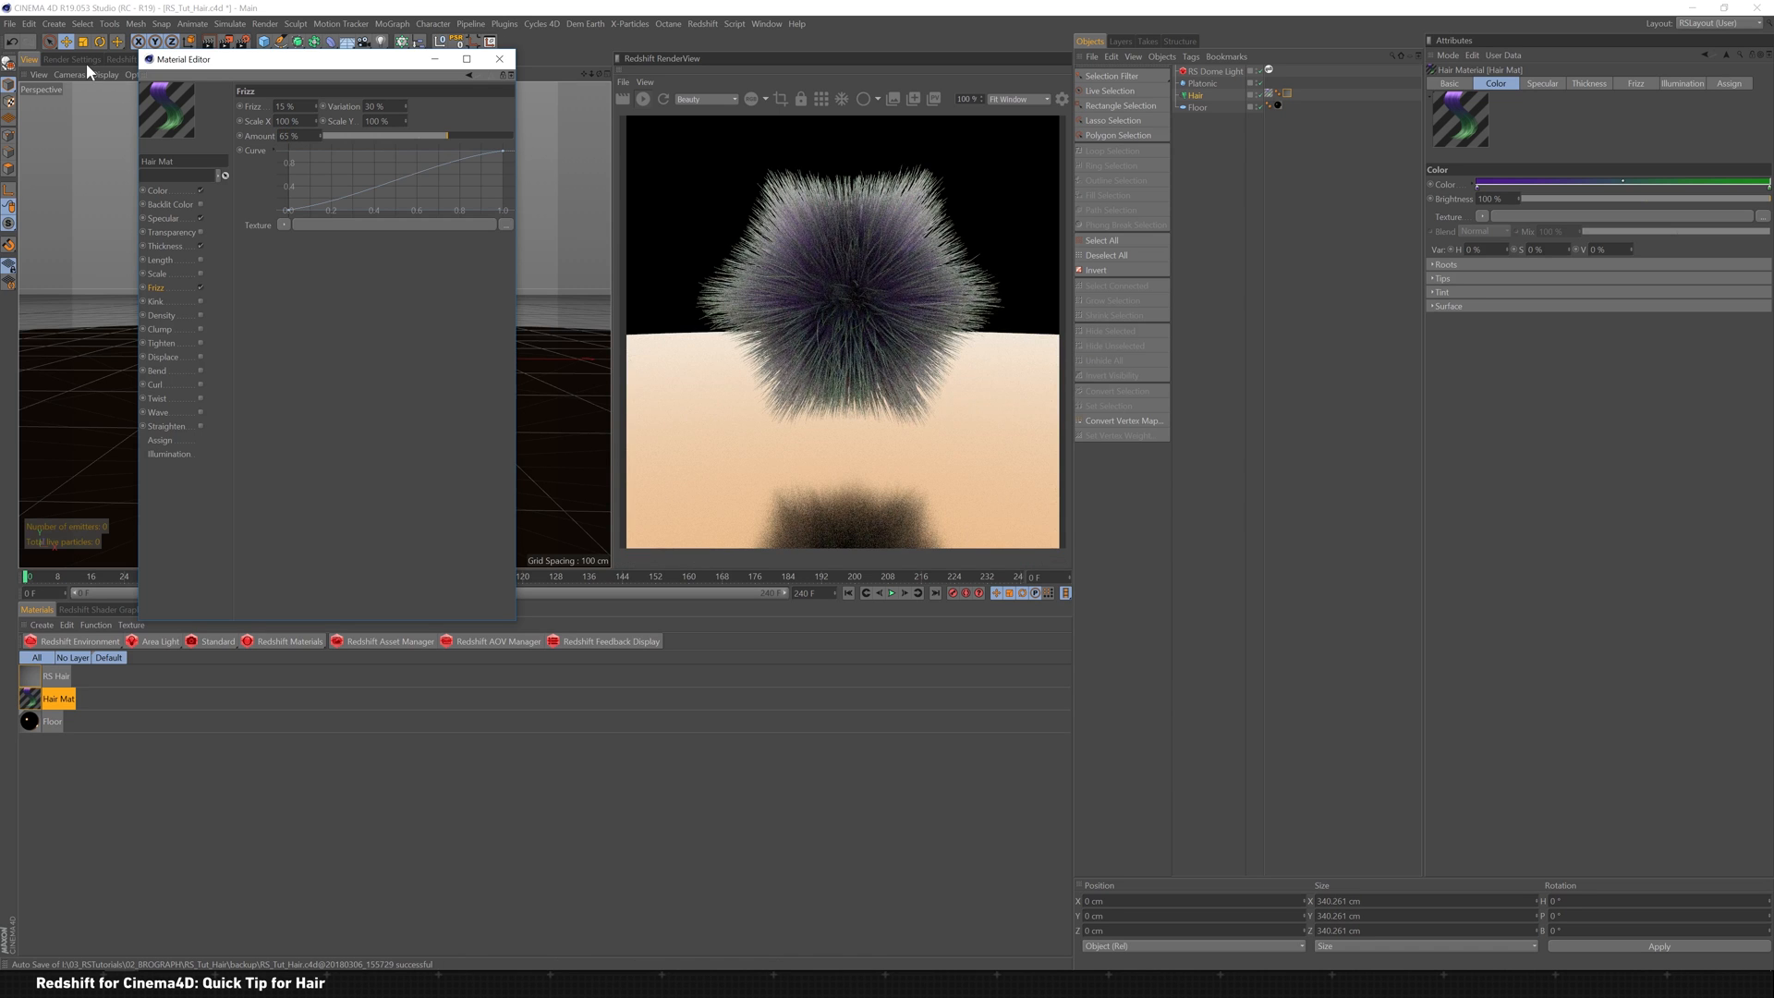
click(156, 301)
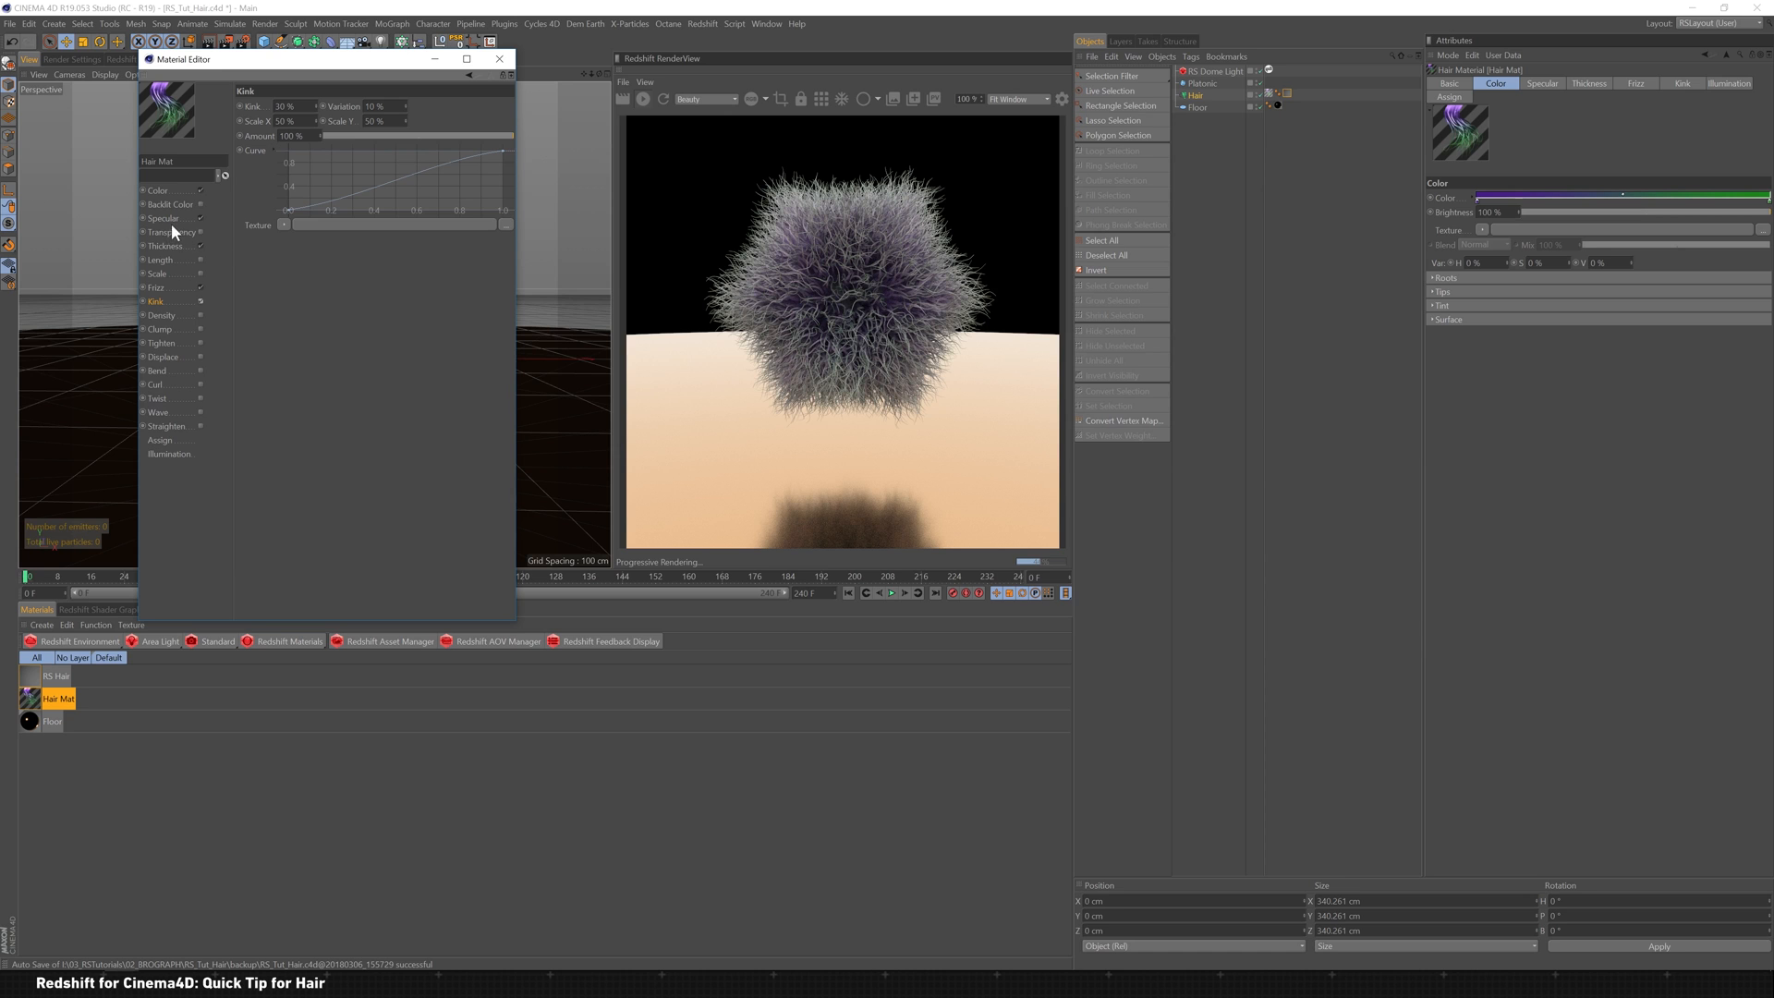
mouse_move(199, 340)
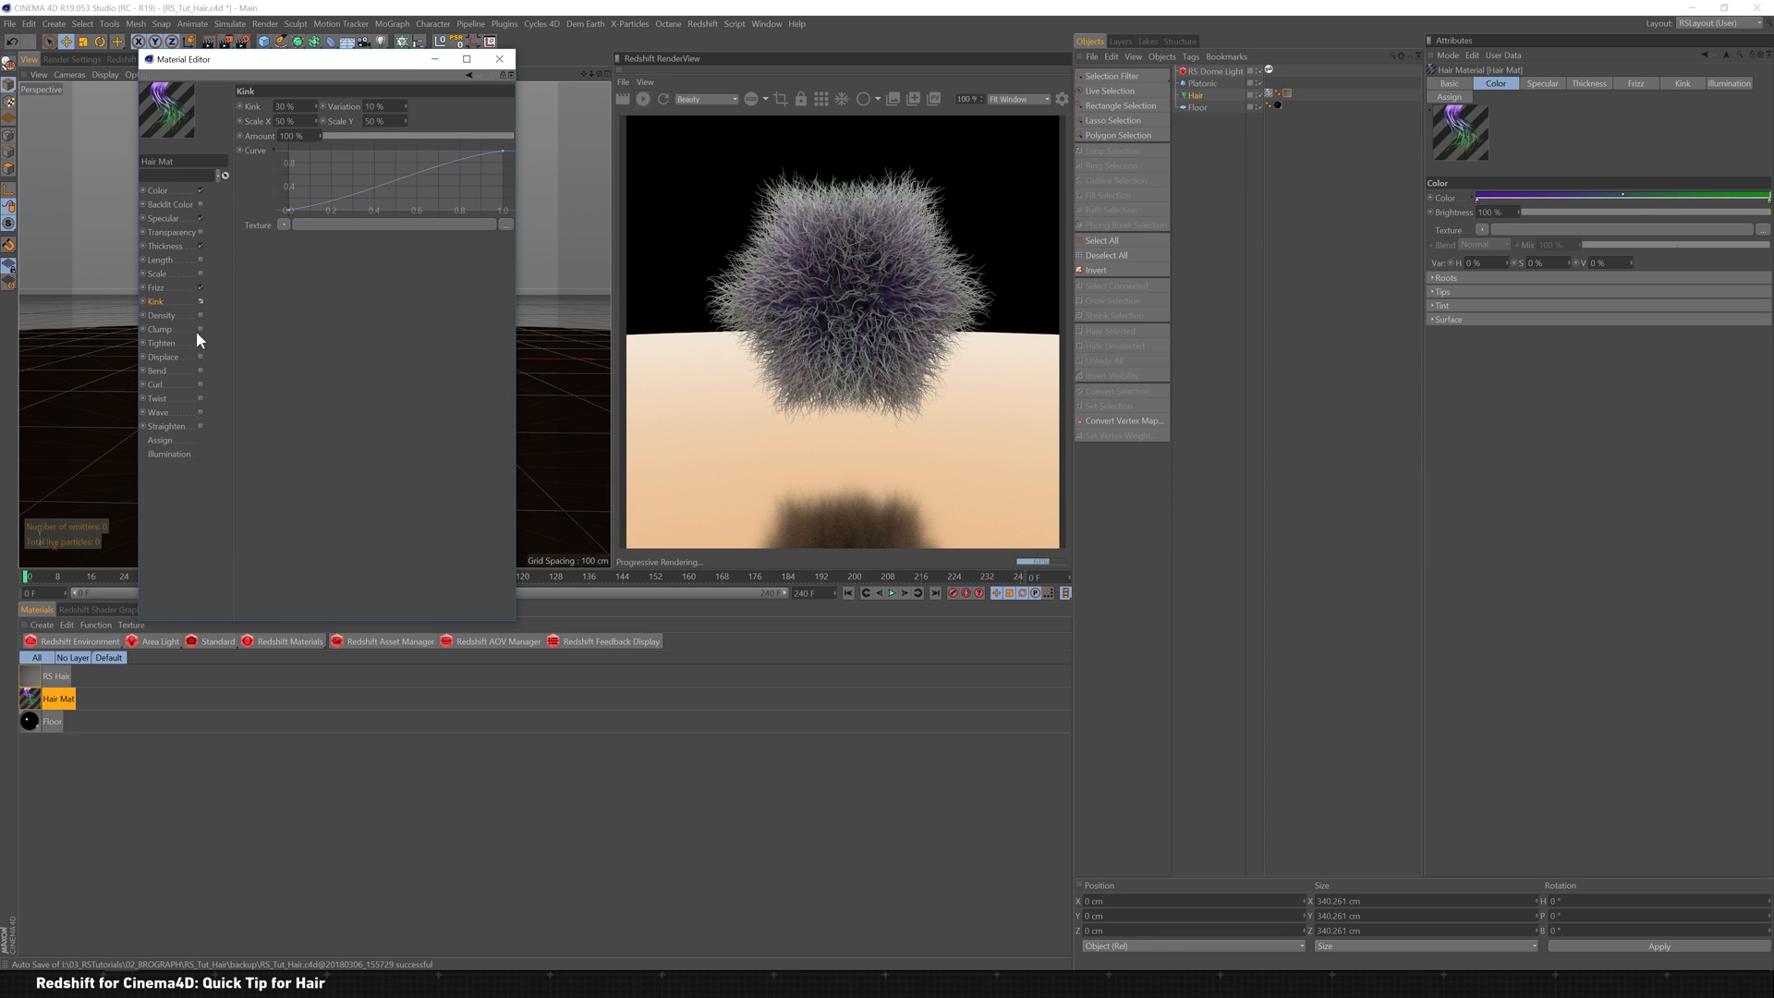
click(160, 315)
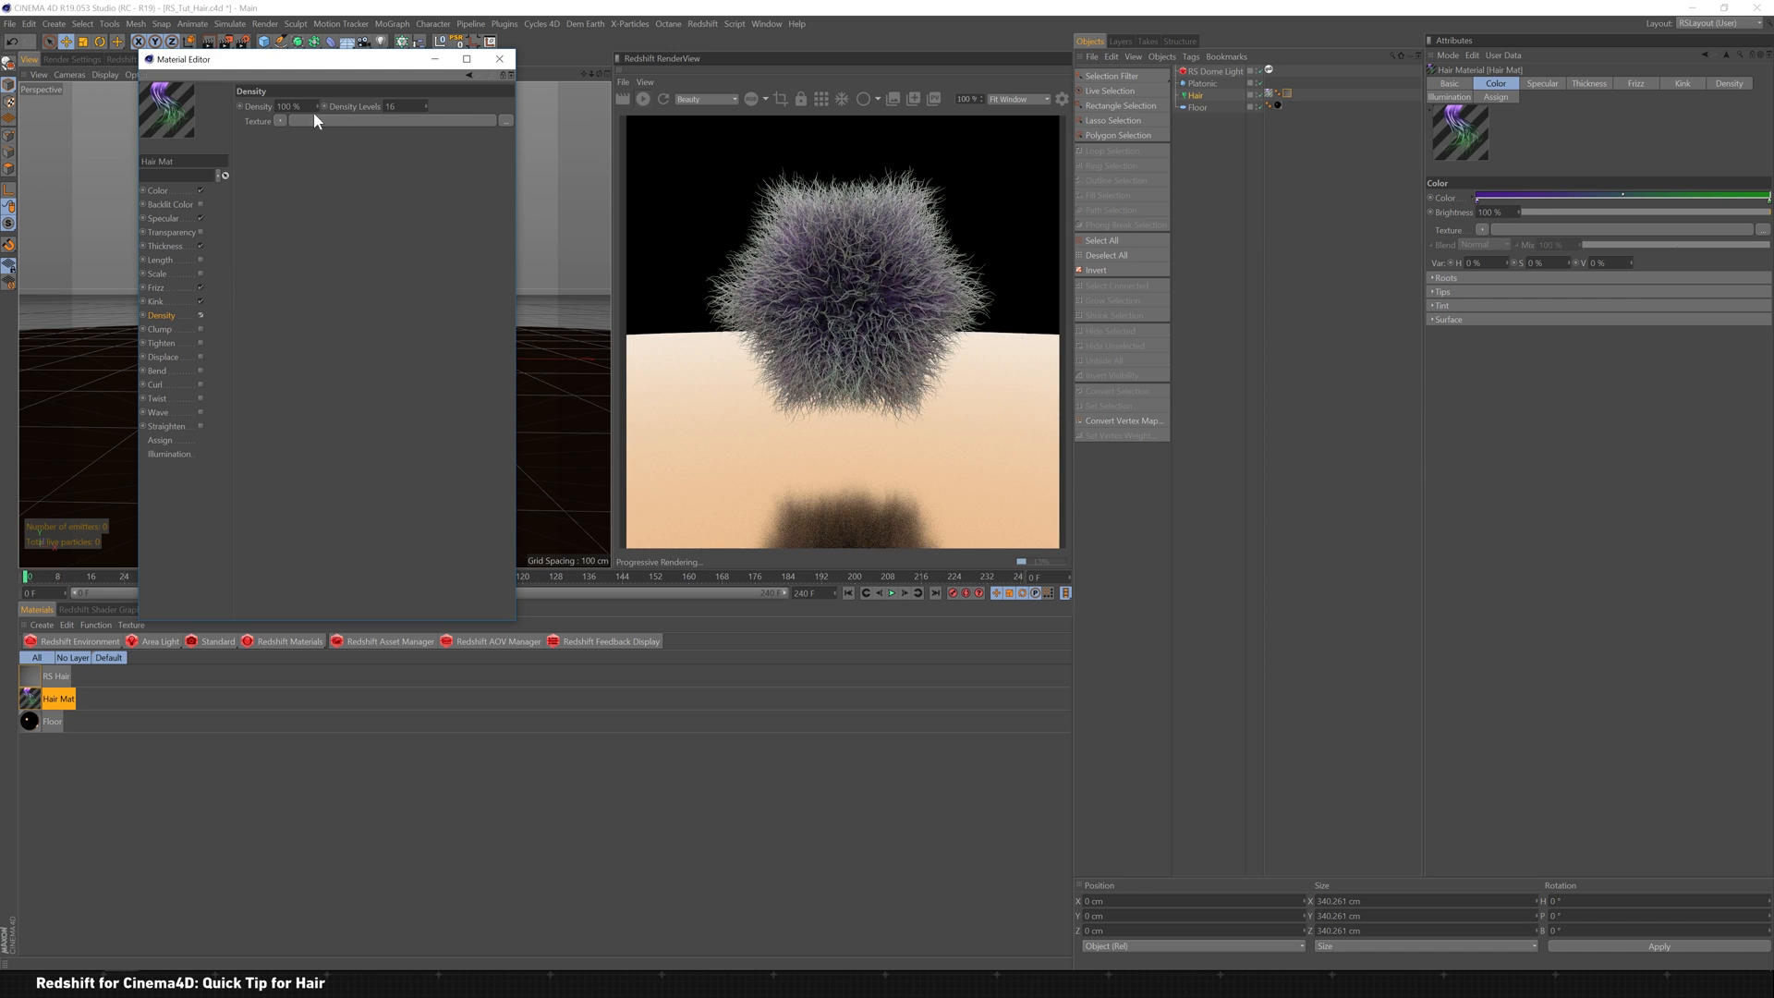
Step: Drive hair Density with a Noise shader of a different noise type and set Density to 50%
click(281, 122)
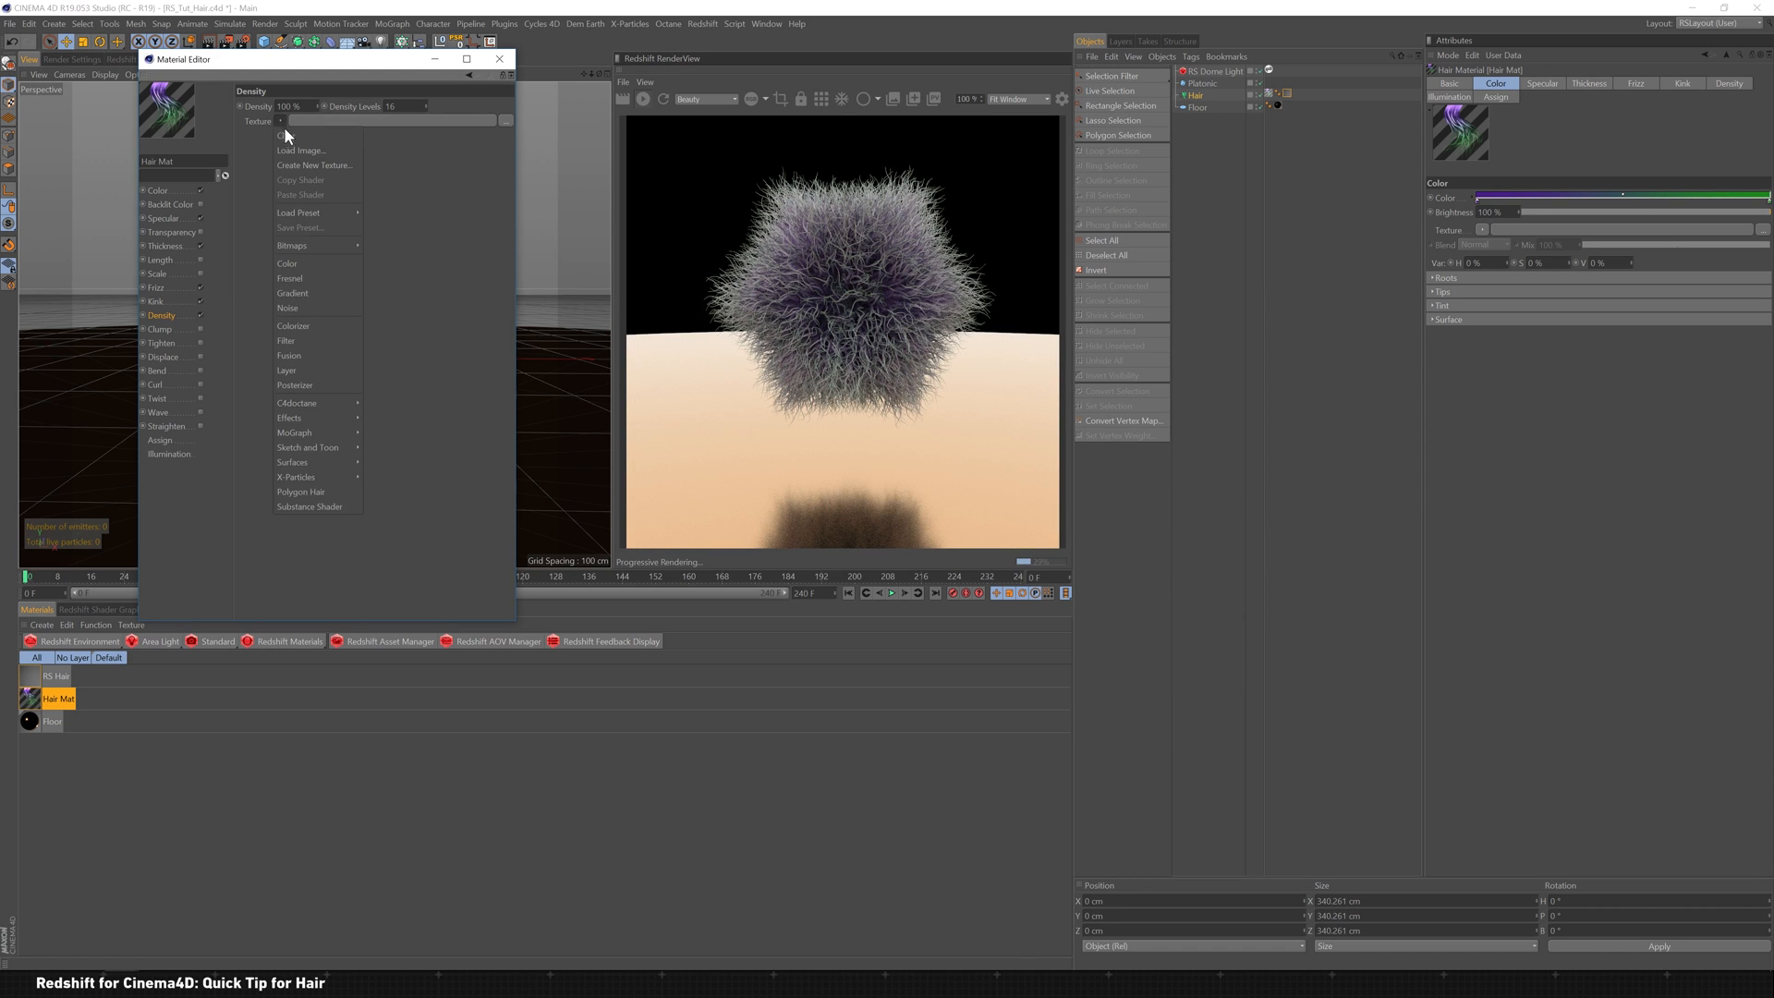
click(289, 309)
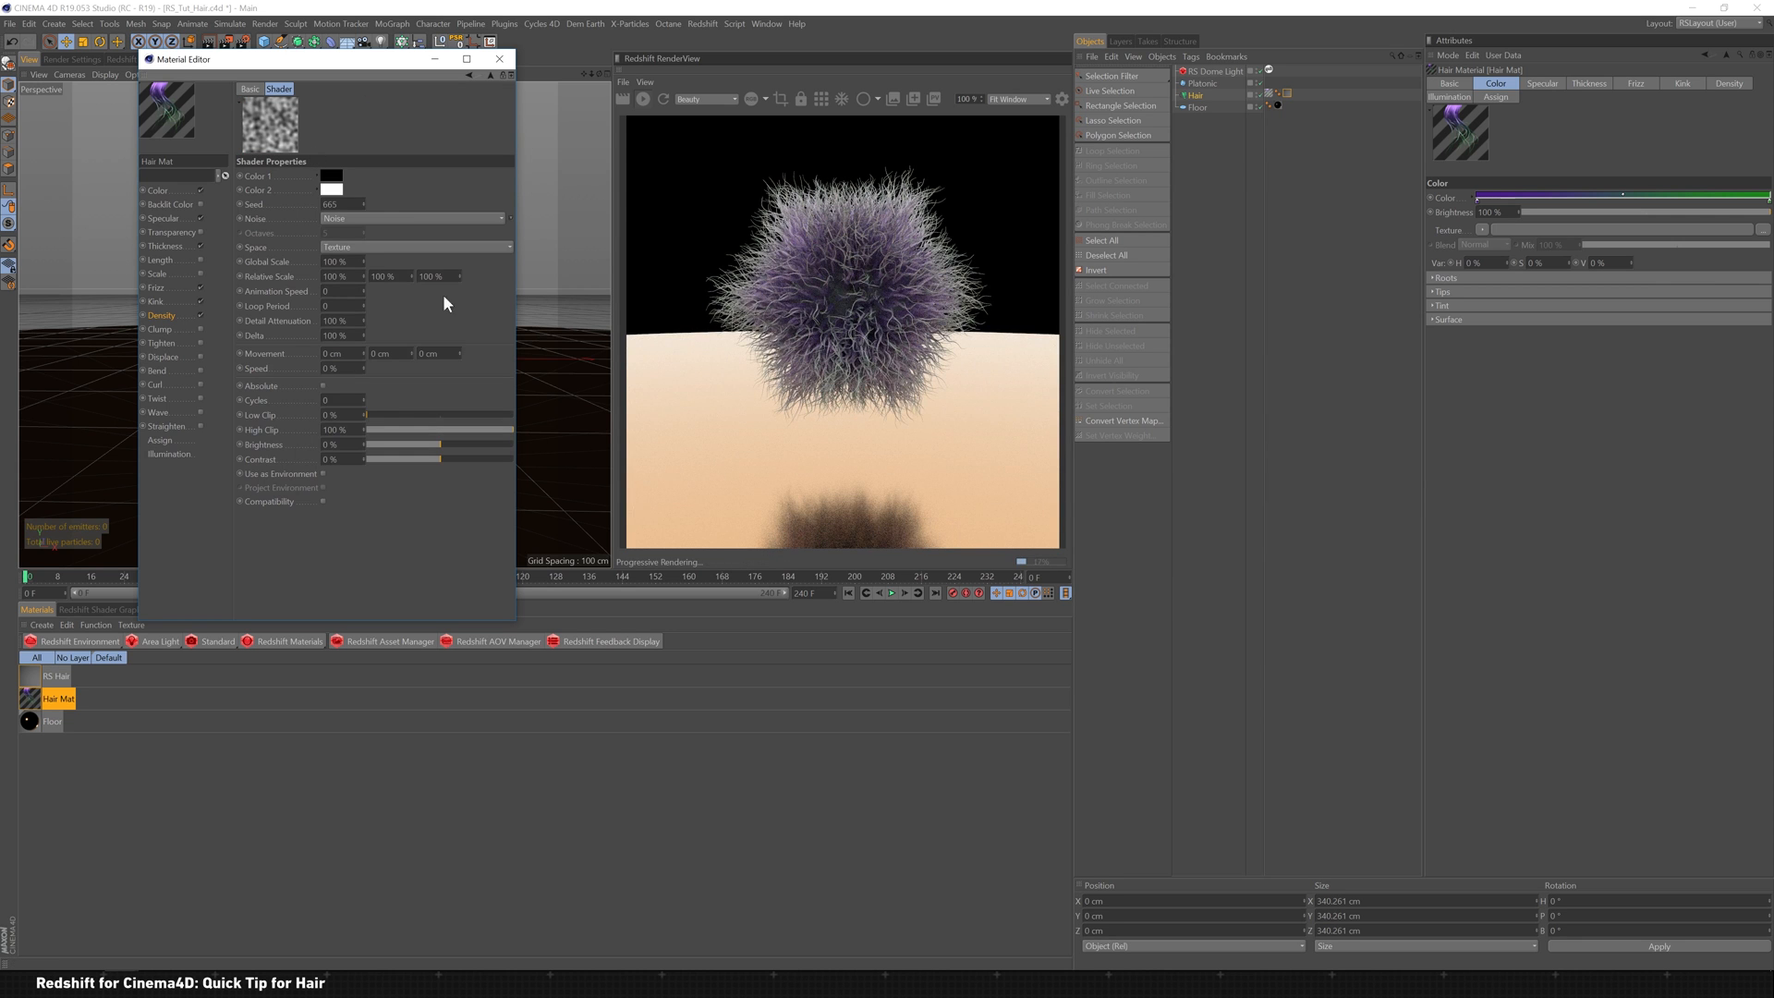
click(412, 218)
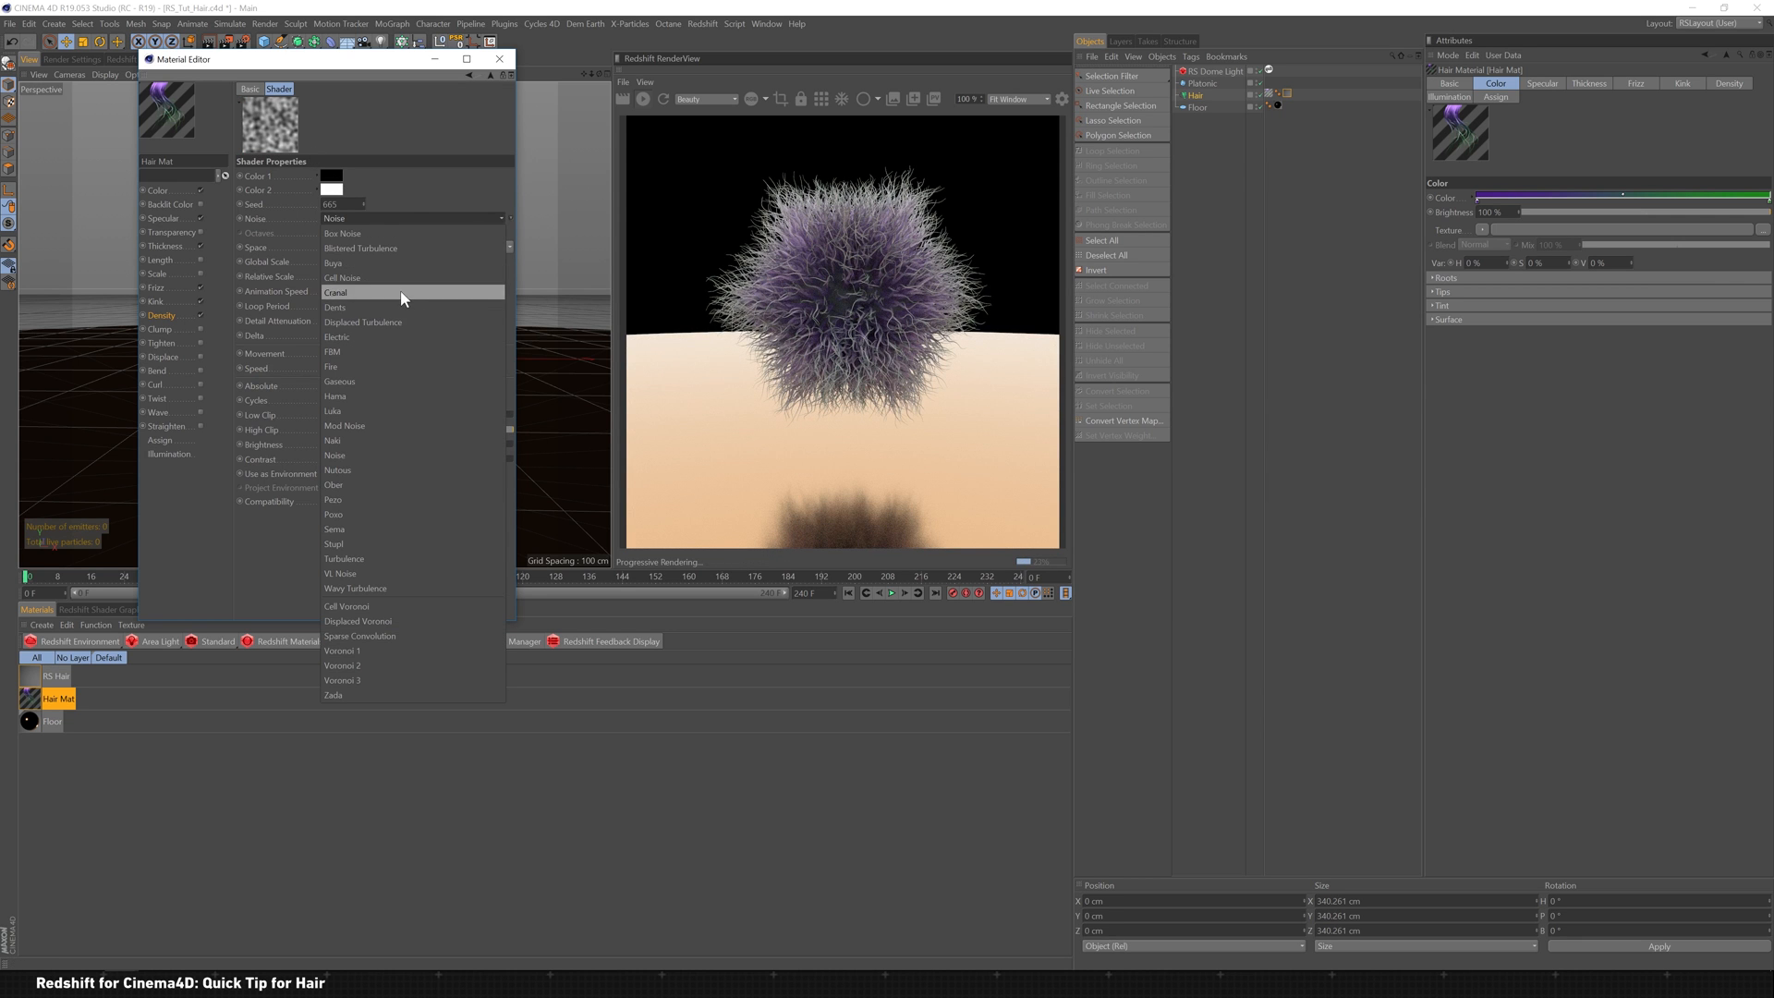
mouse_move(364, 337)
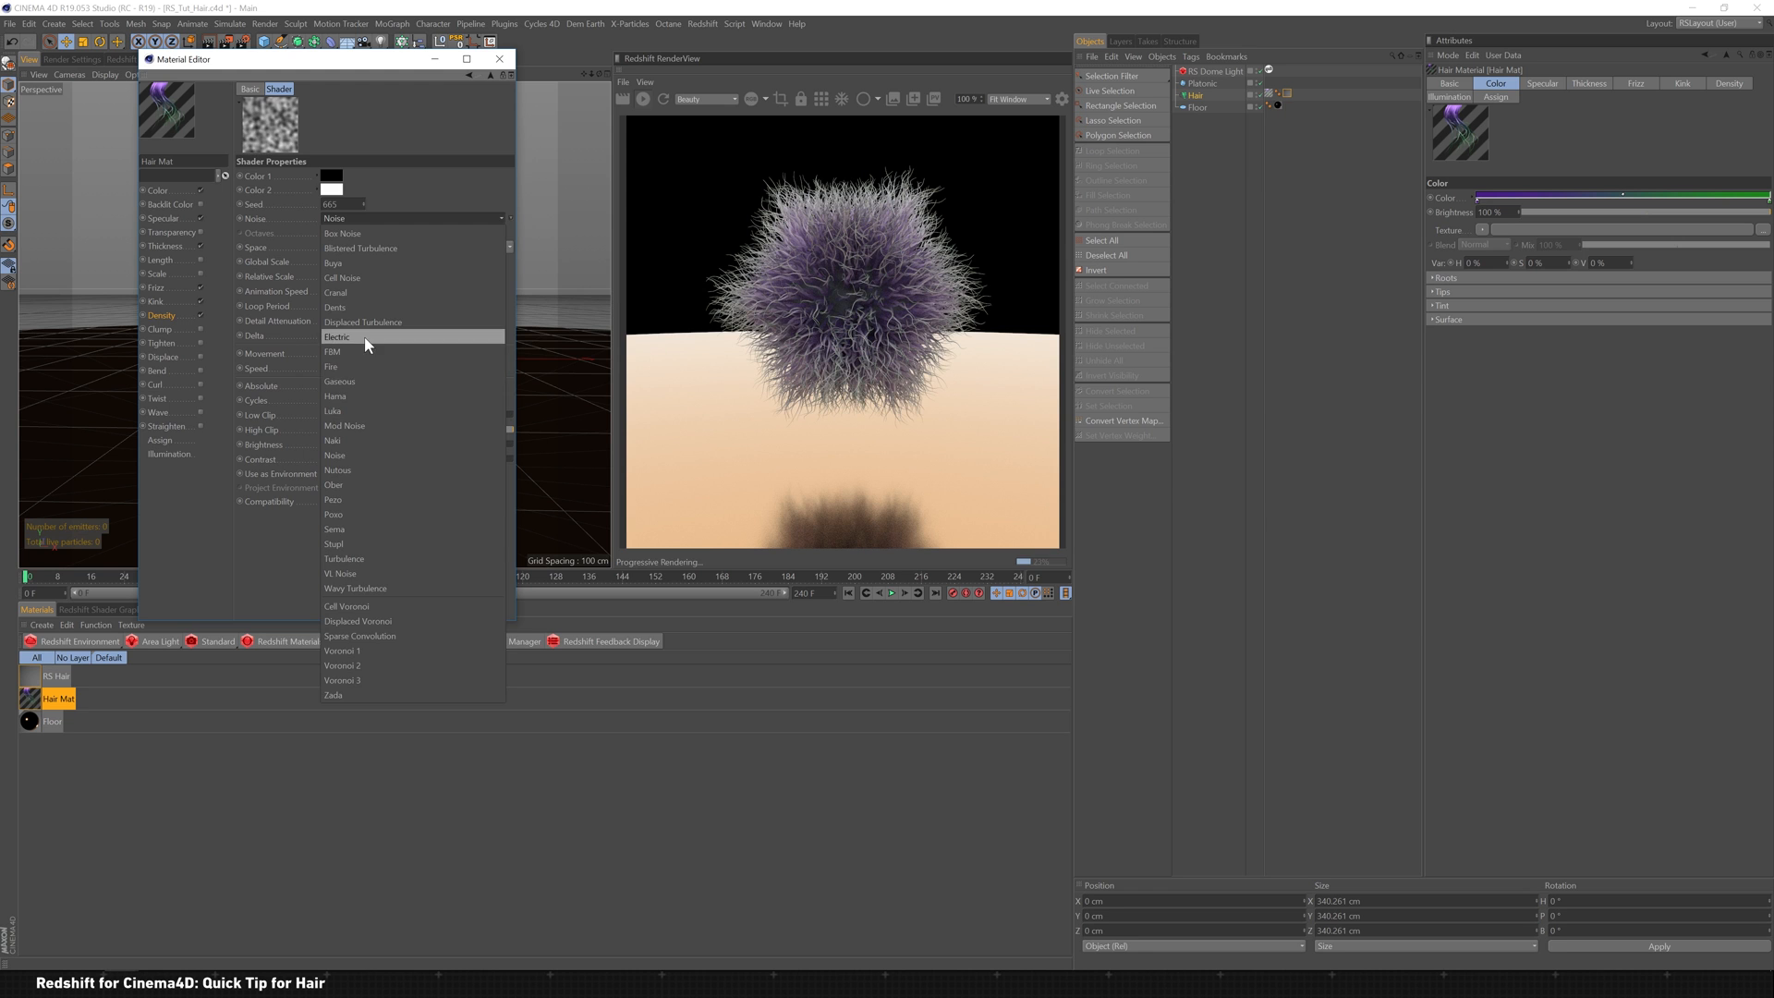
click(337, 336)
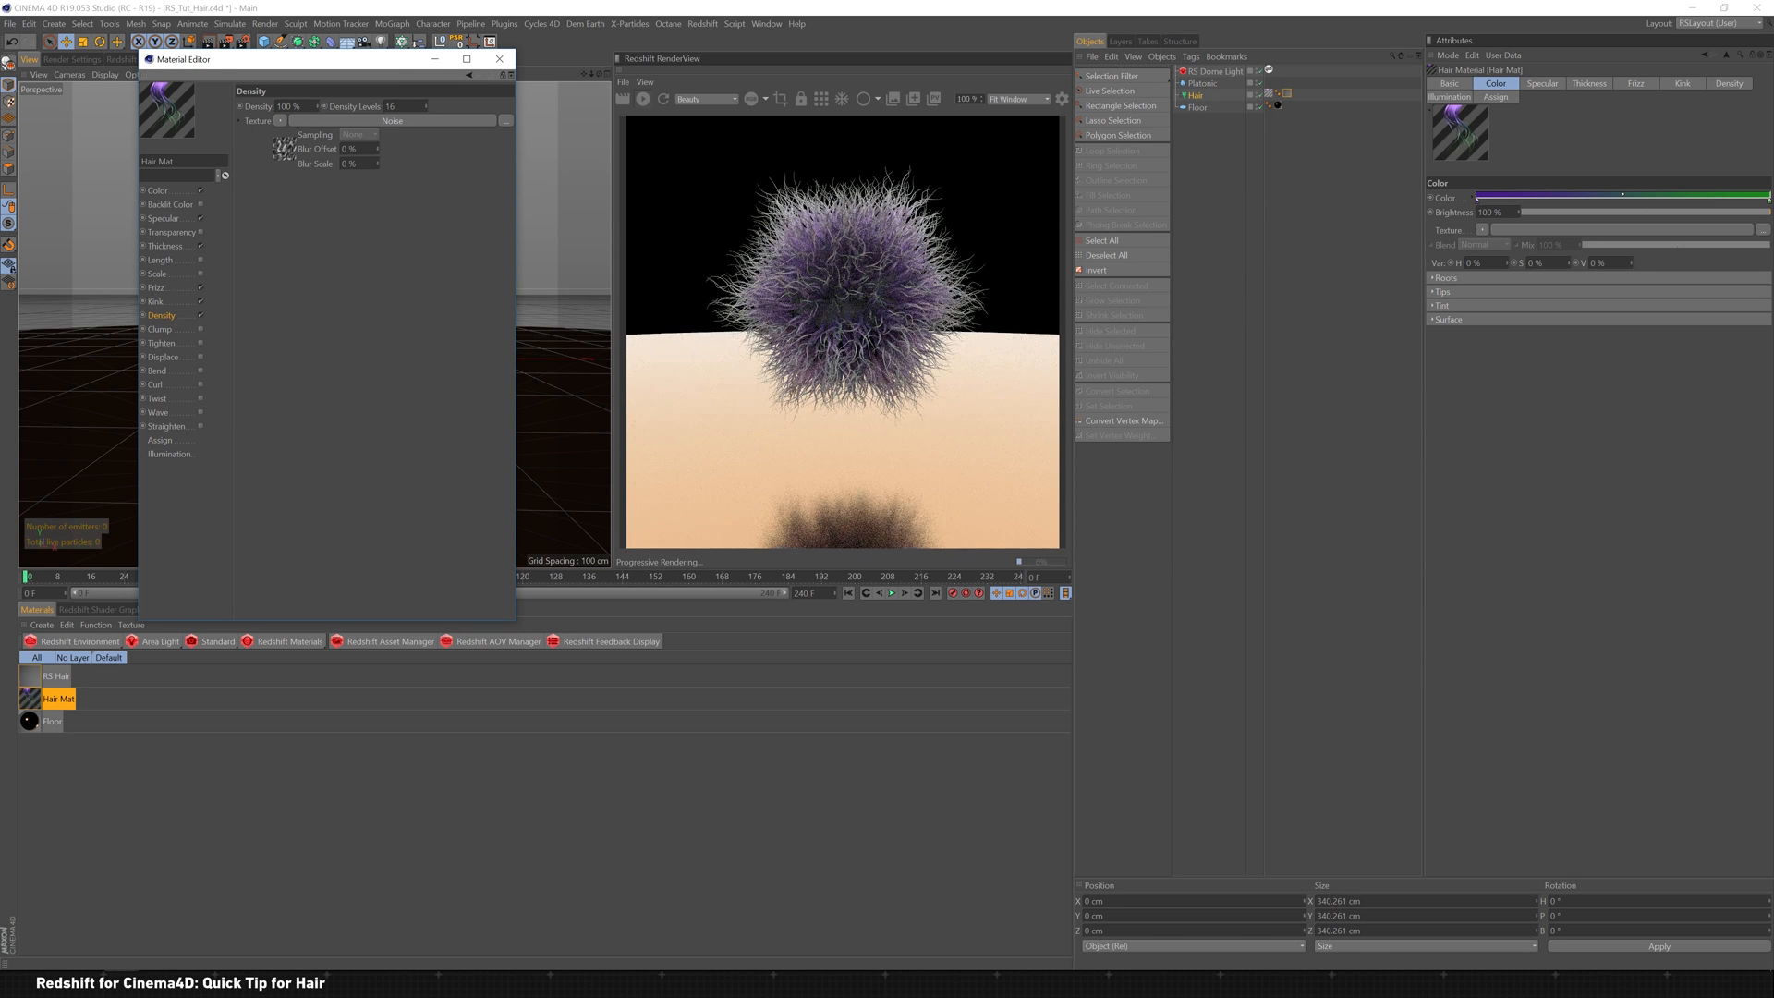
text(50)
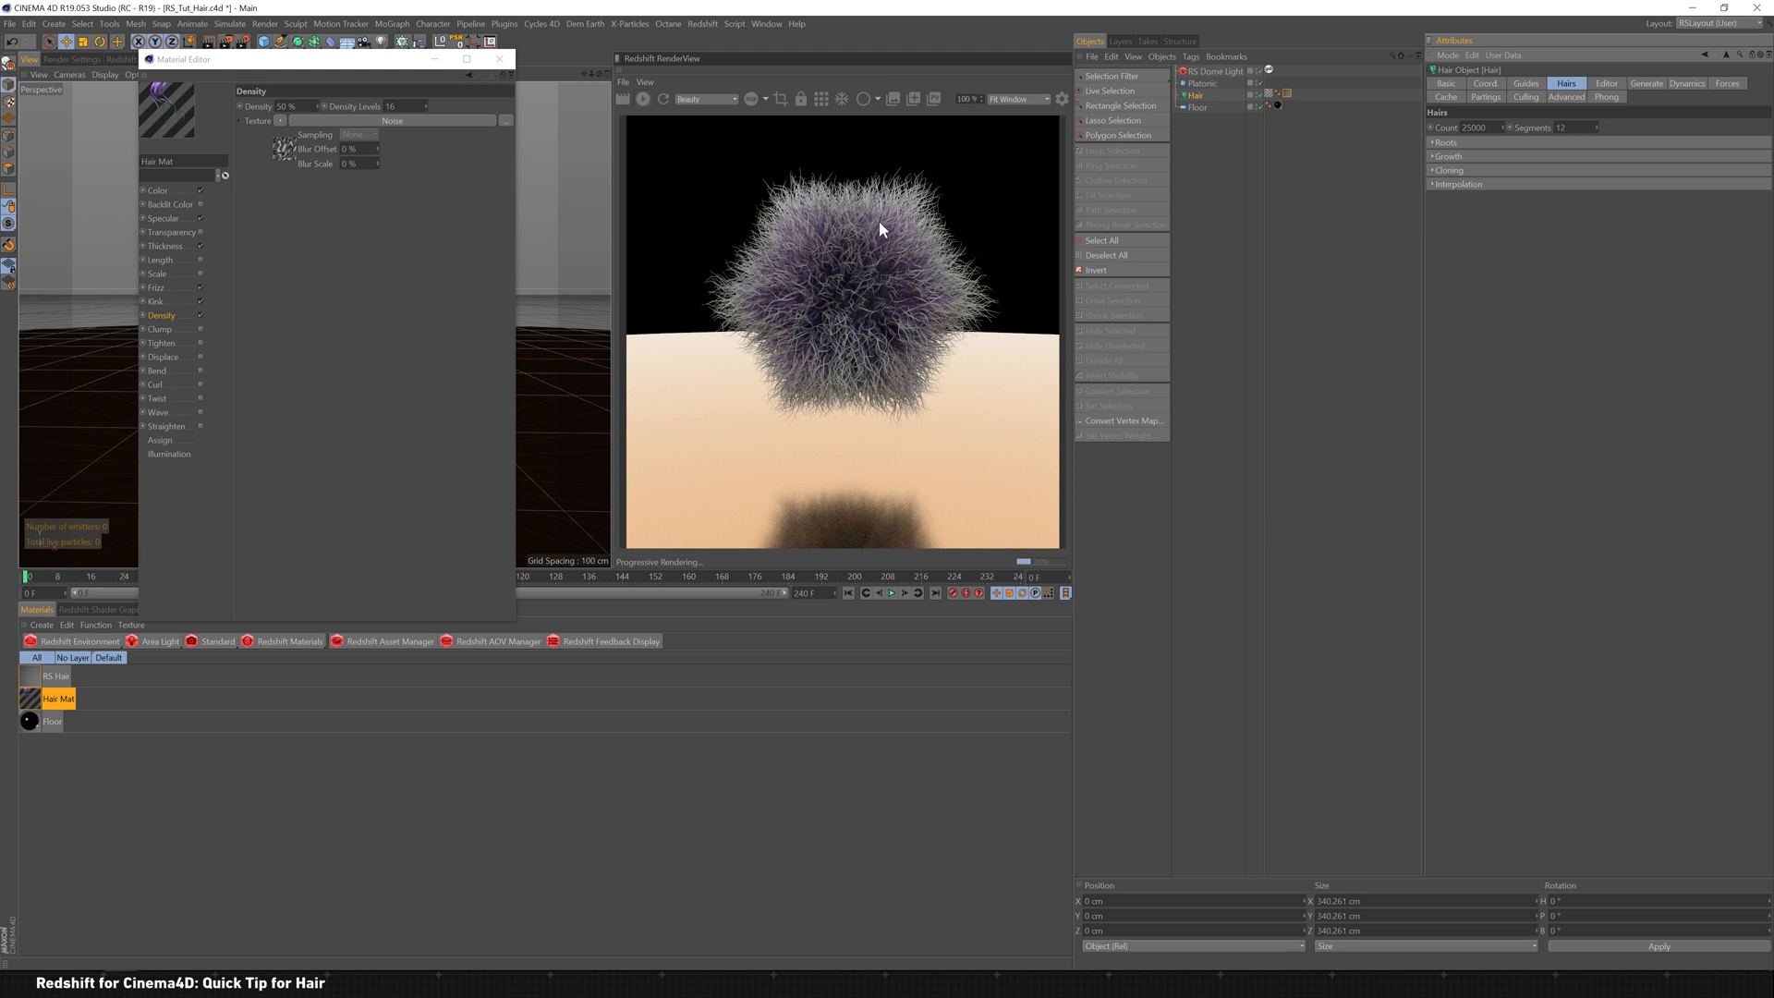
click(159, 191)
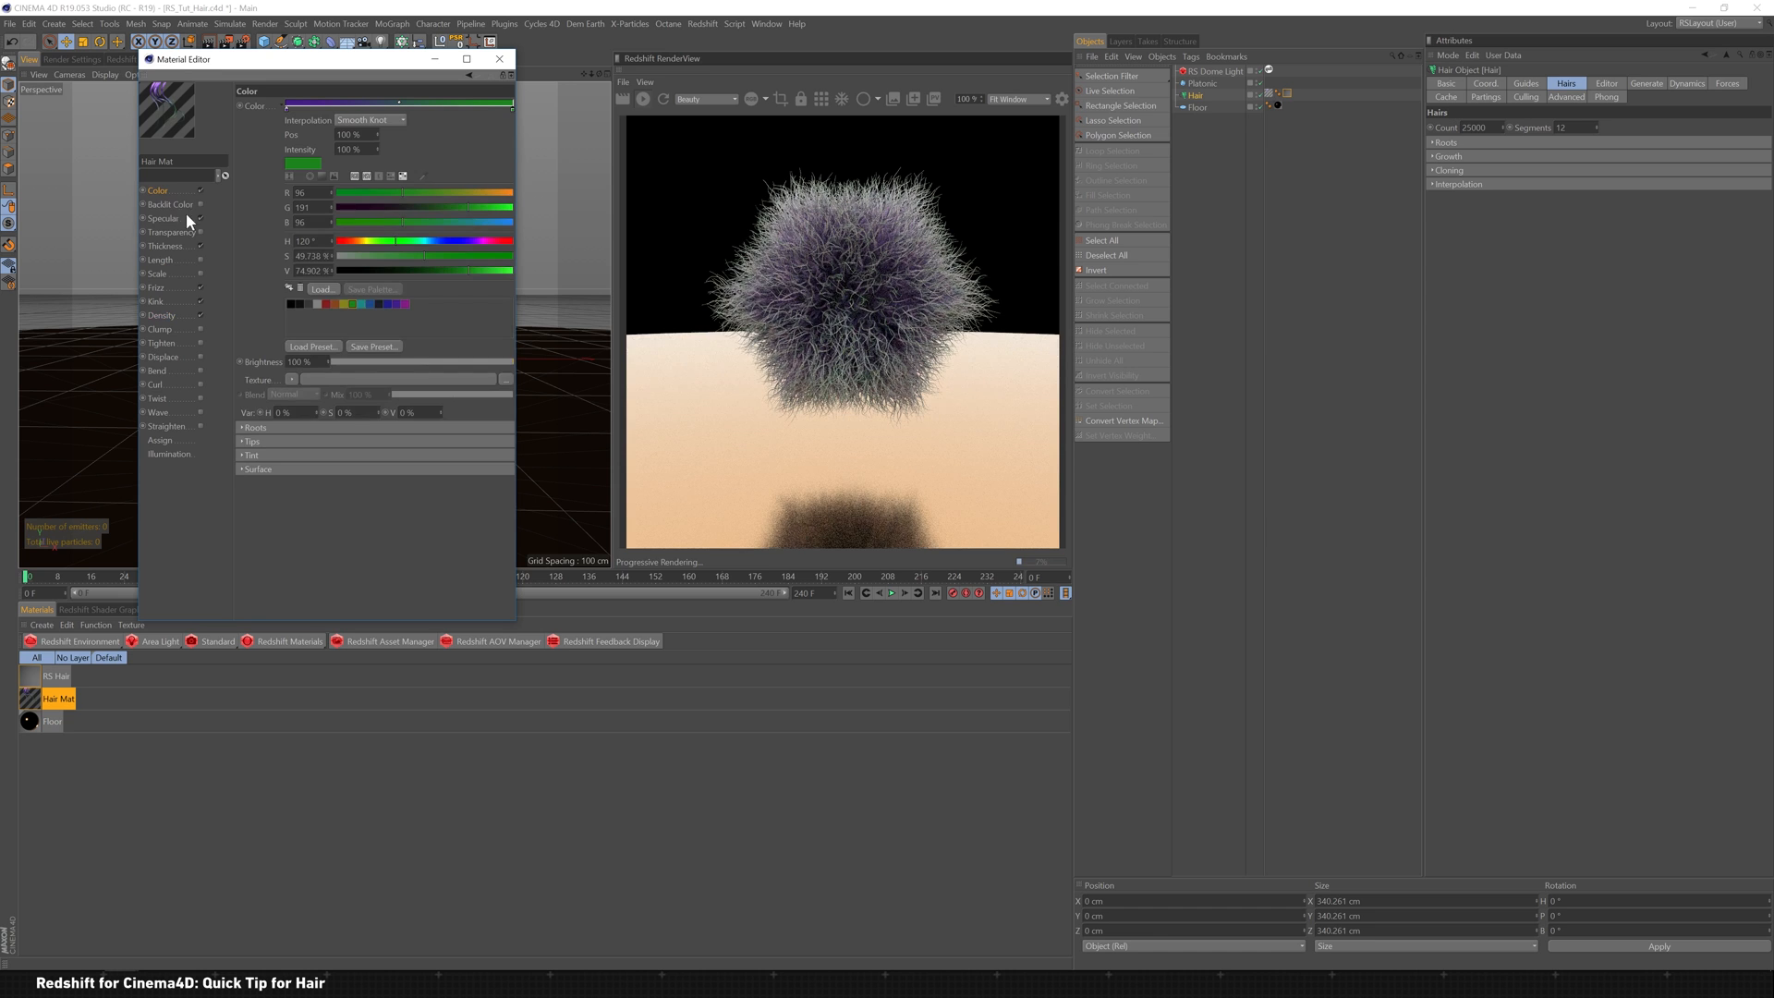
Step: Lower the primary specular strength for greener fur and switch to the RS Hair material's General settings
click(163, 218)
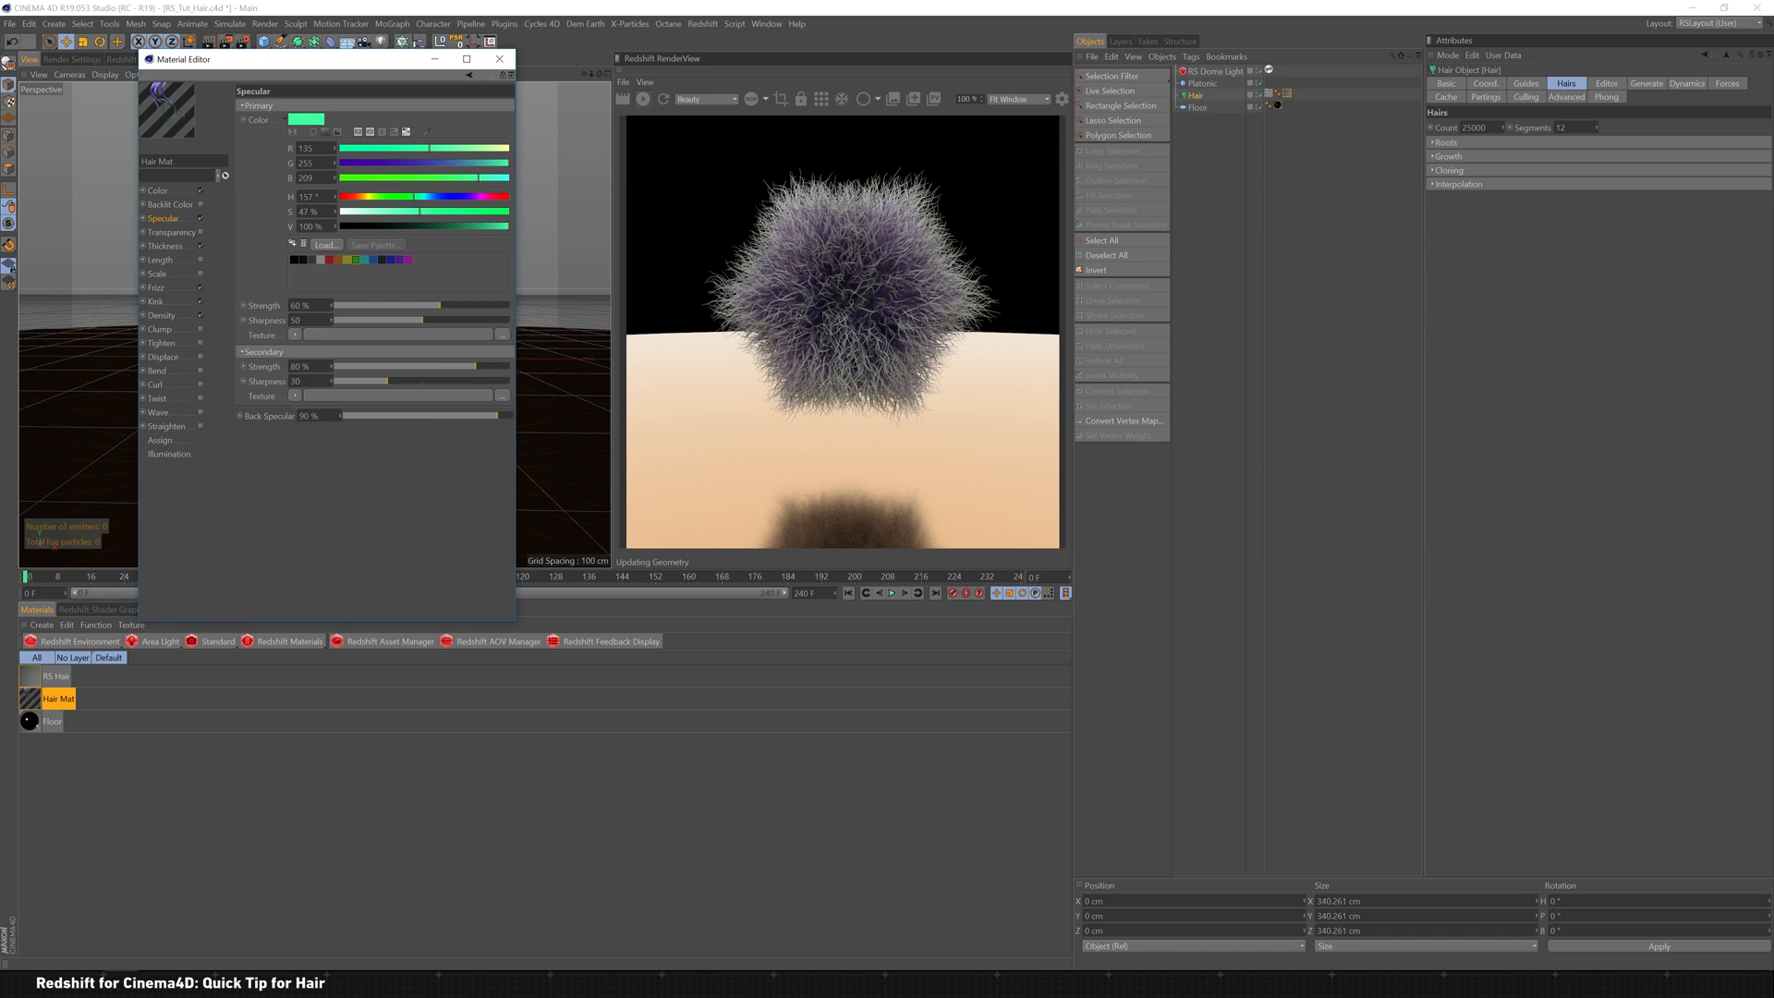
drag(420, 210, 401, 210)
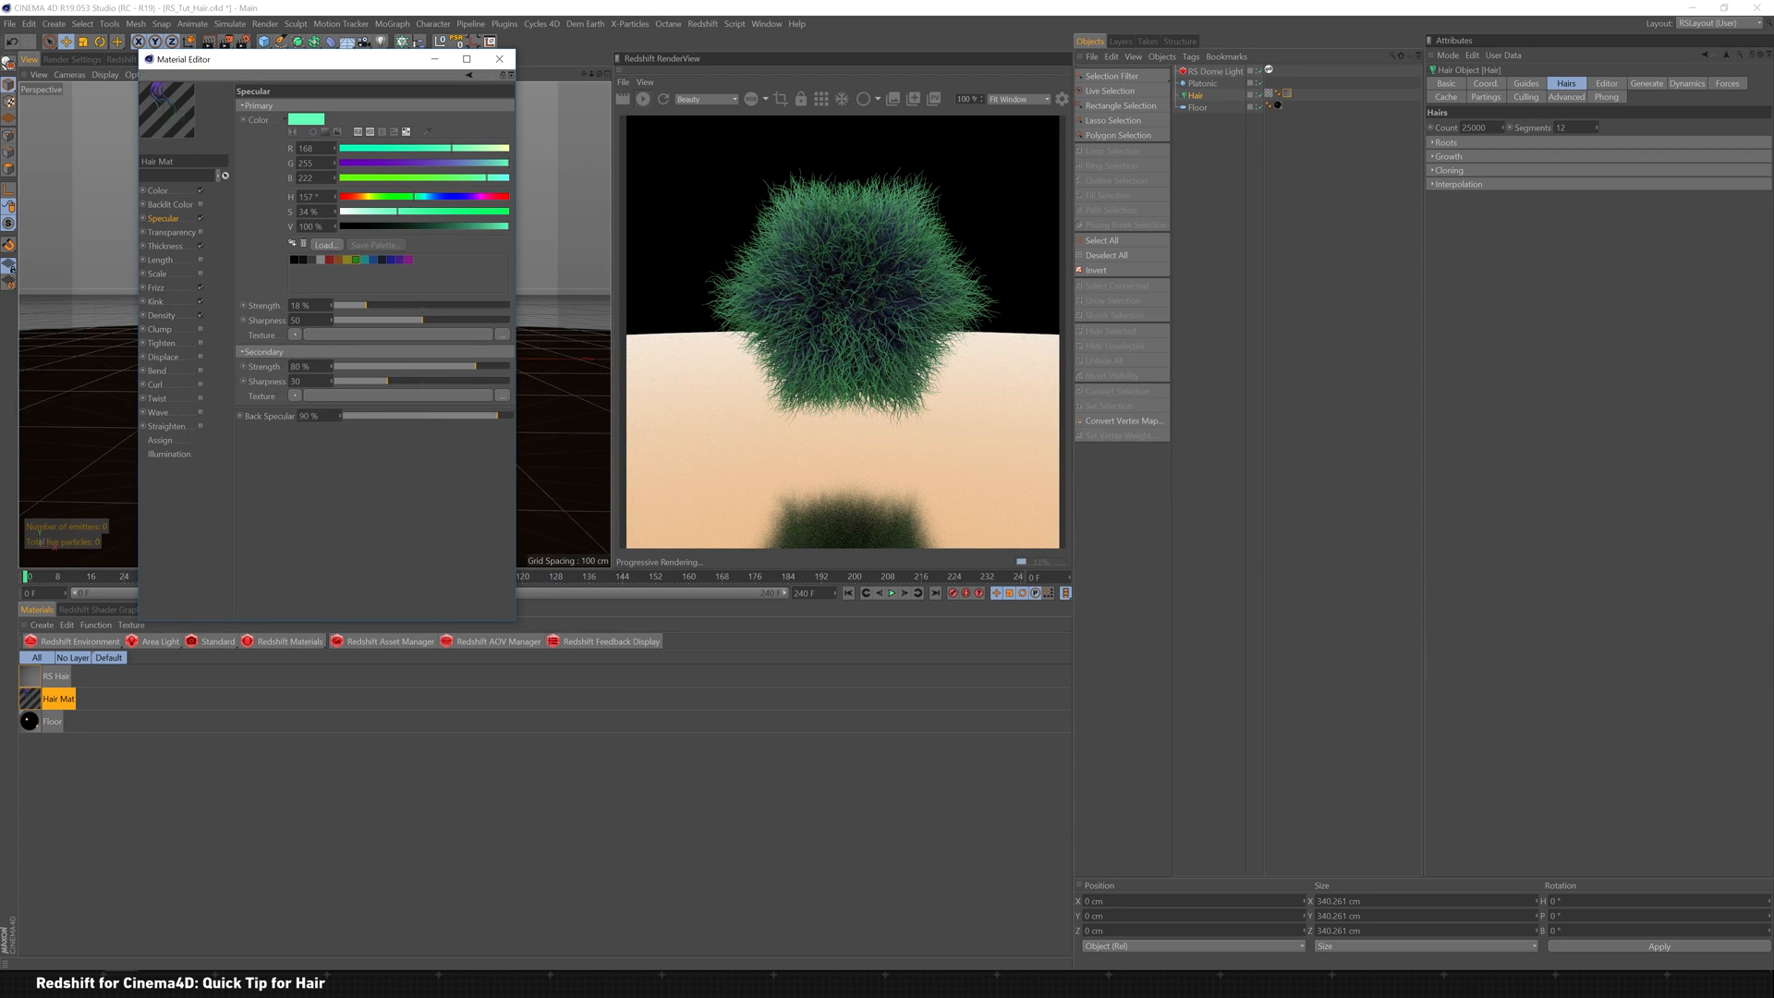
click(307, 305)
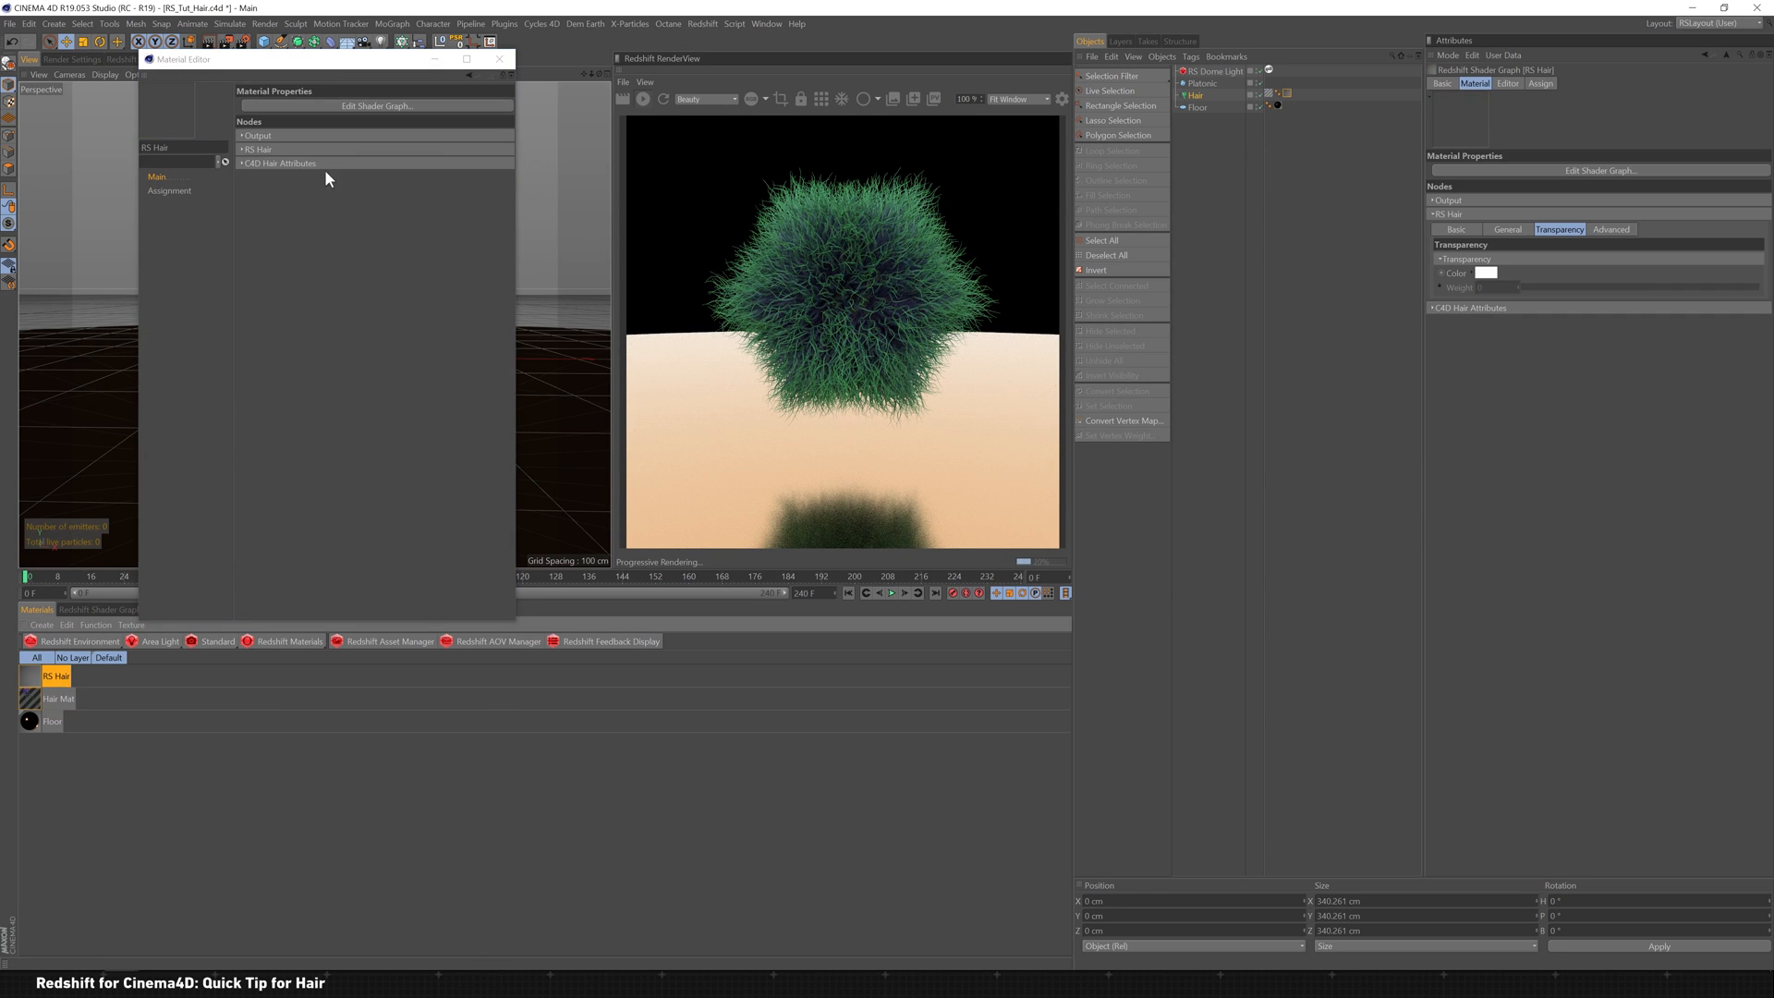
click(316, 164)
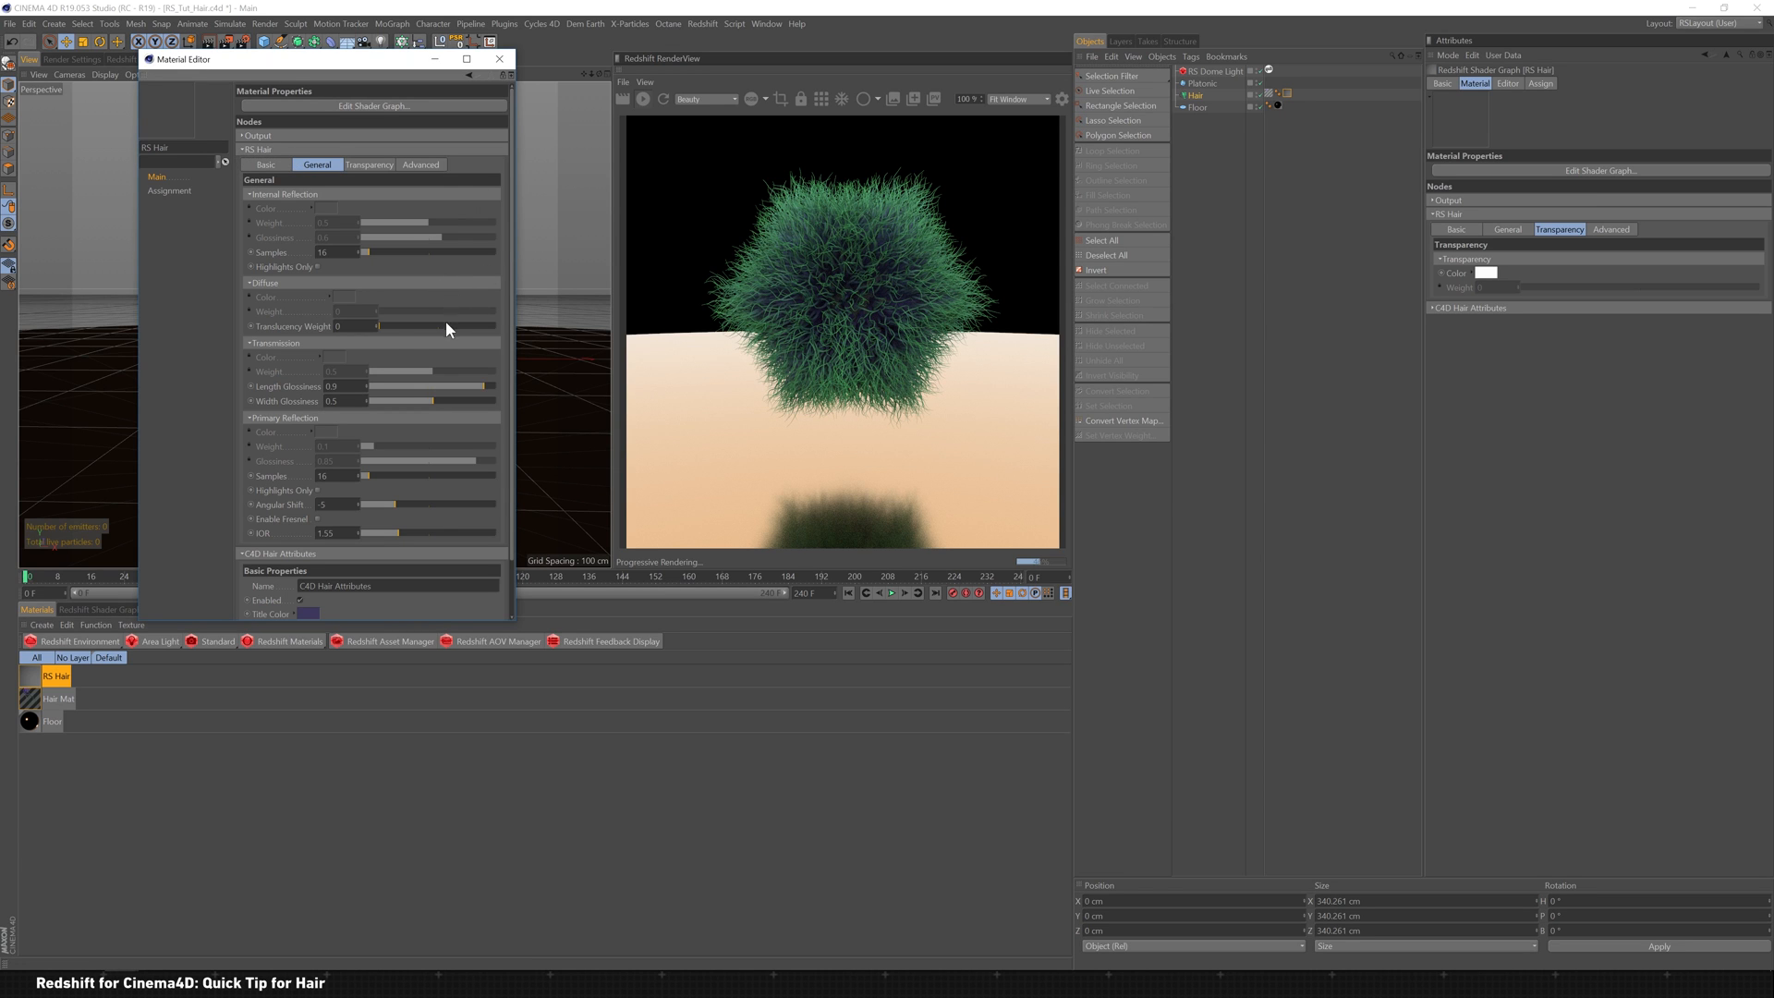
mouse_move(446, 331)
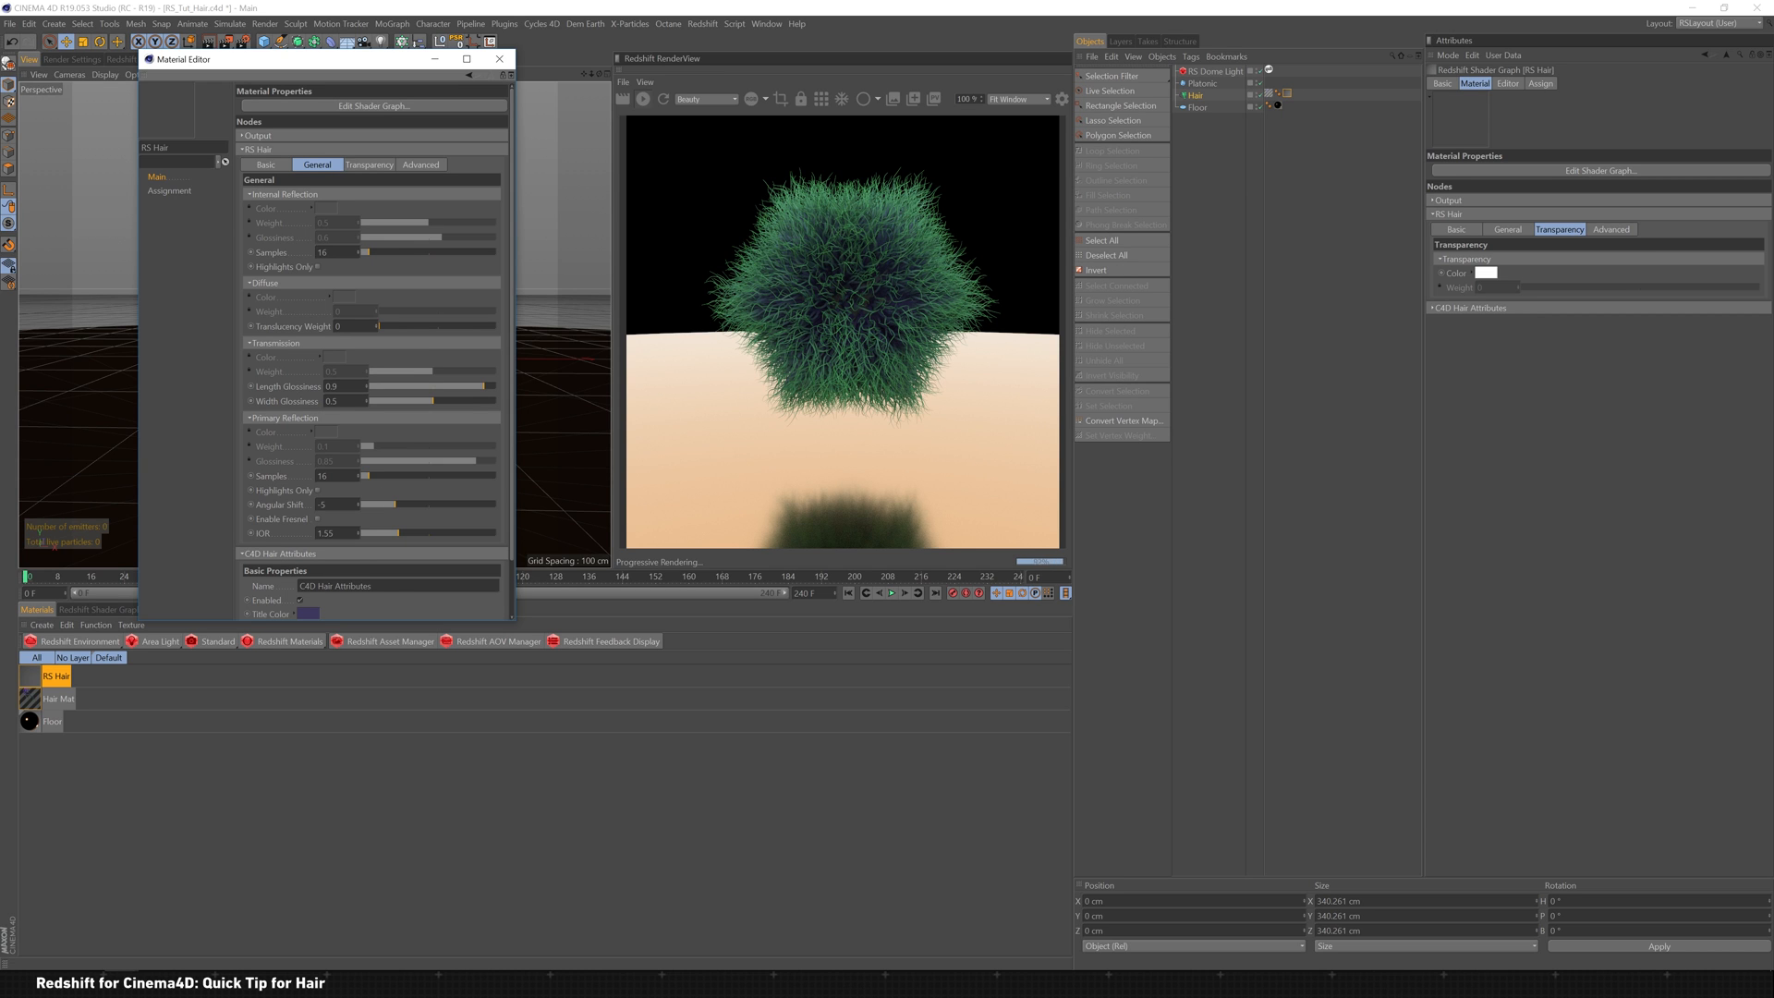
Step: Set RS Hair Primary Reflection Samples to 256 and IOR to 1.45
click(329, 532)
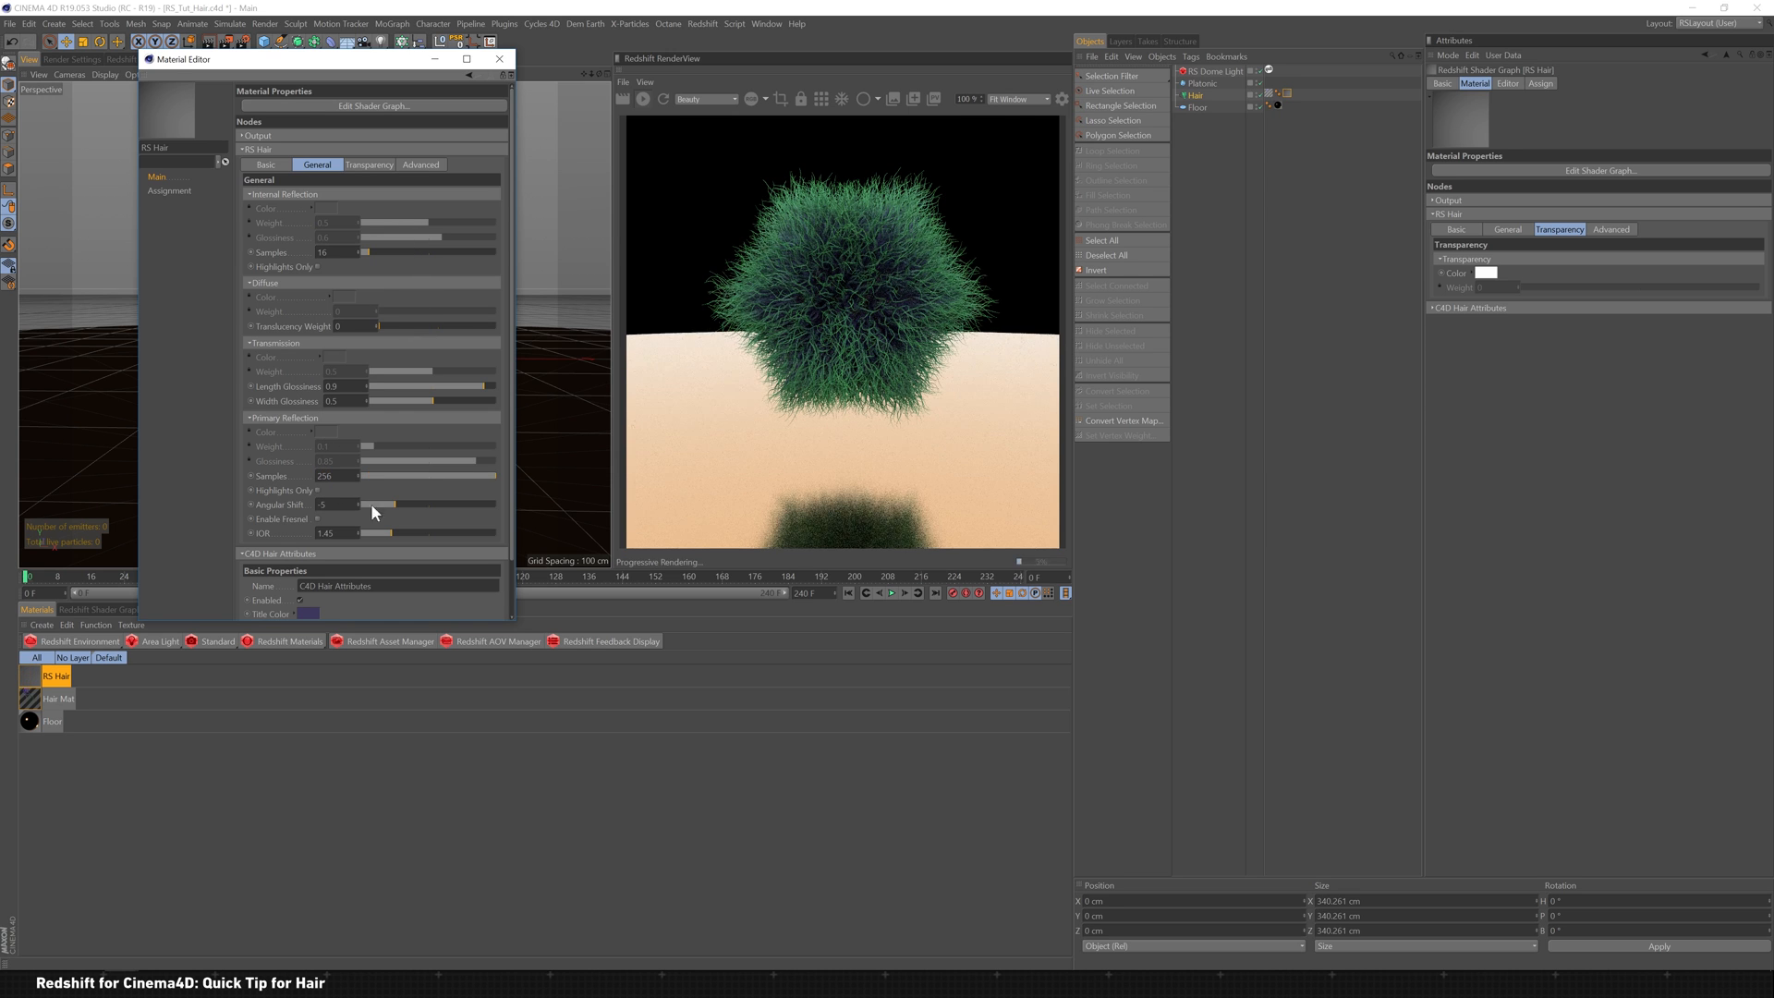
mouse_move(507, 407)
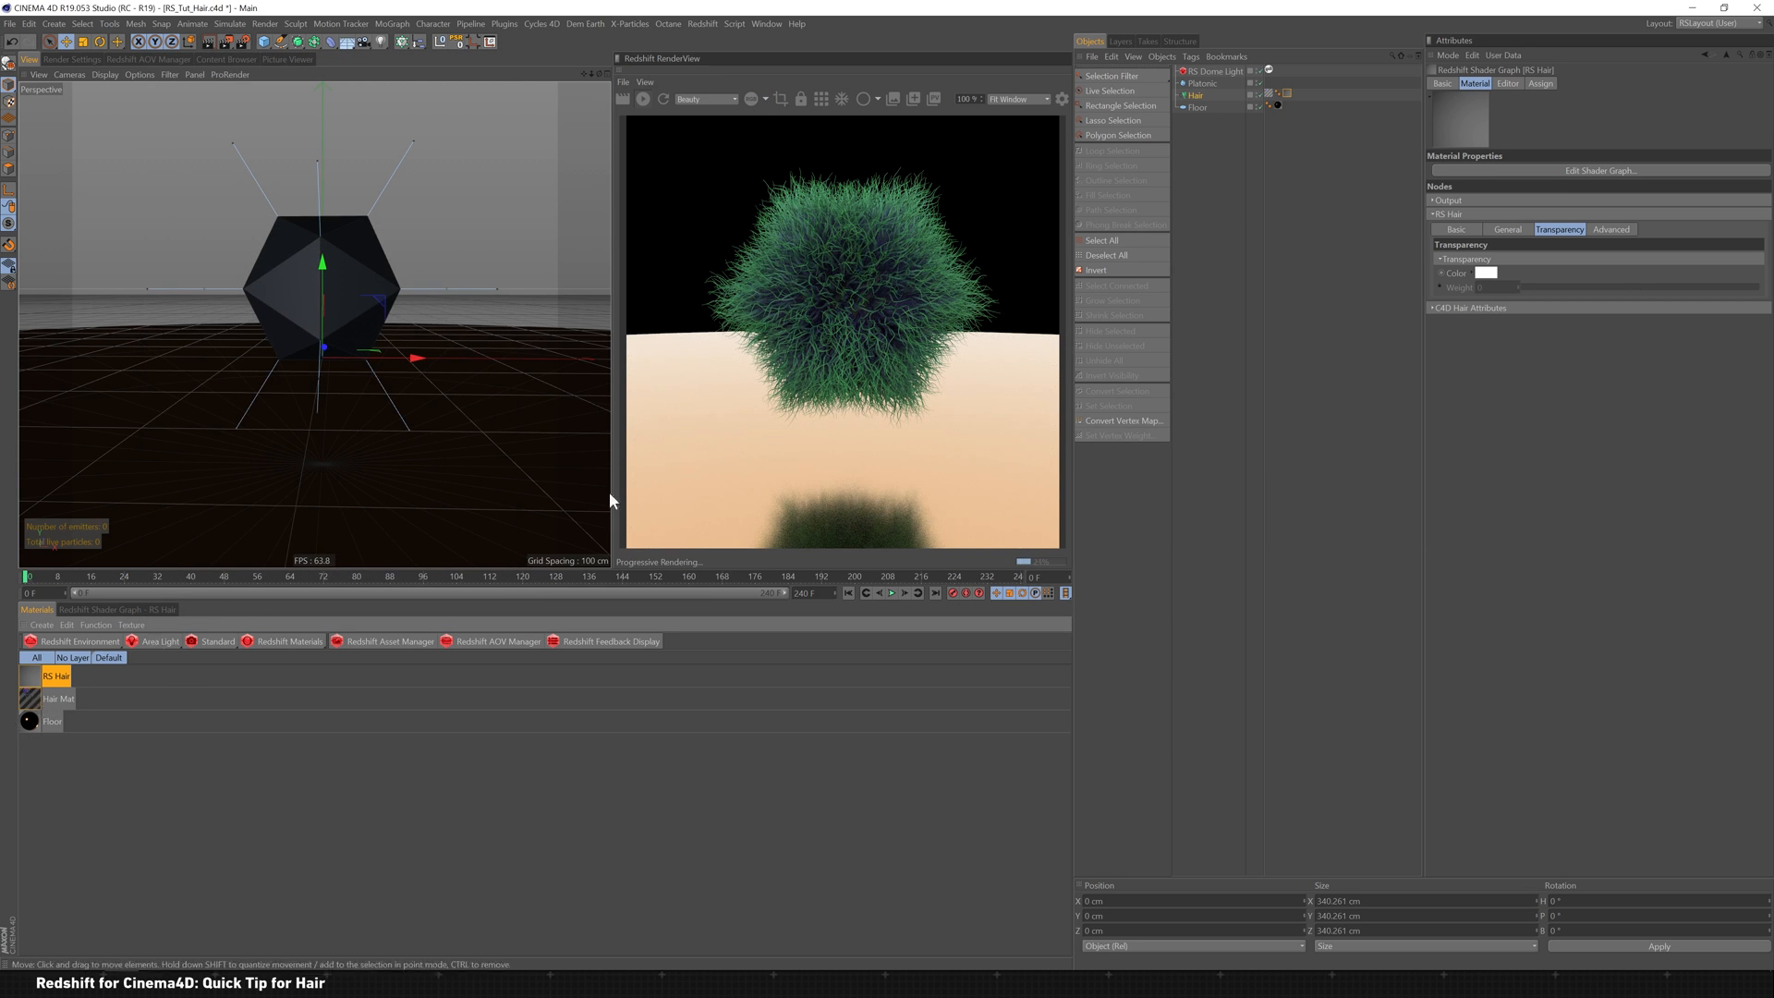
Step: Play the hair dynamics so strands droop and refresh the Redshift RenderView
click(1196, 95)
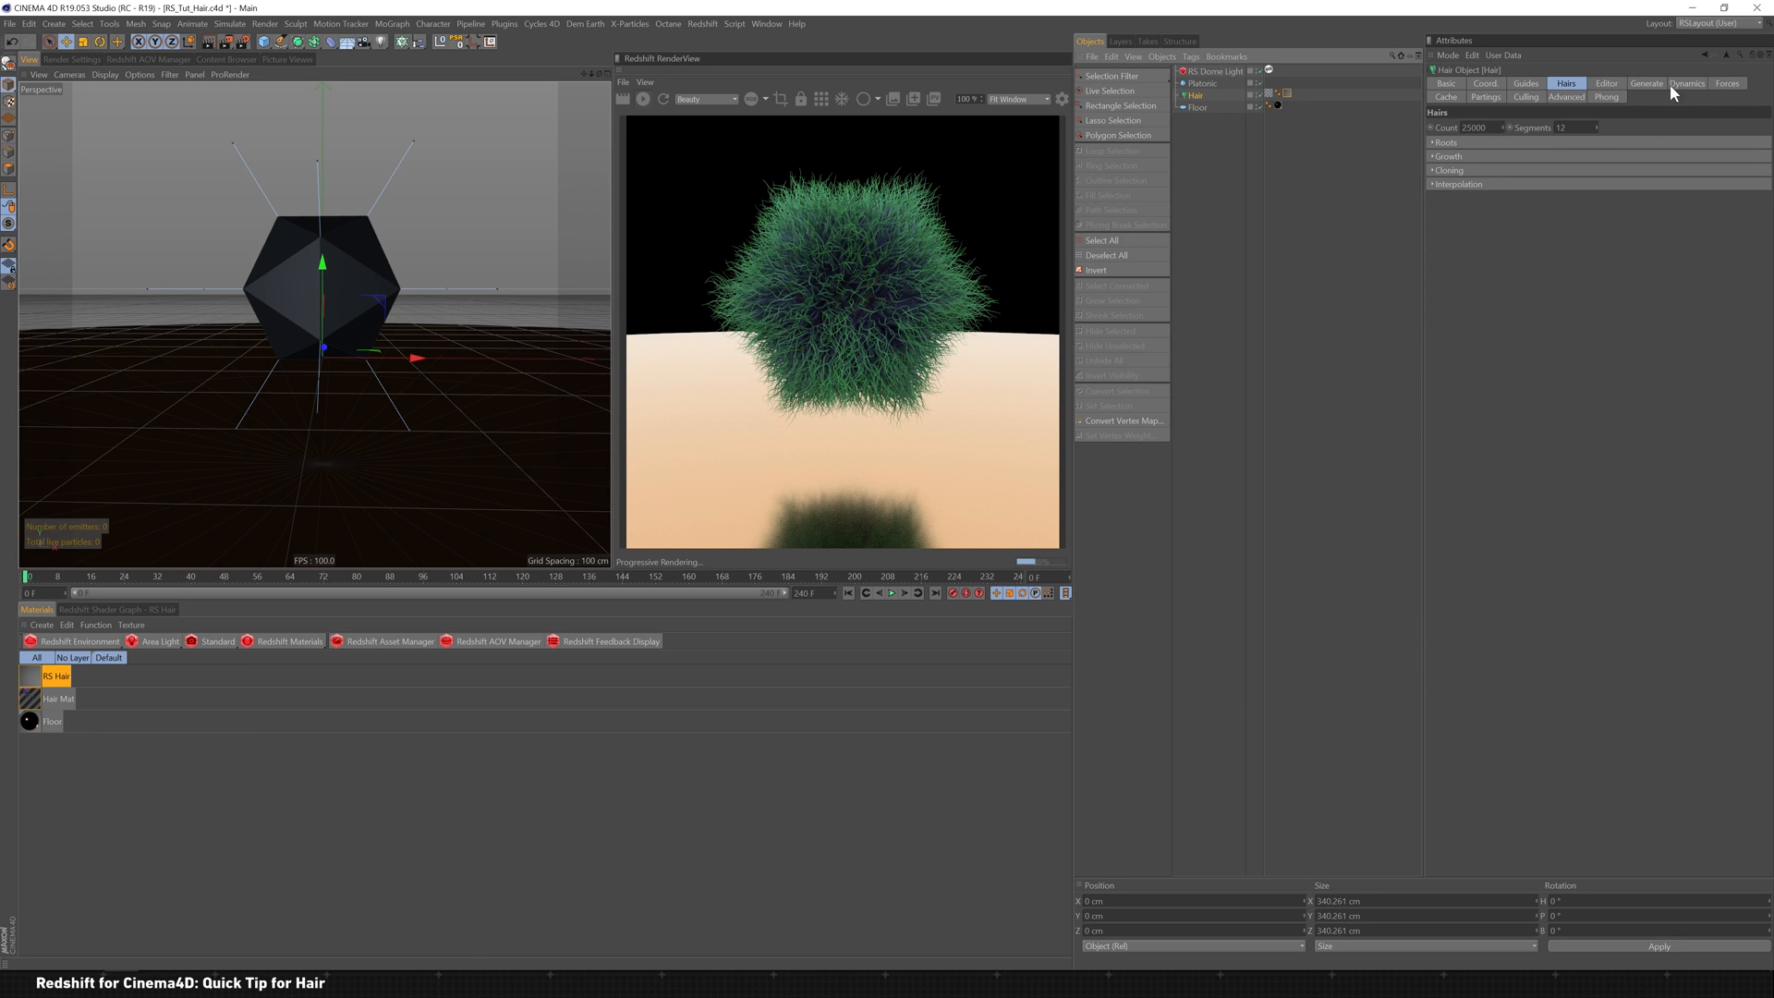
click(1686, 83)
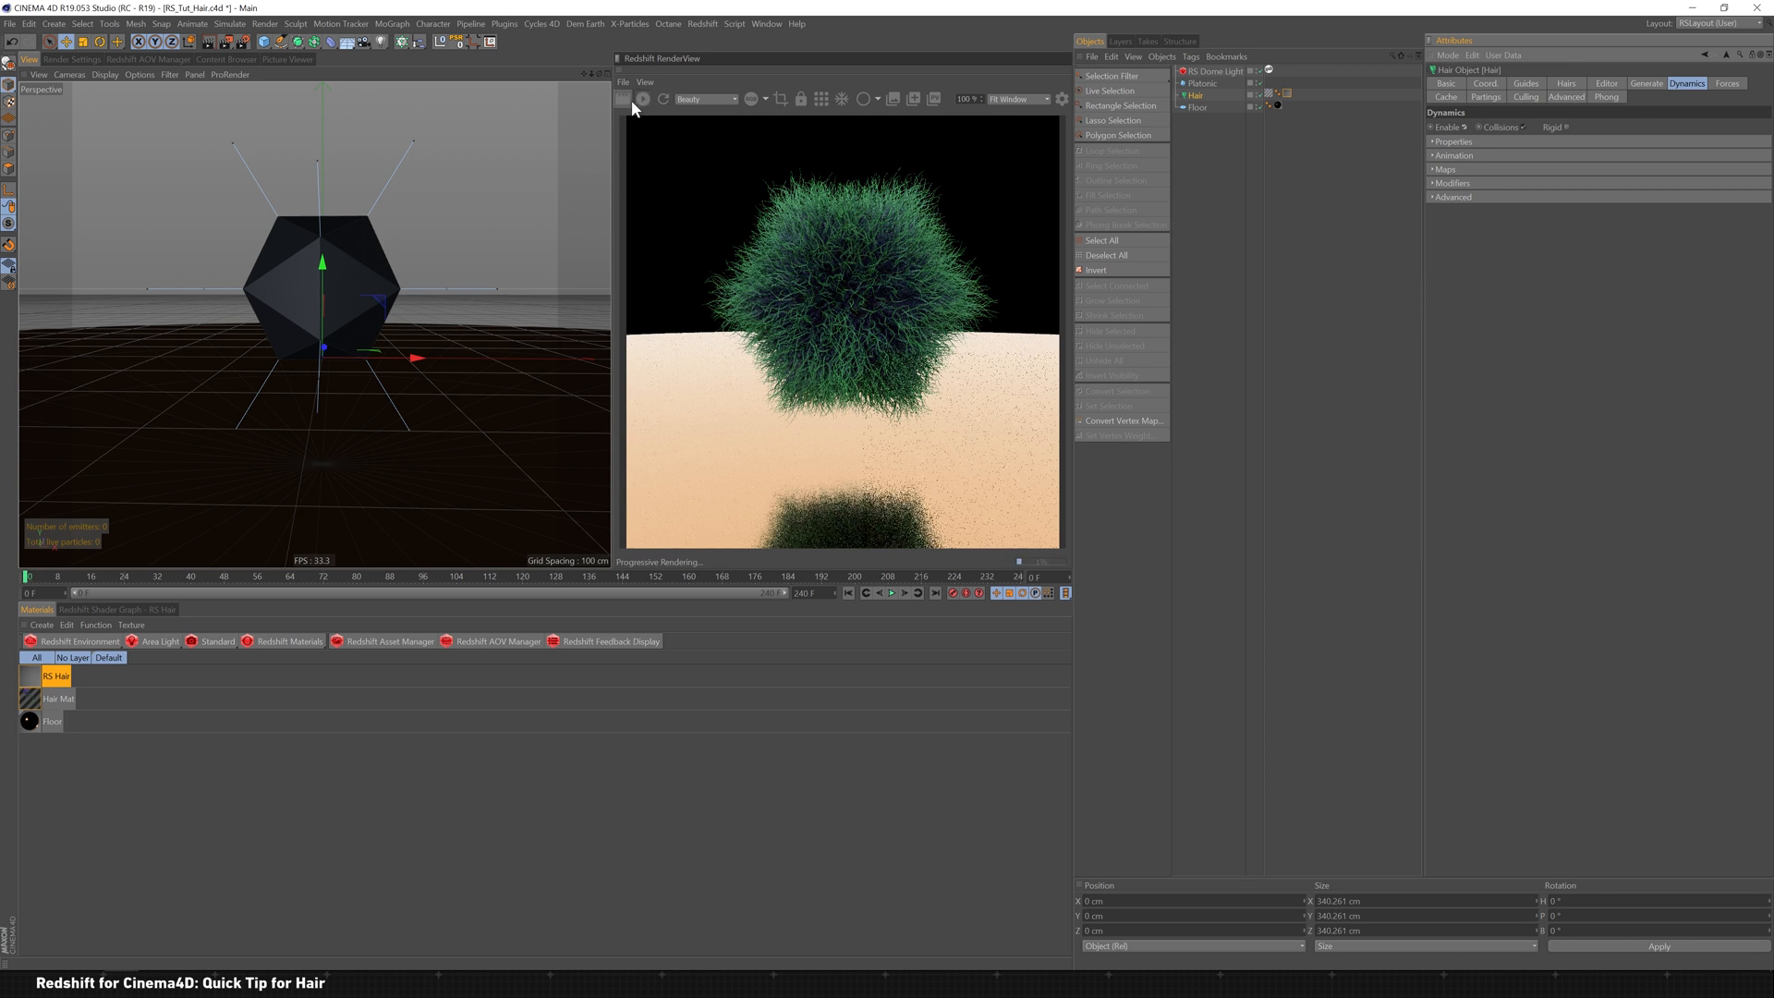
click(891, 592)
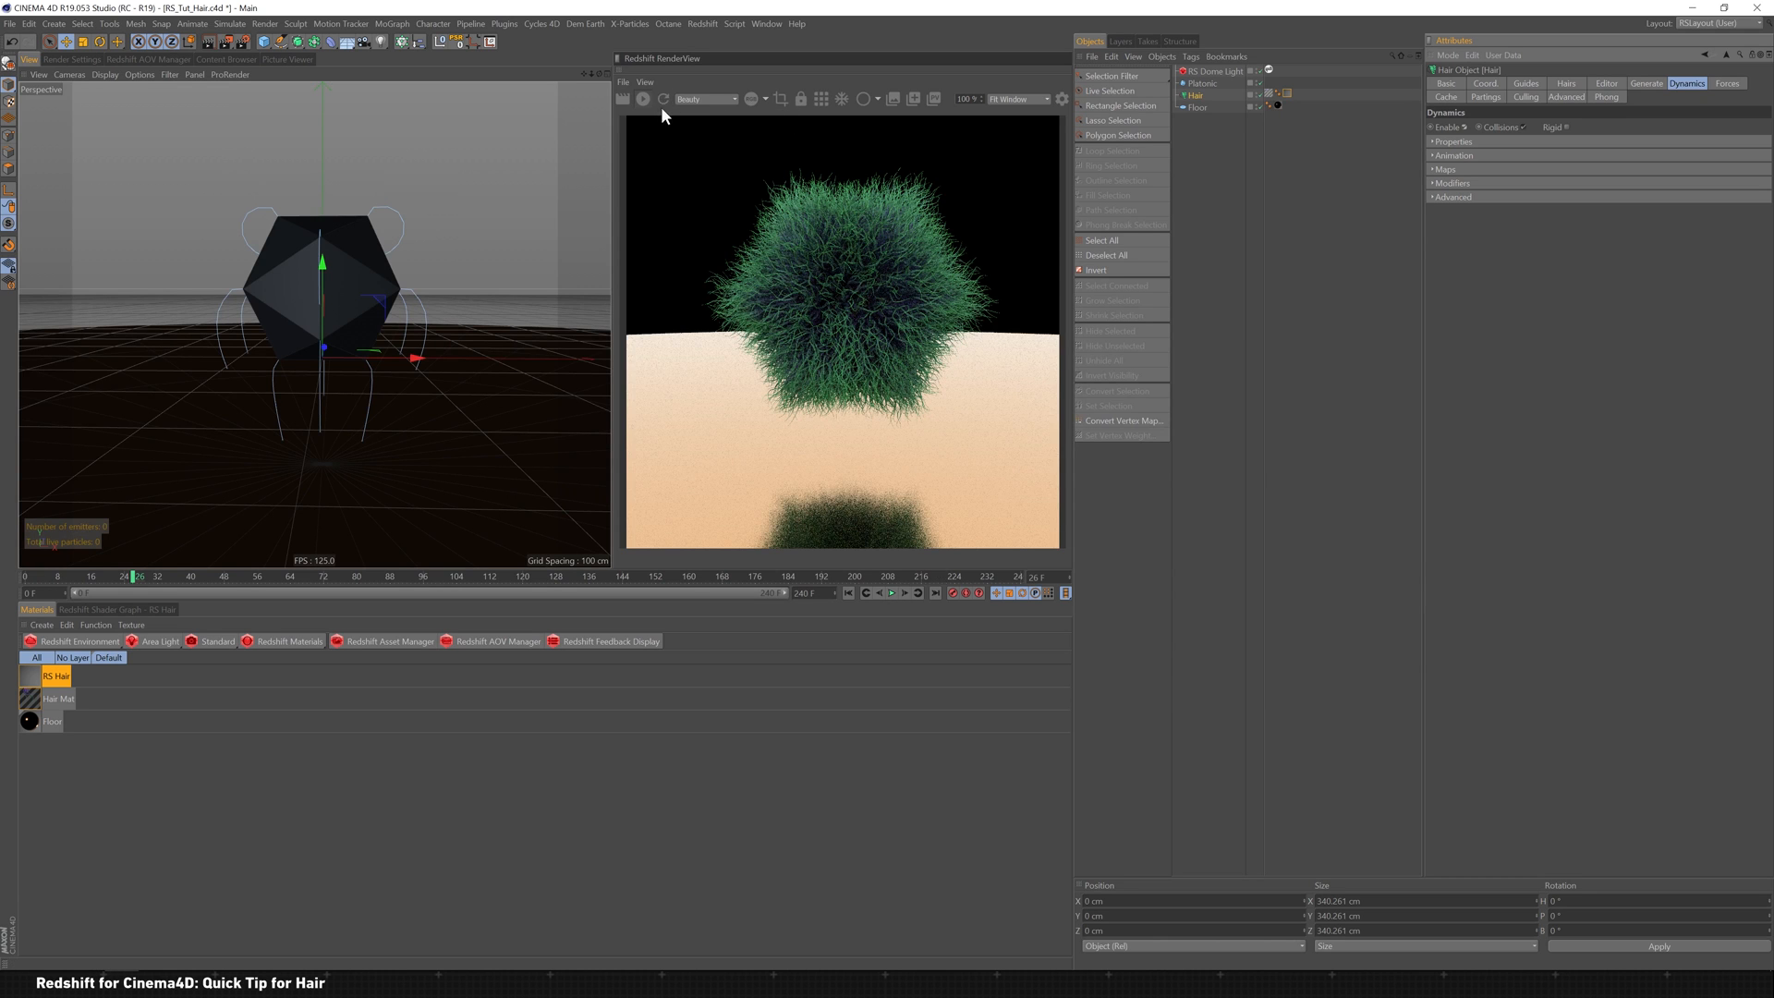
click(661, 98)
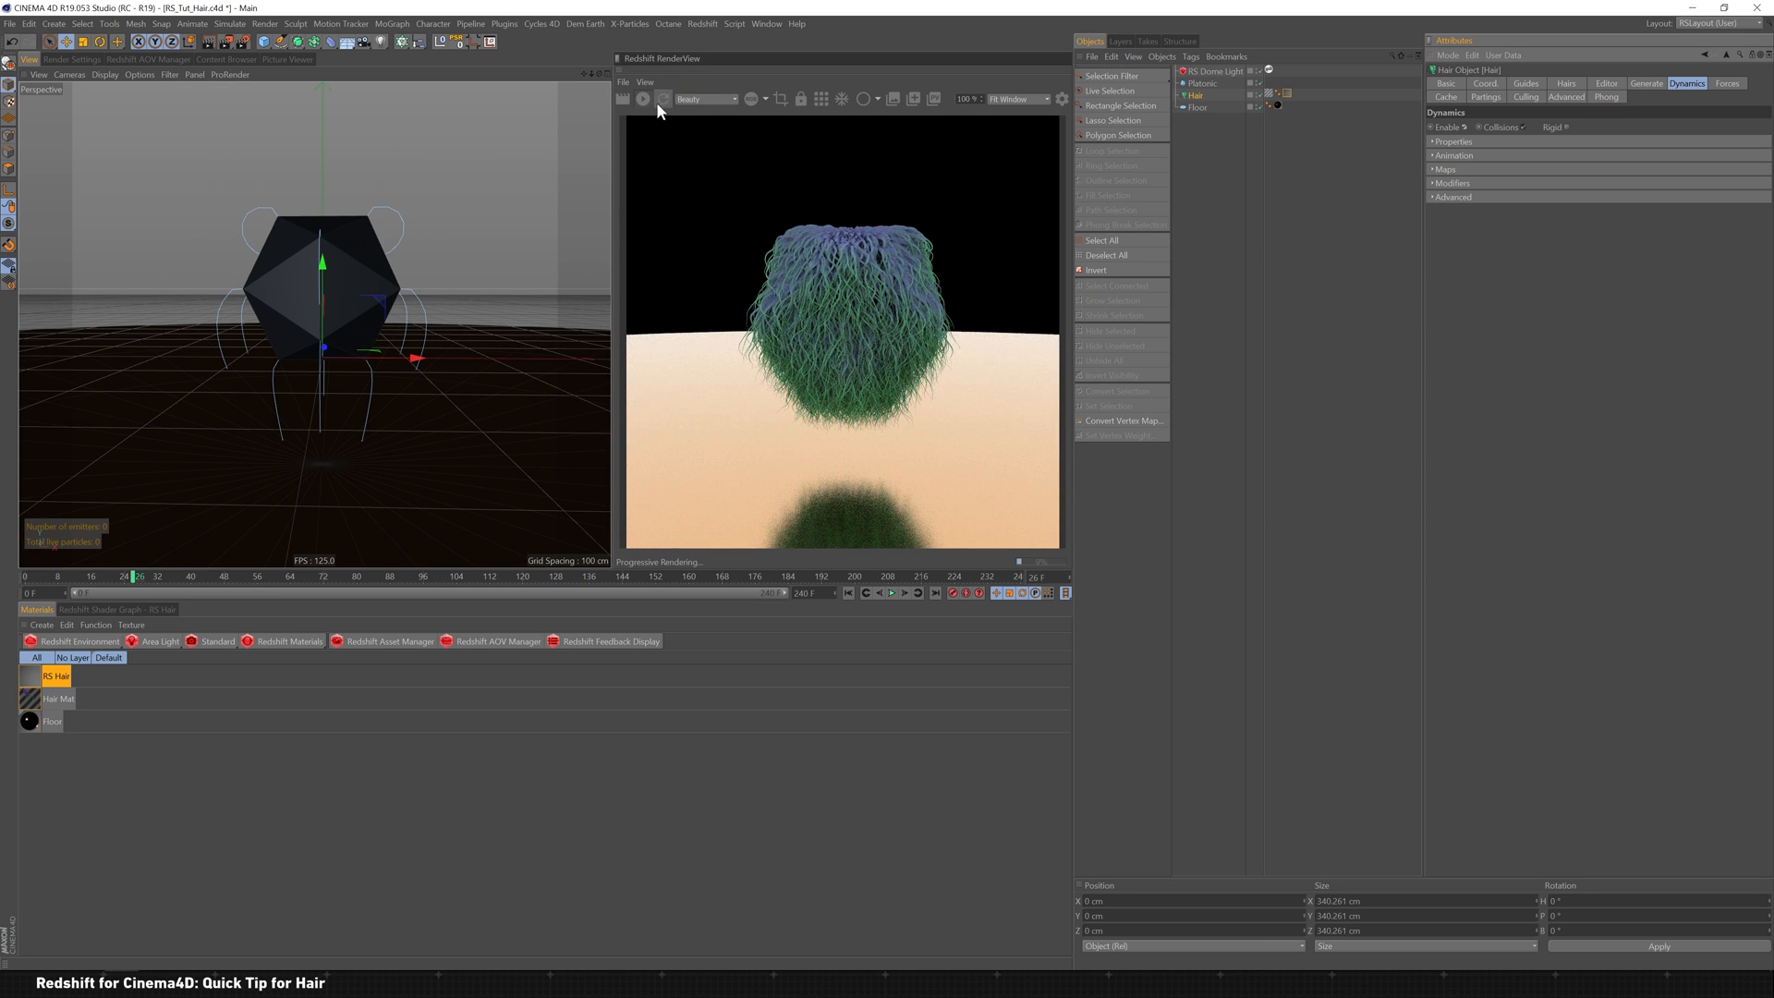